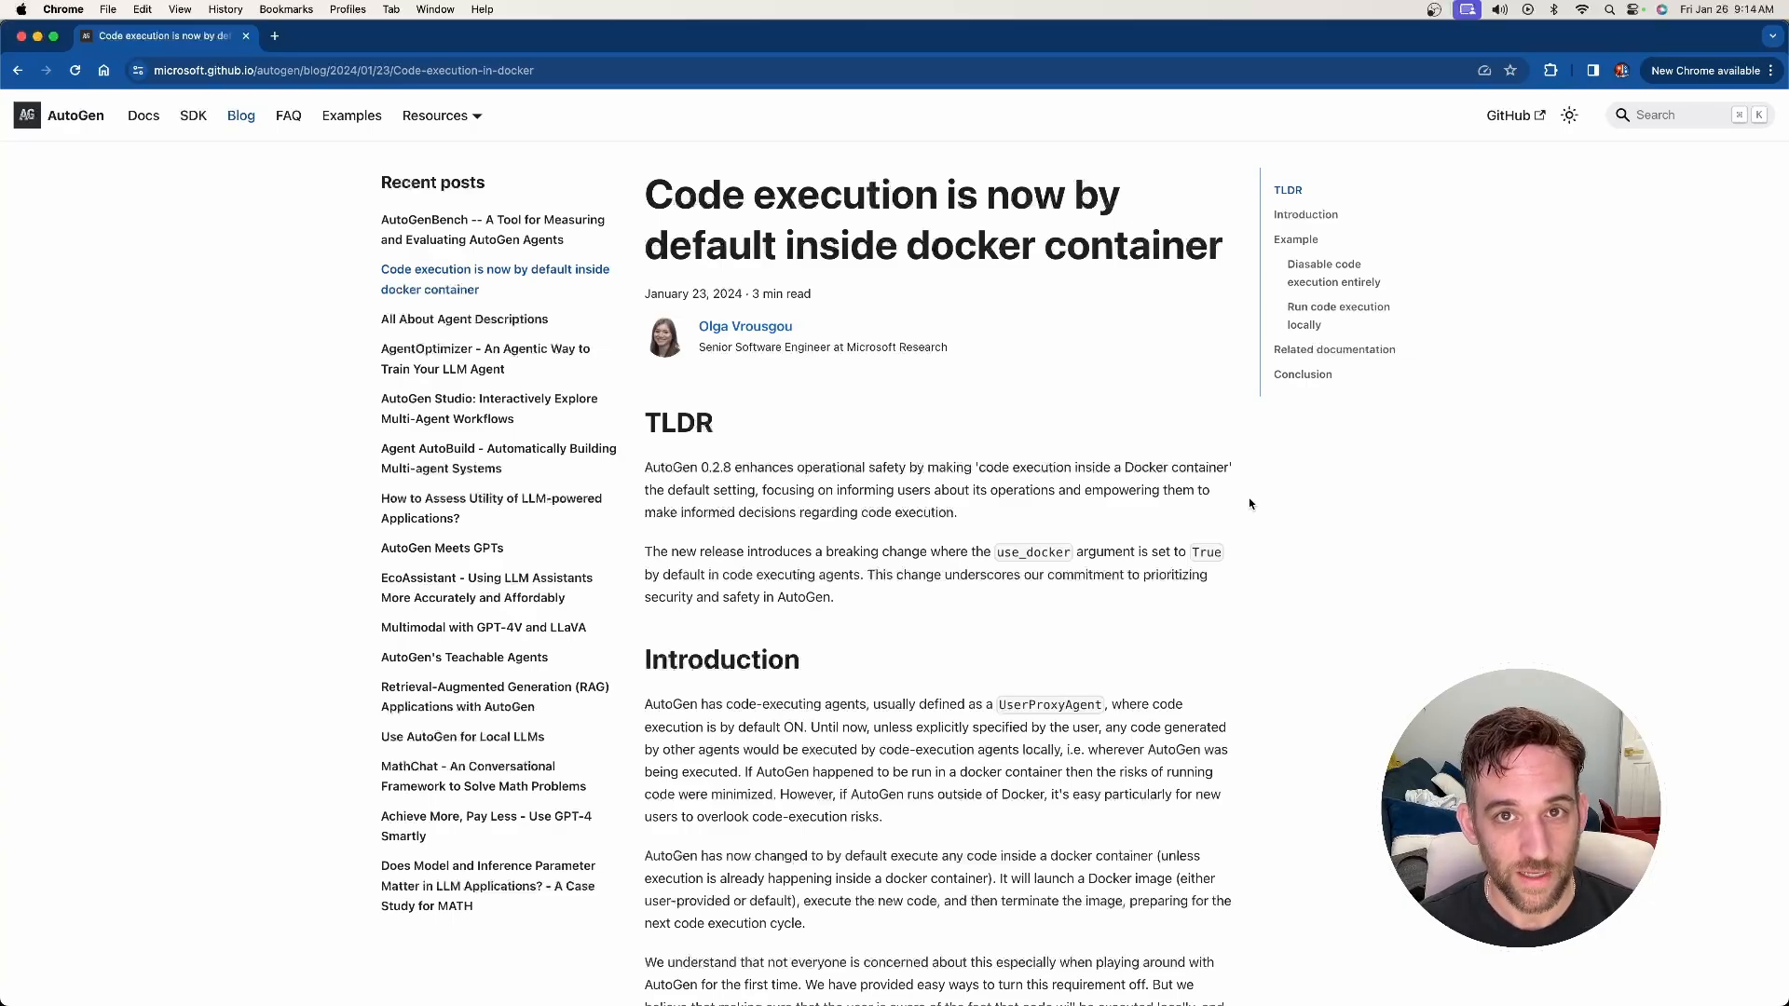
mouse_move(823, 241)
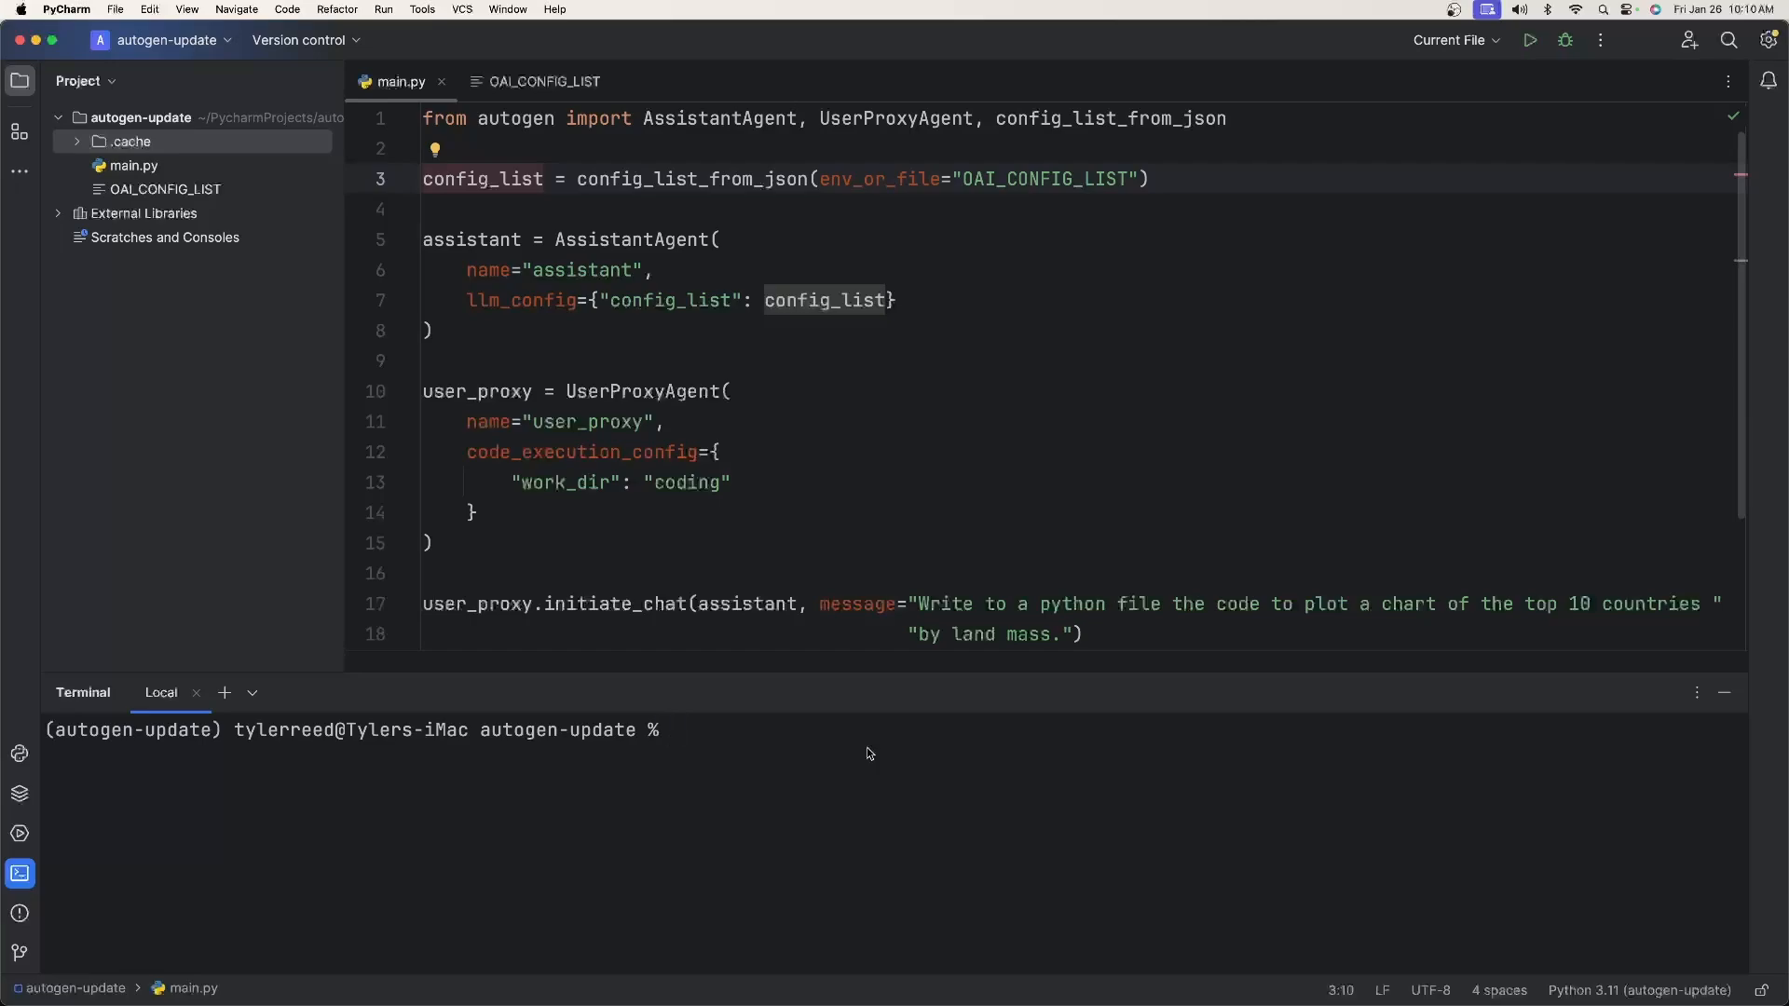
Step: Note the pip install --upgrade command and point out the OAI_CONFIG_LIST file
text(pip install)
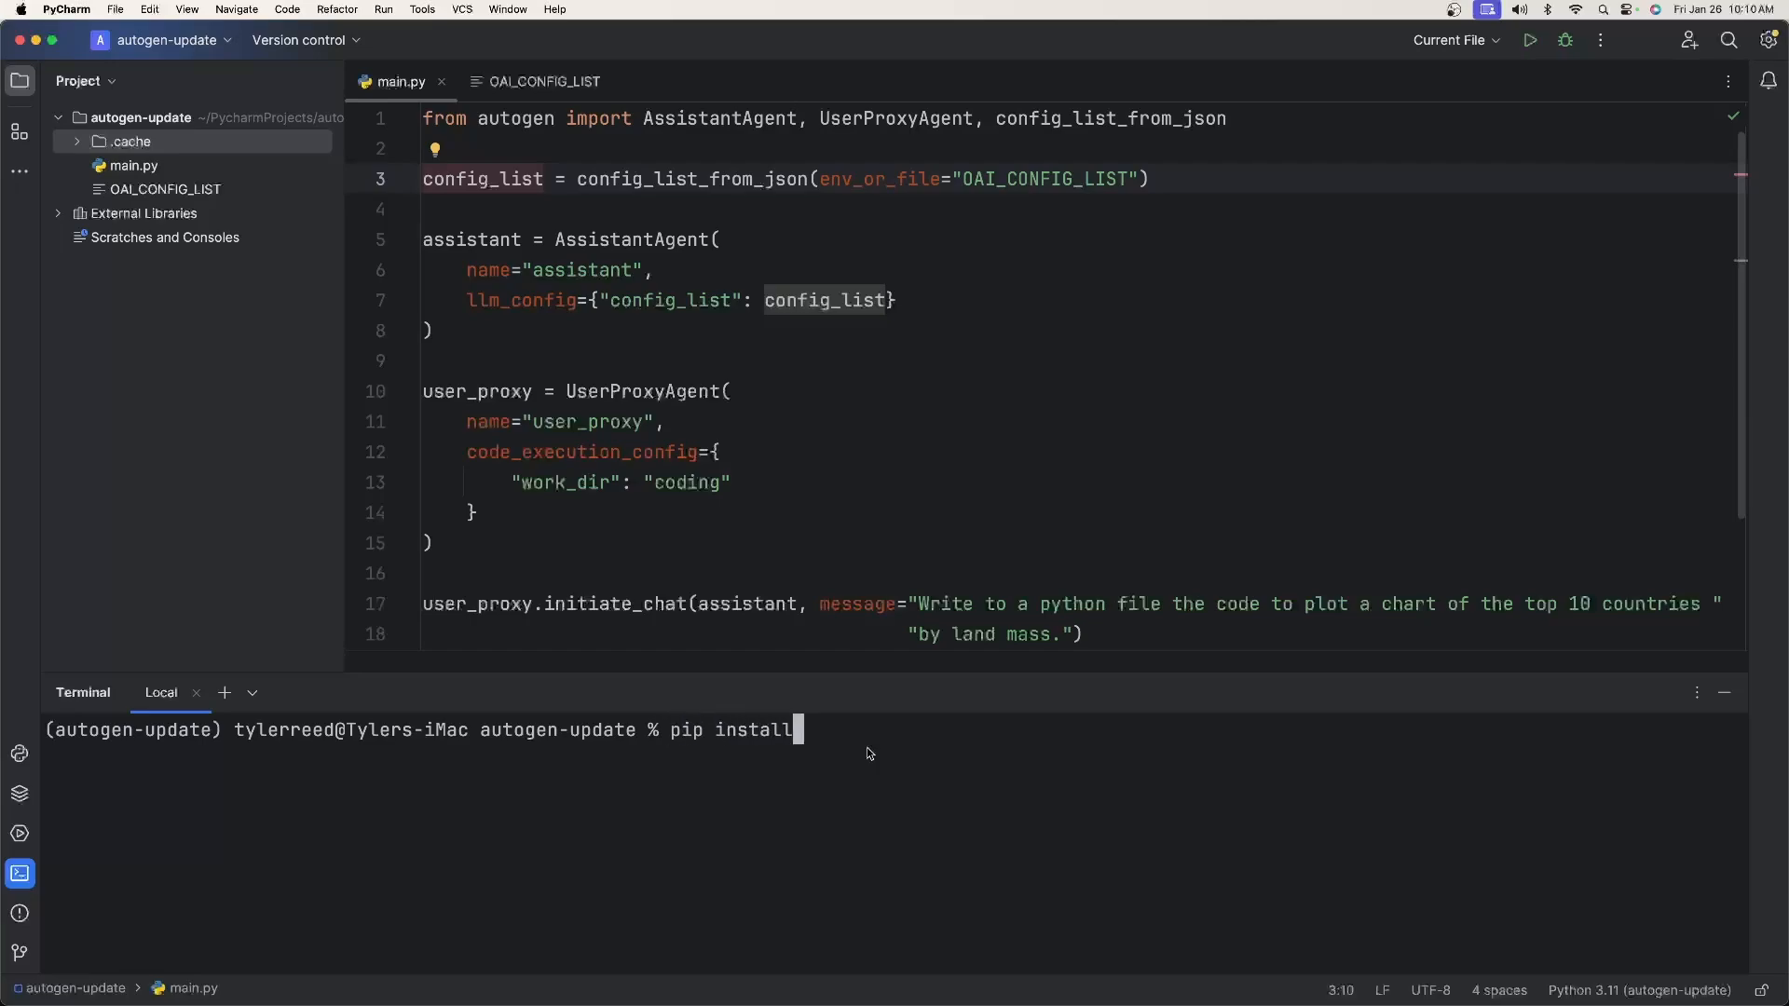
text(--upgrad)
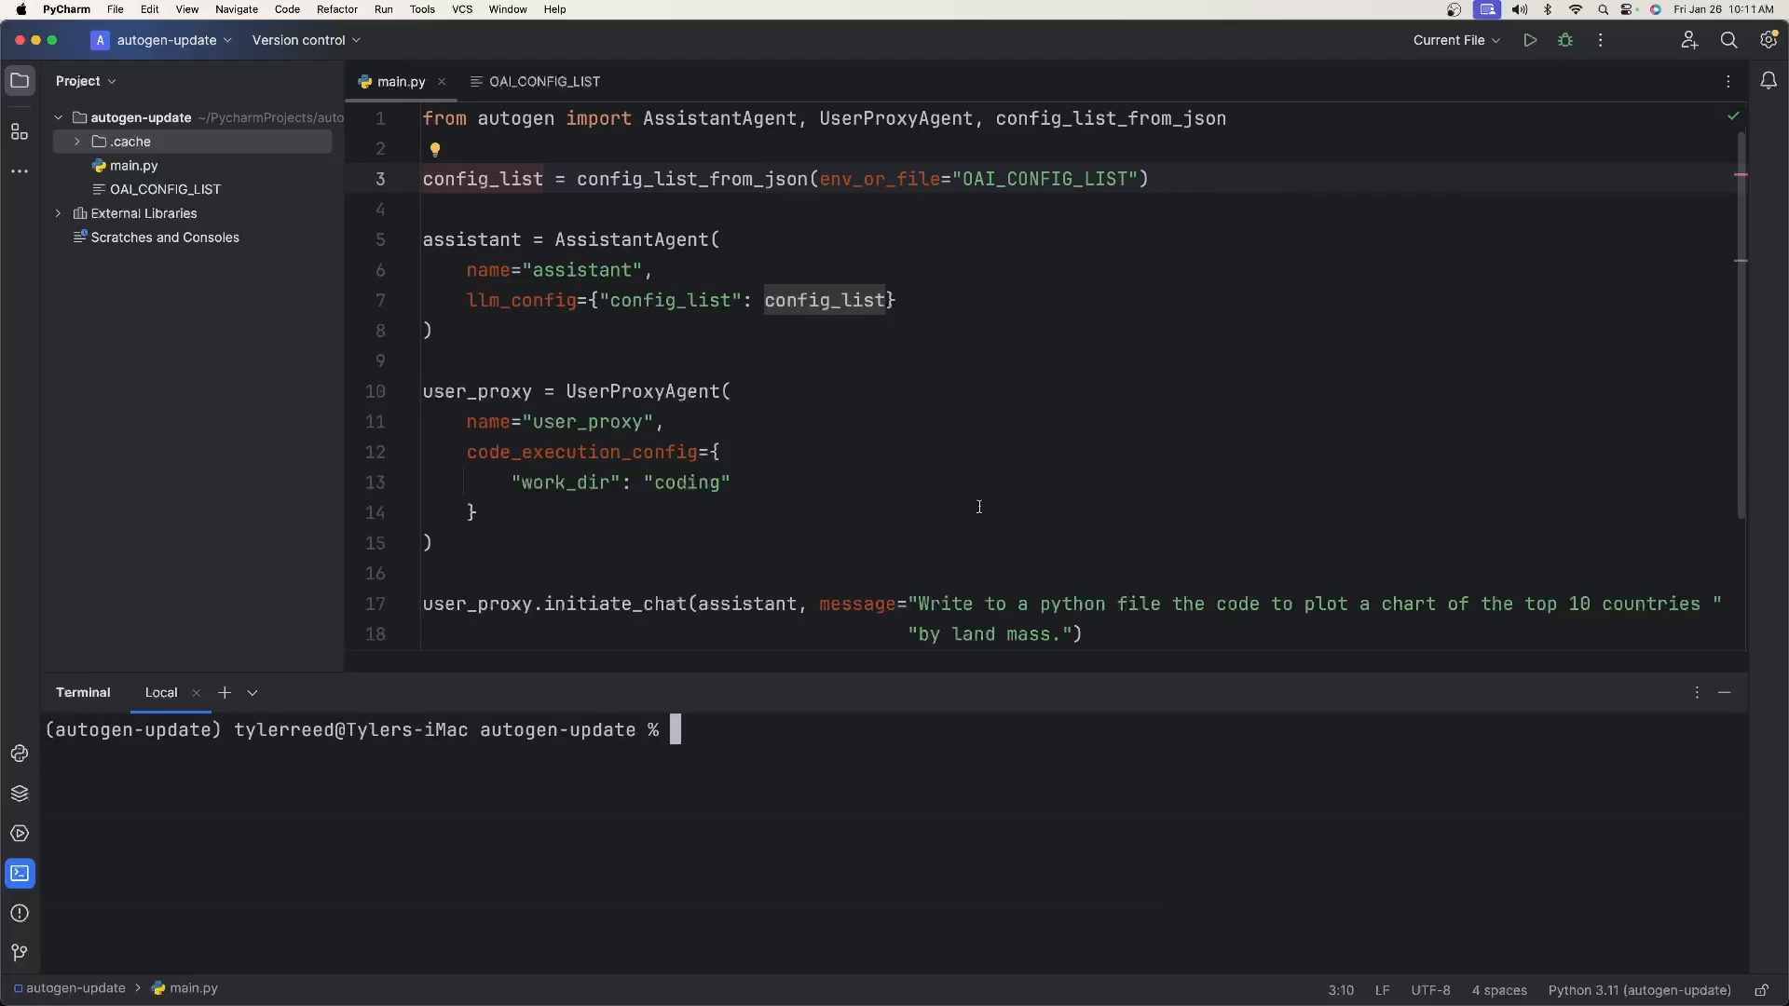
click(522, 179)
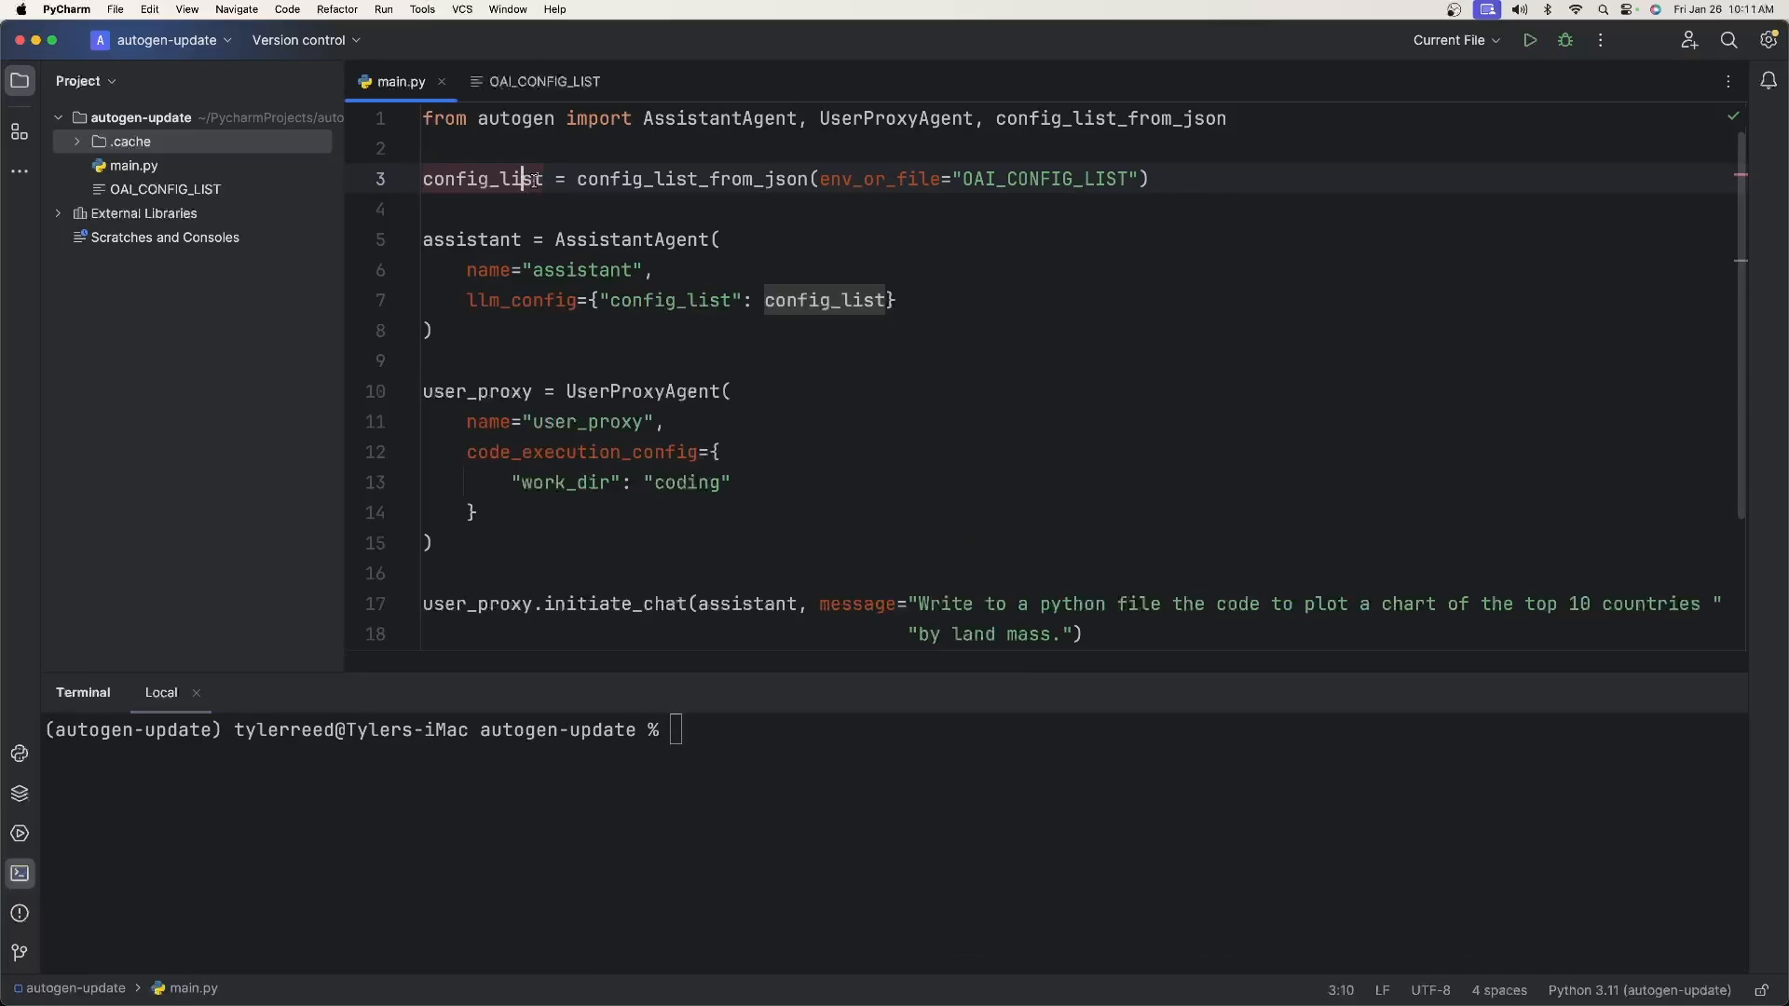
click(1002, 179)
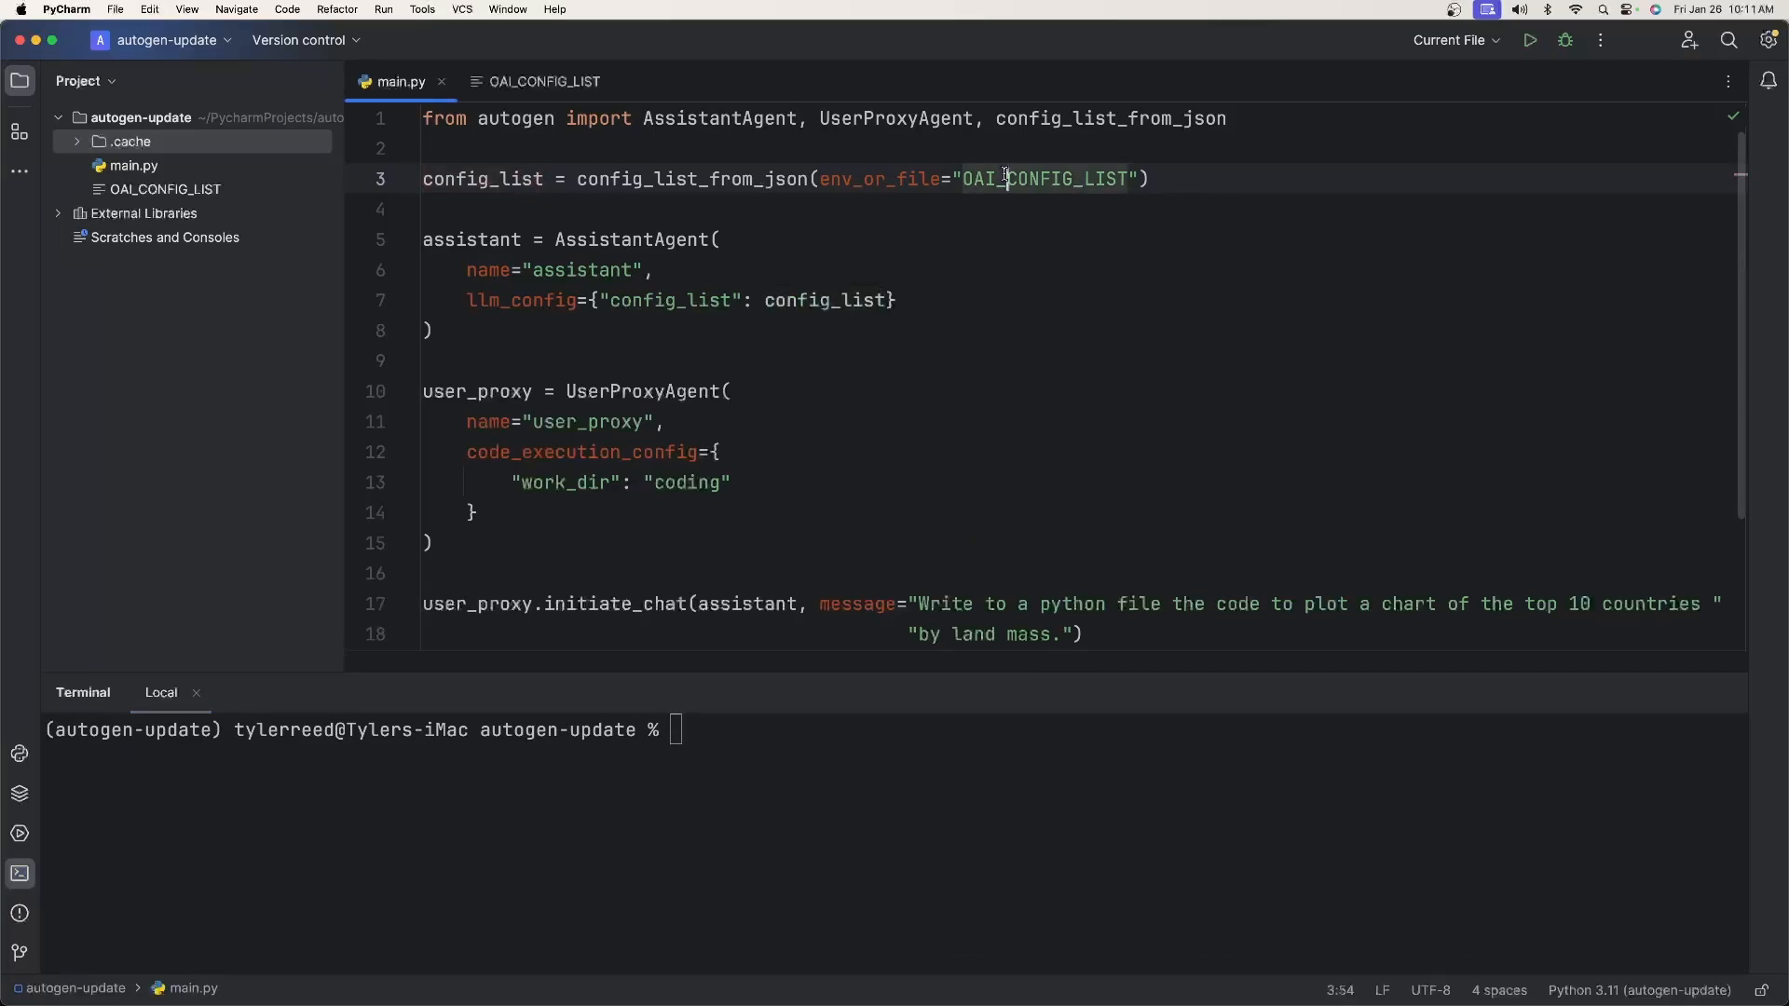
mouse_move(1042, 179)
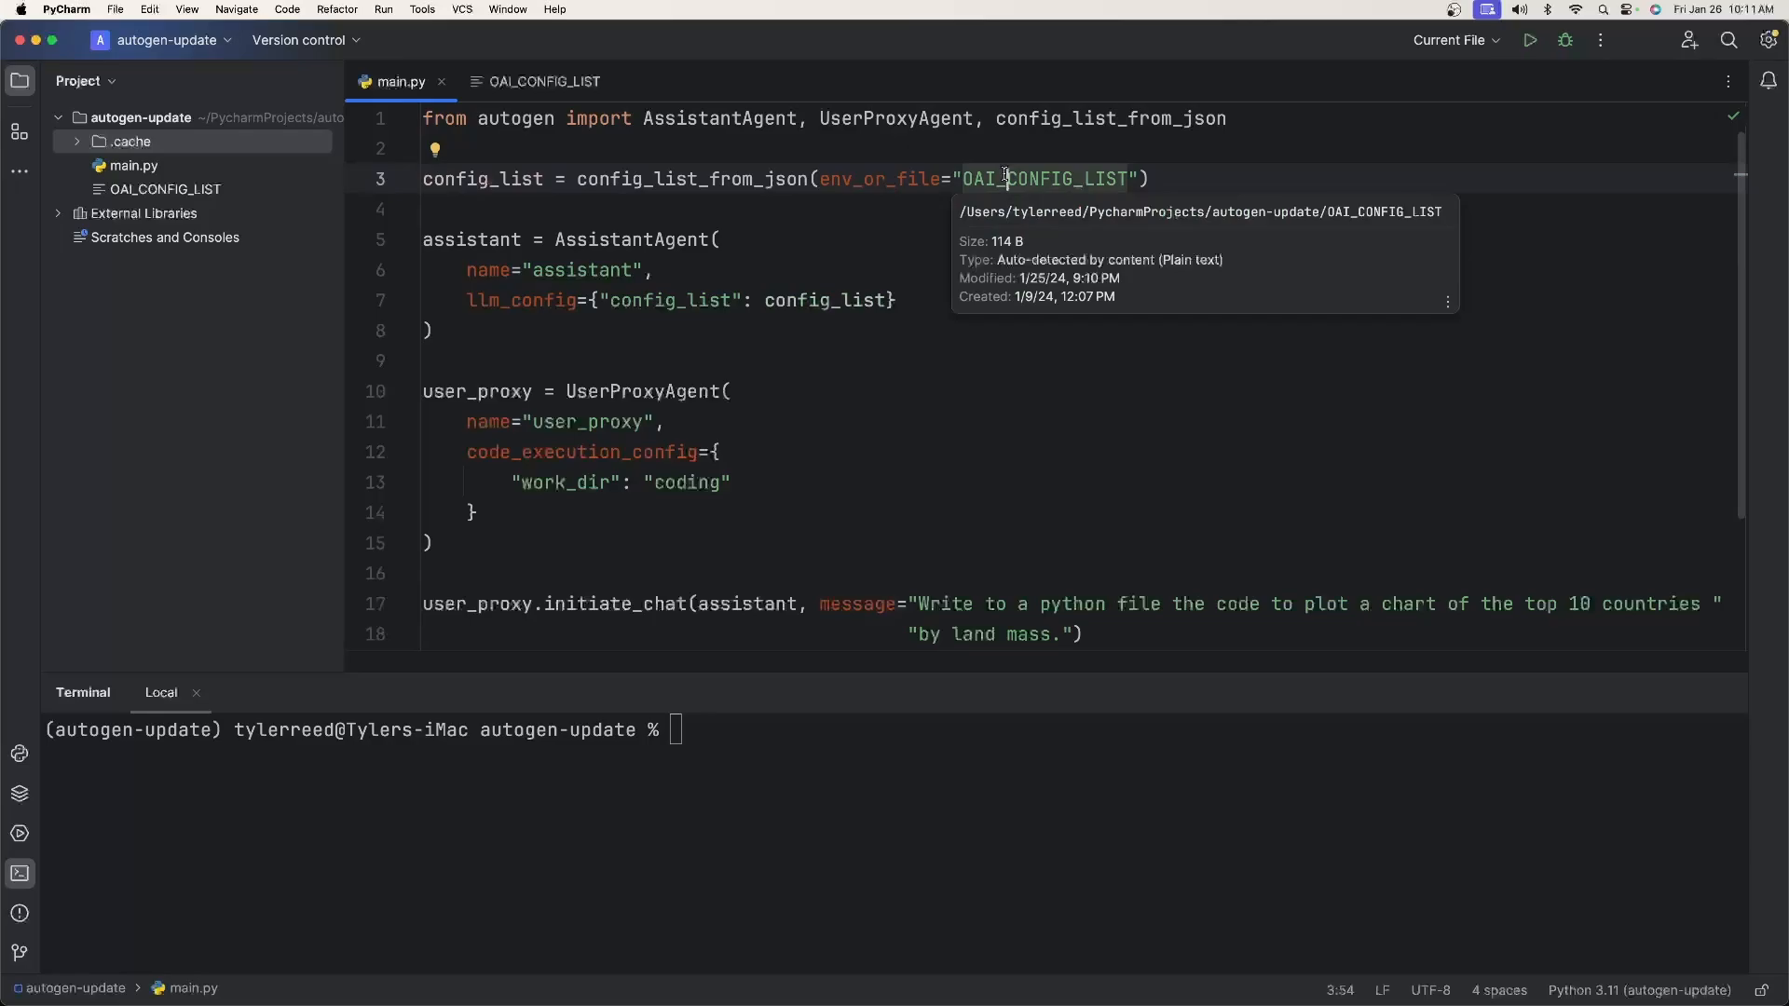
double_click(1045, 179)
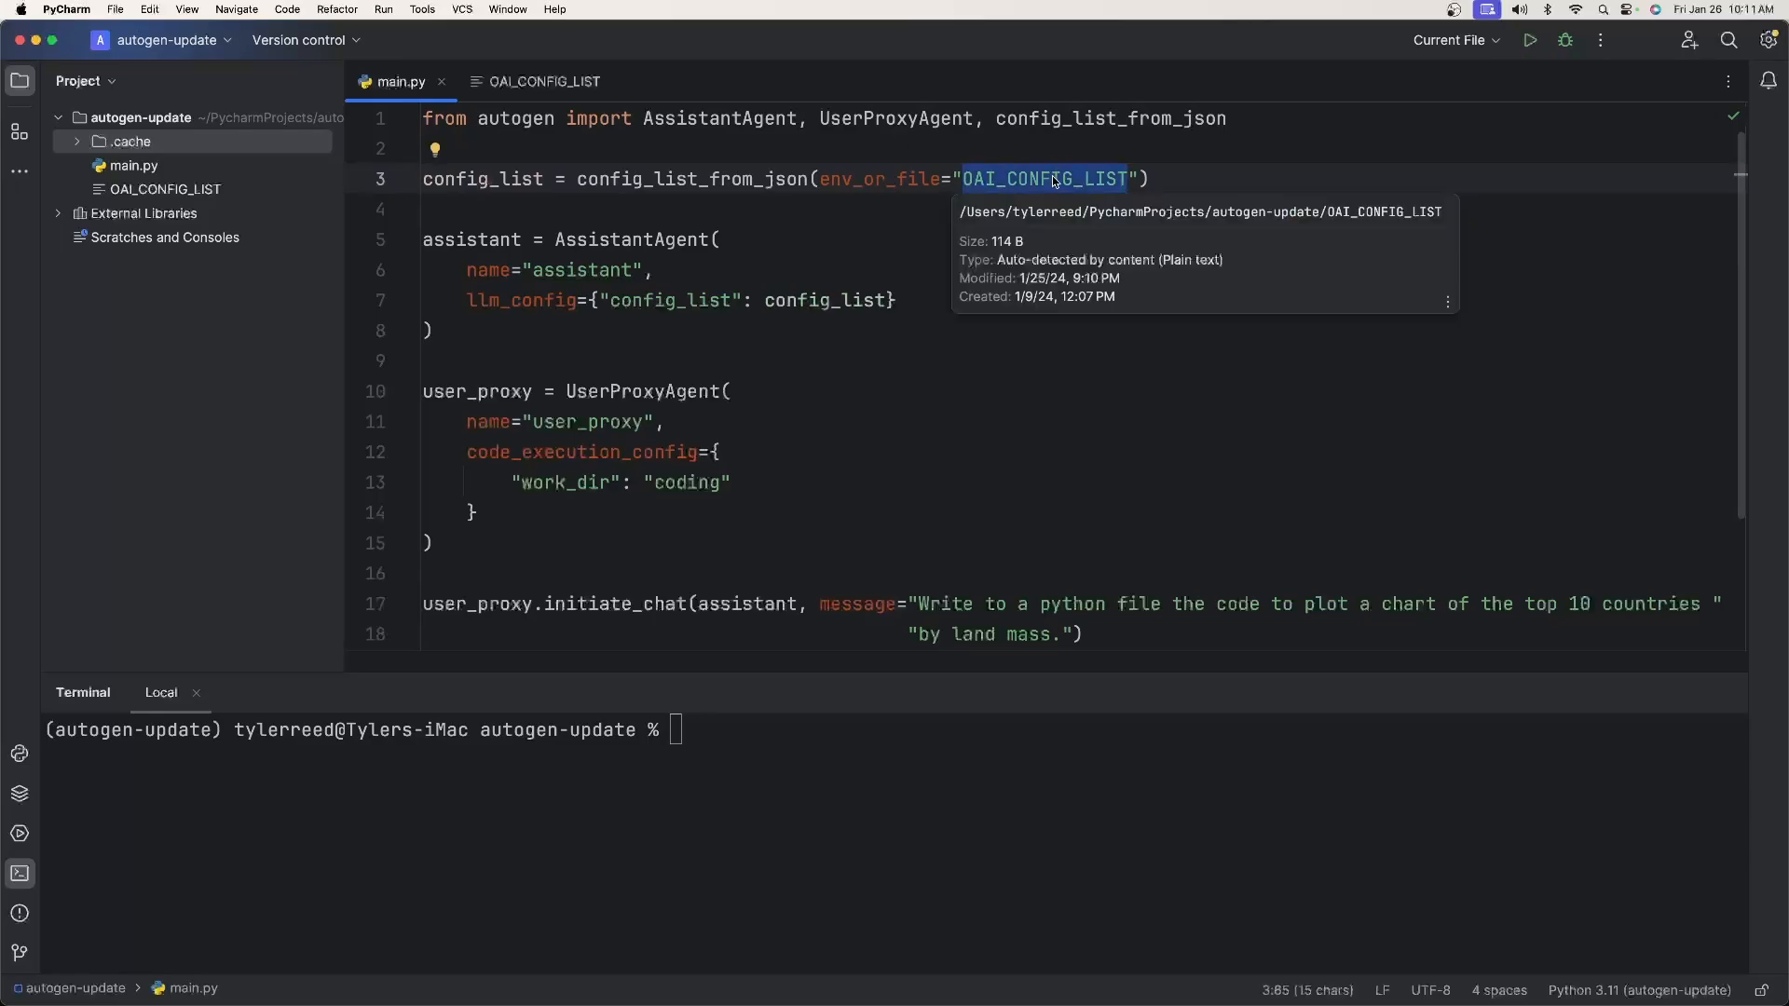
Step: Walk through code_execution_config in main.py, marking the work_dir key and coding folder
click(574, 240)
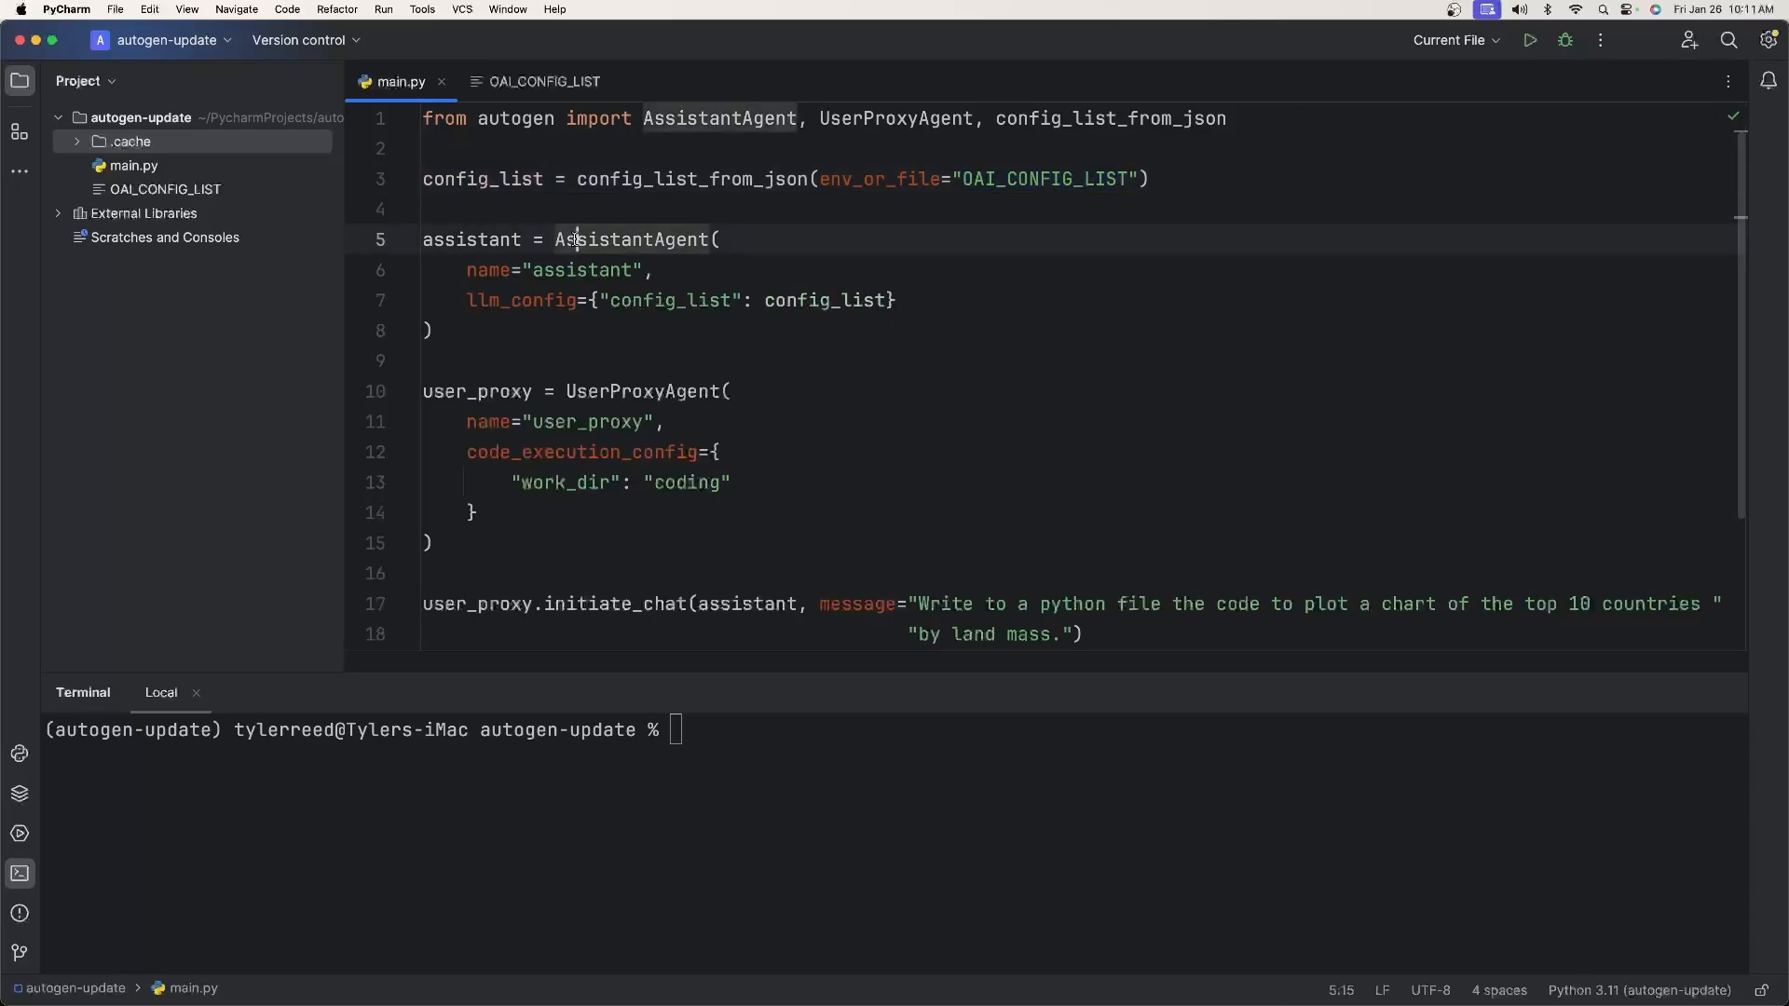
click(576, 268)
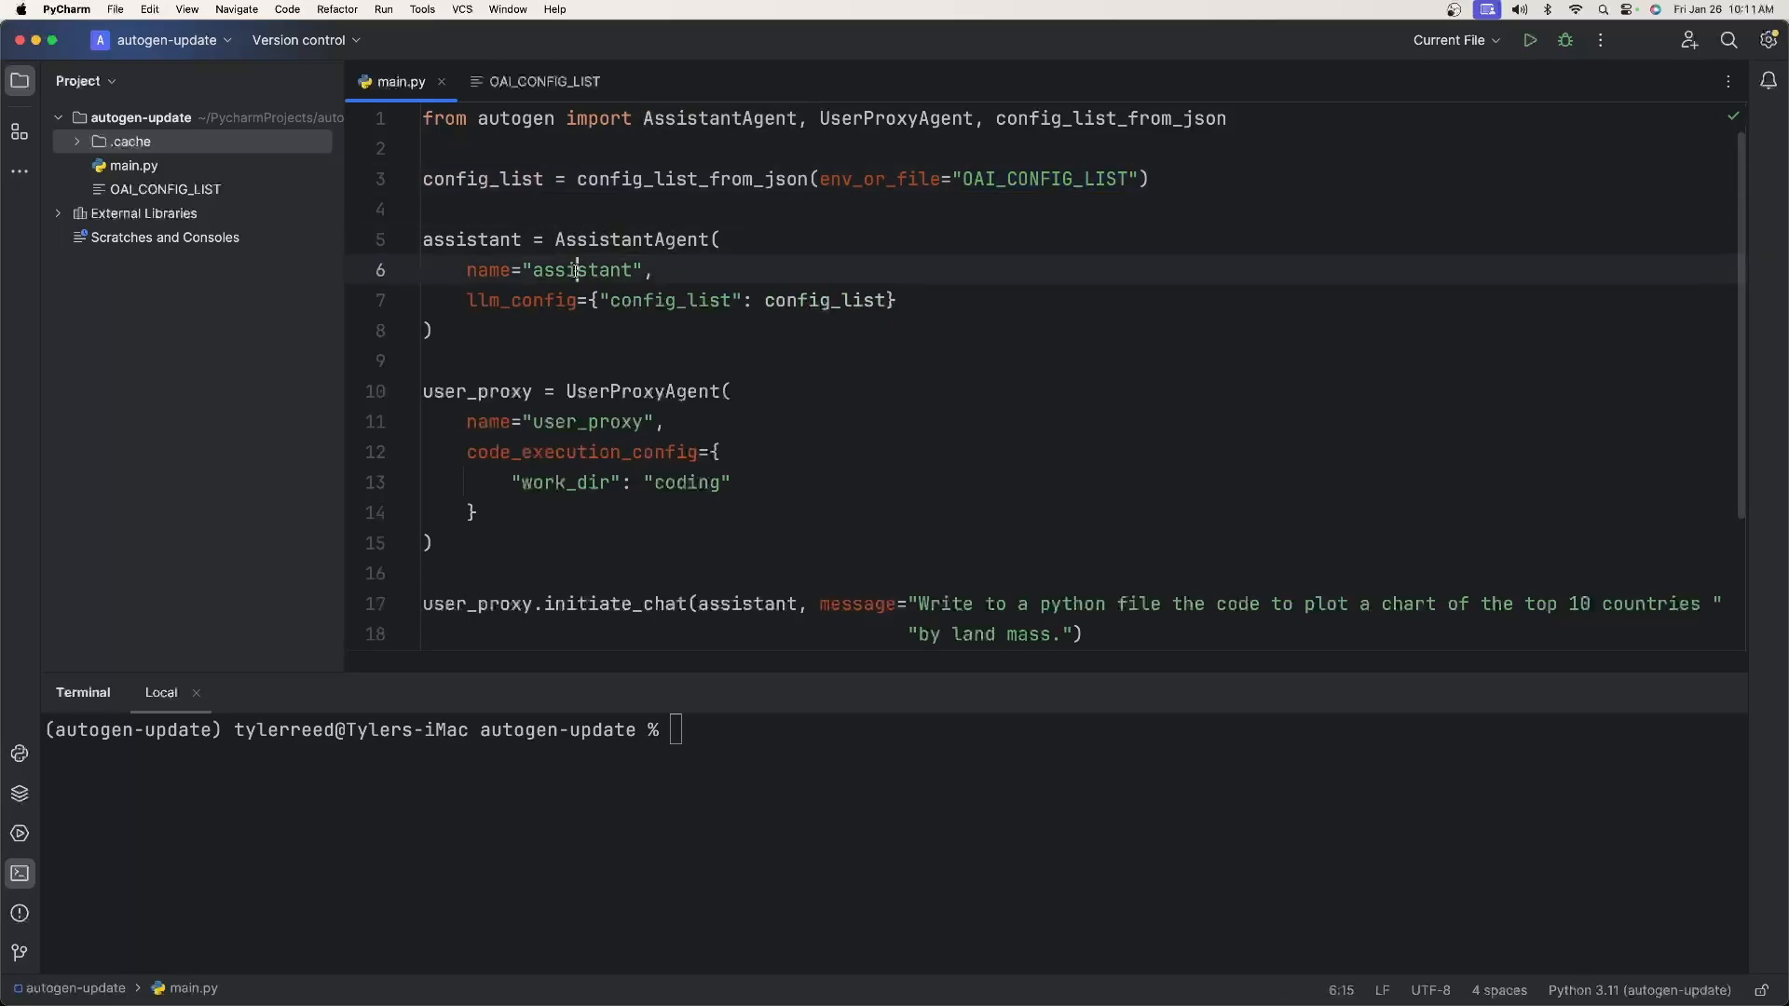
click(555, 300)
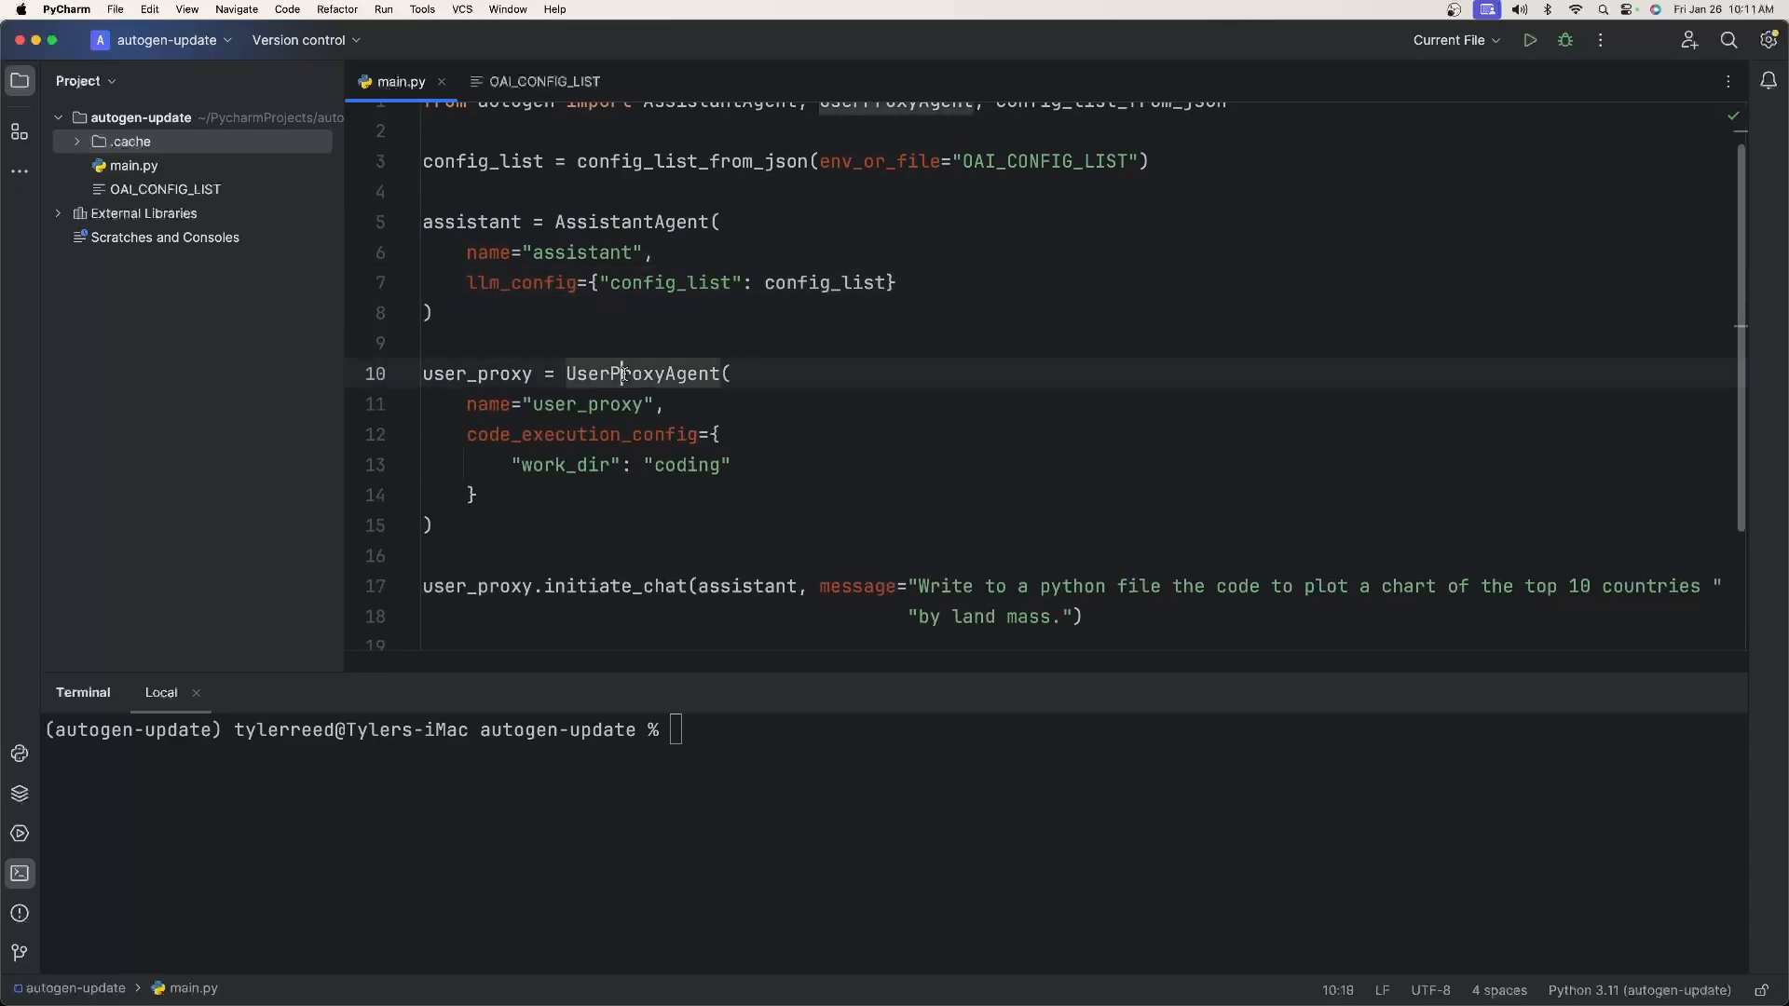
scroll(up, 3)
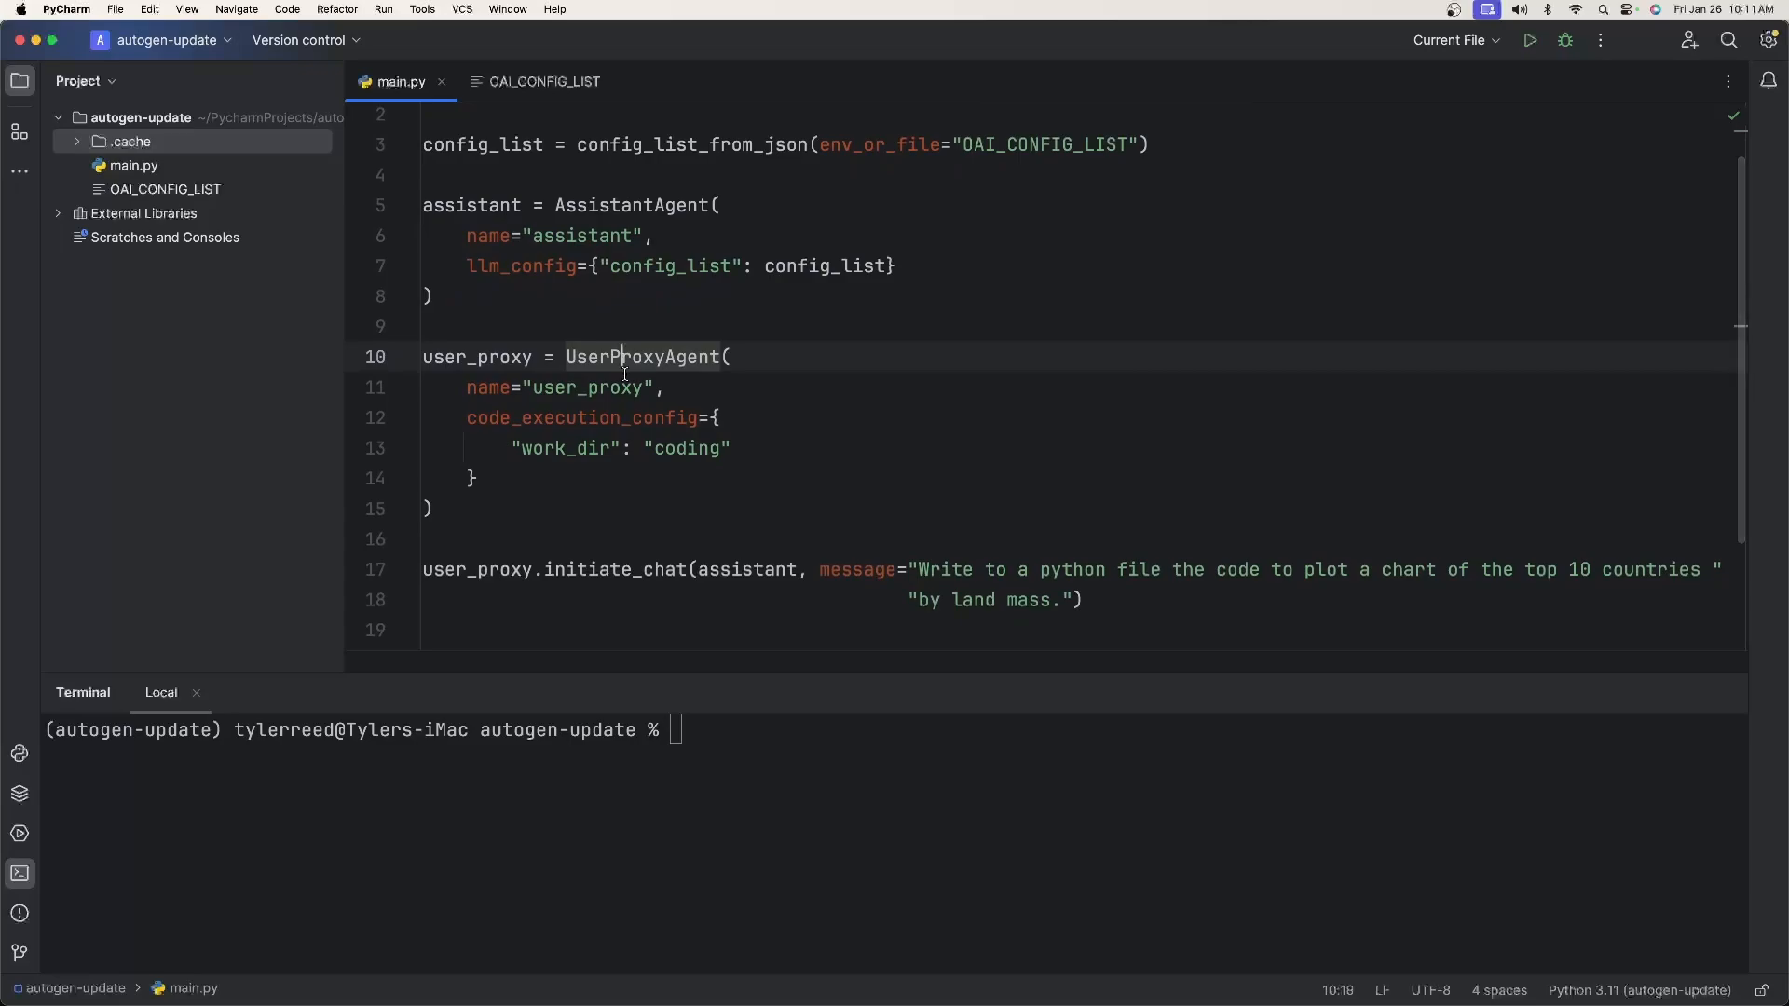
double_click(643, 355)
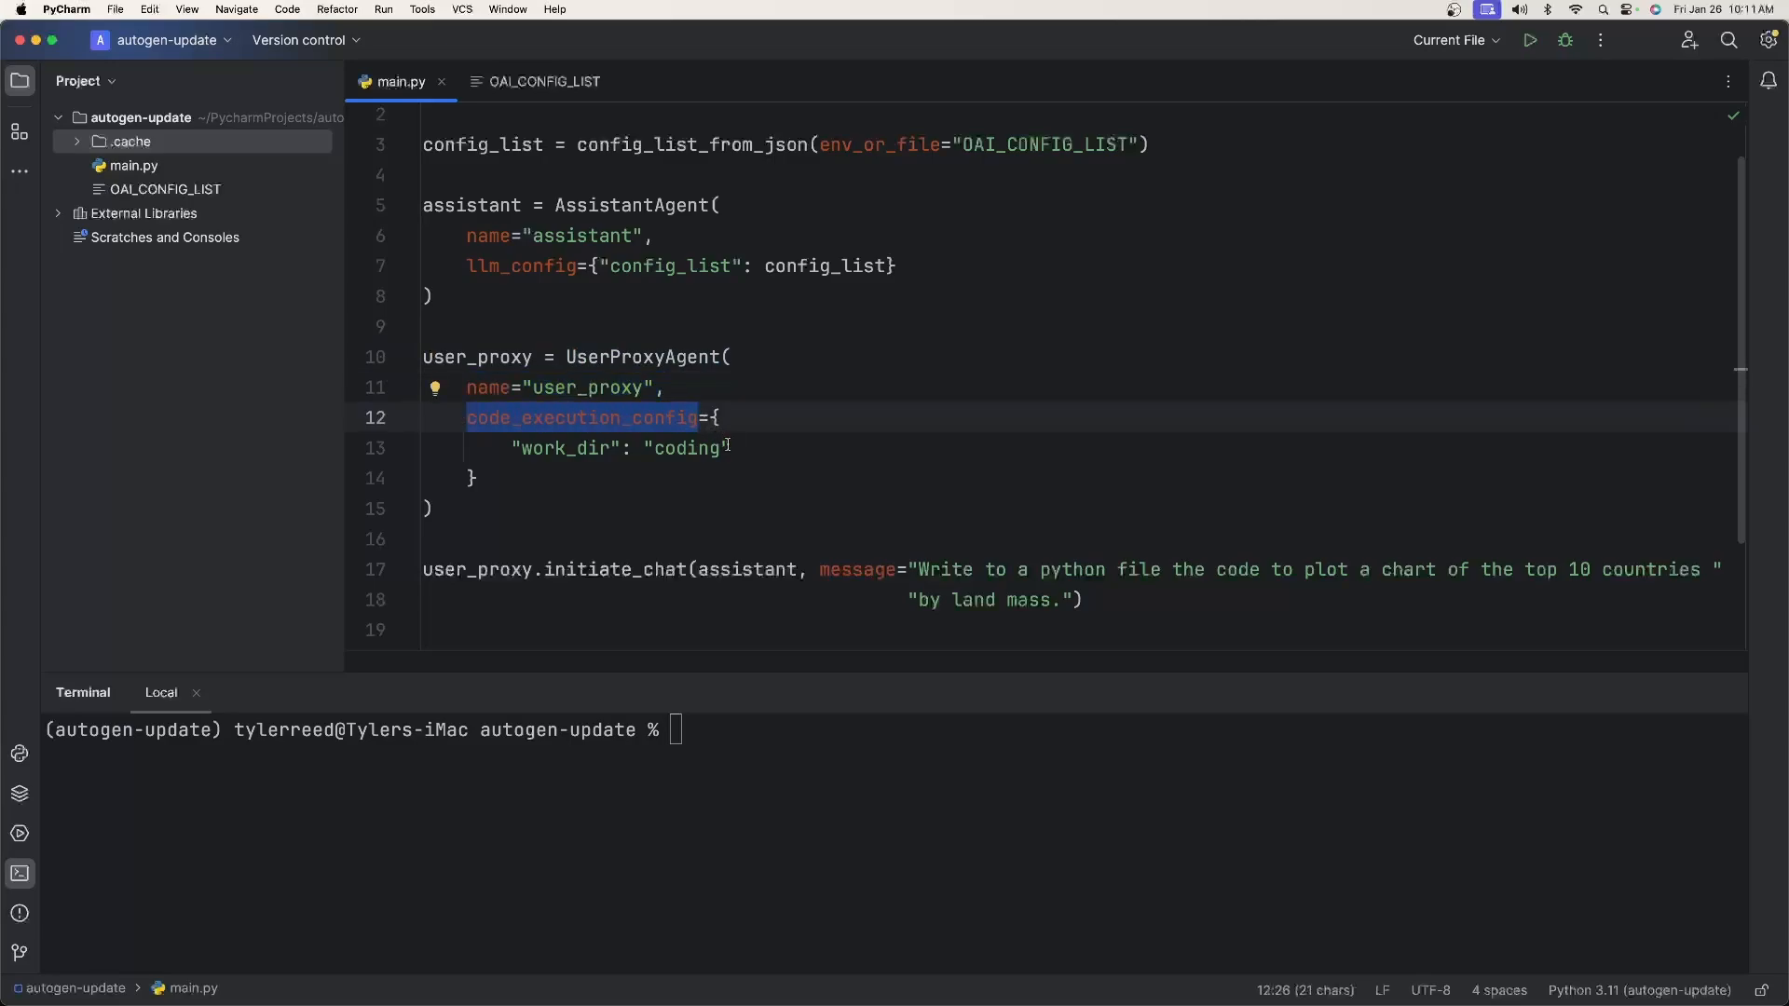
double_click(563, 447)
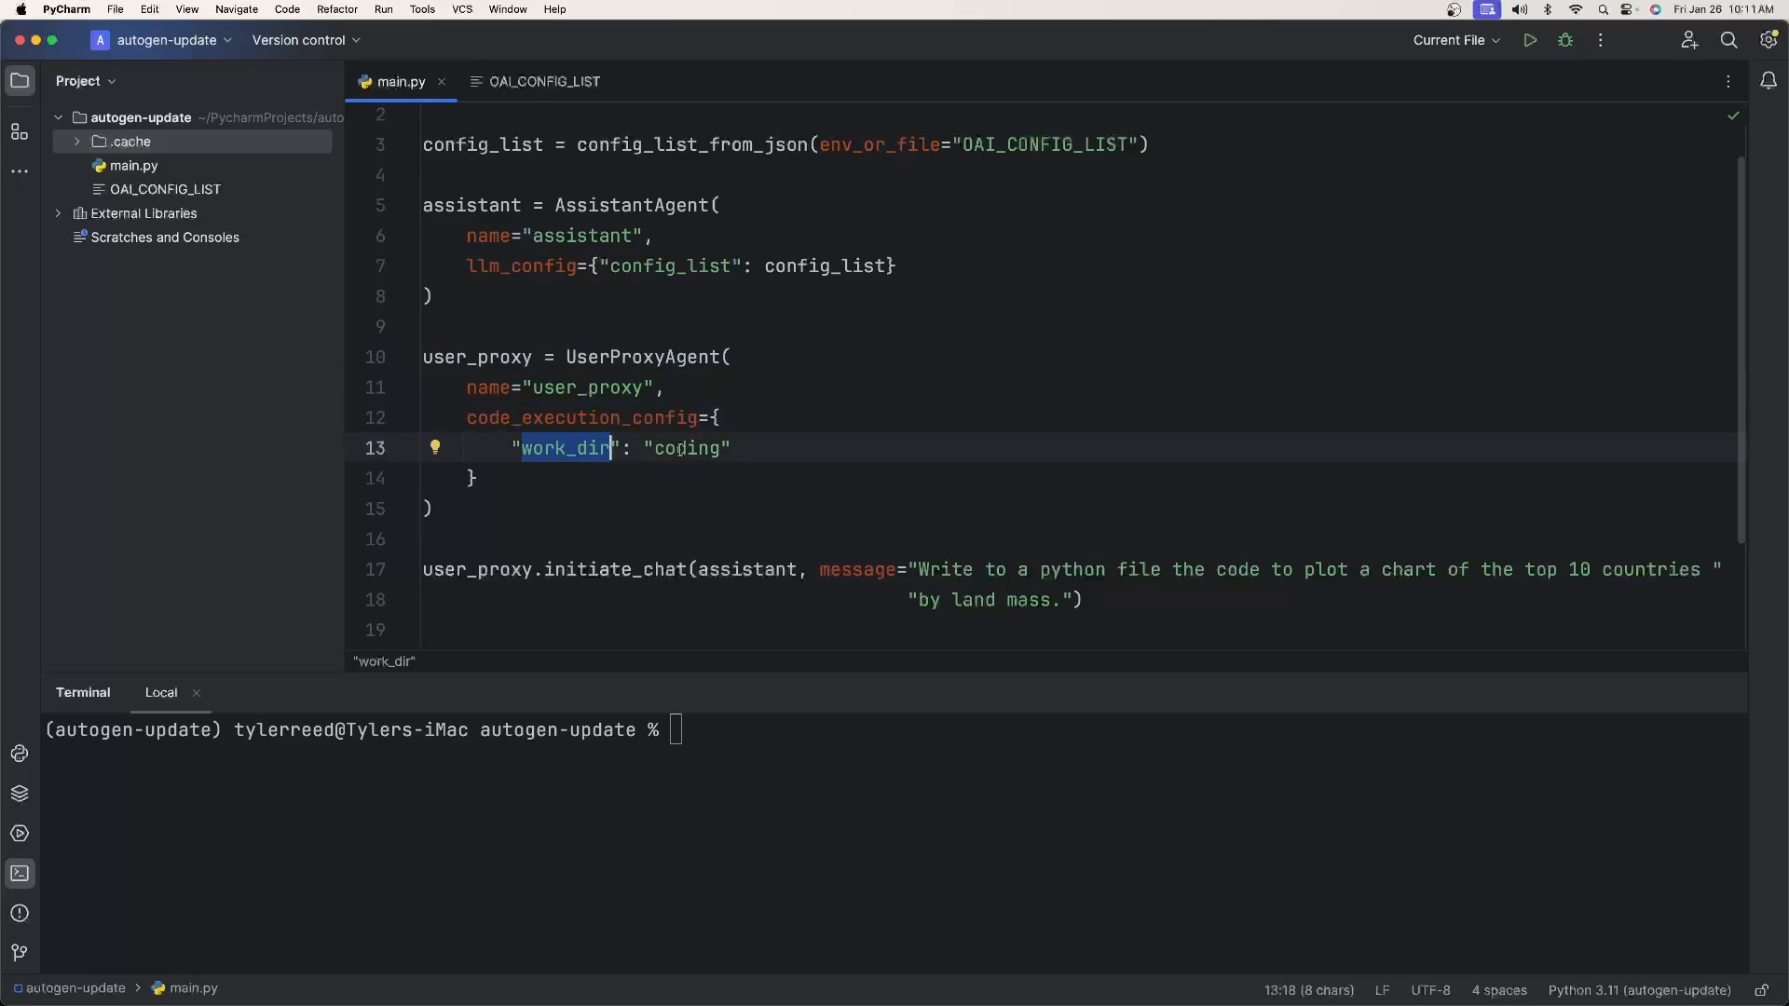
click(693, 447)
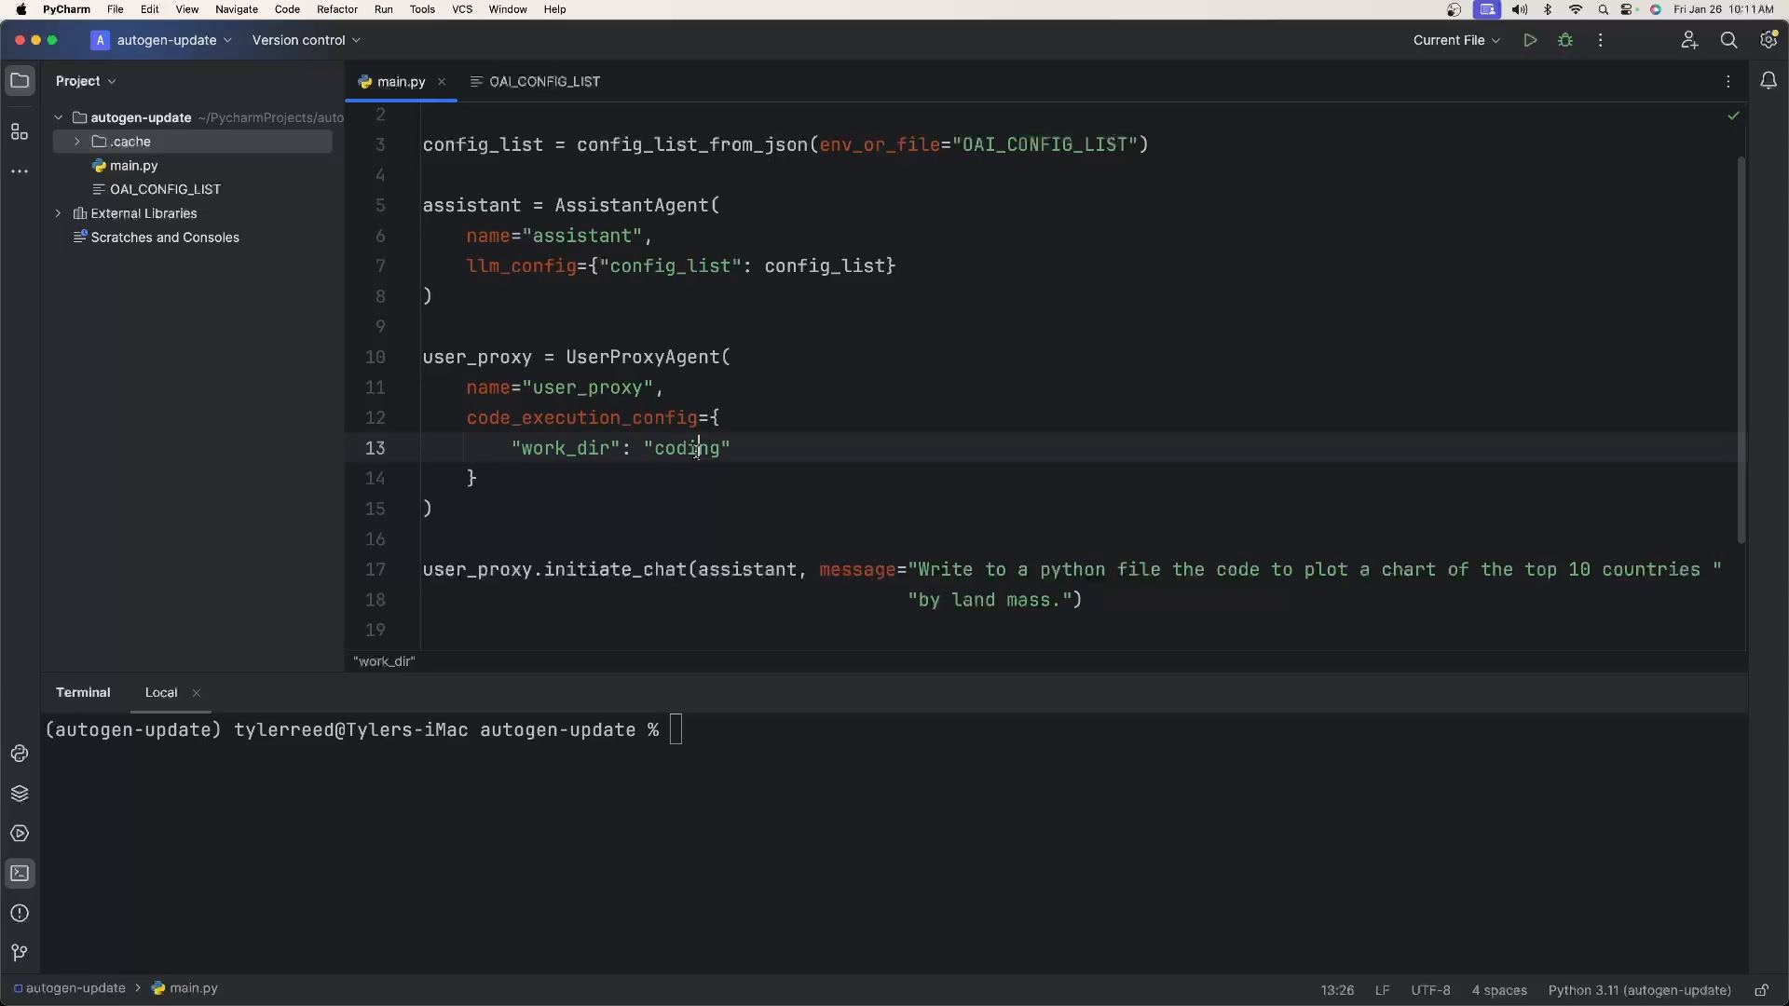
double_click(688, 447)
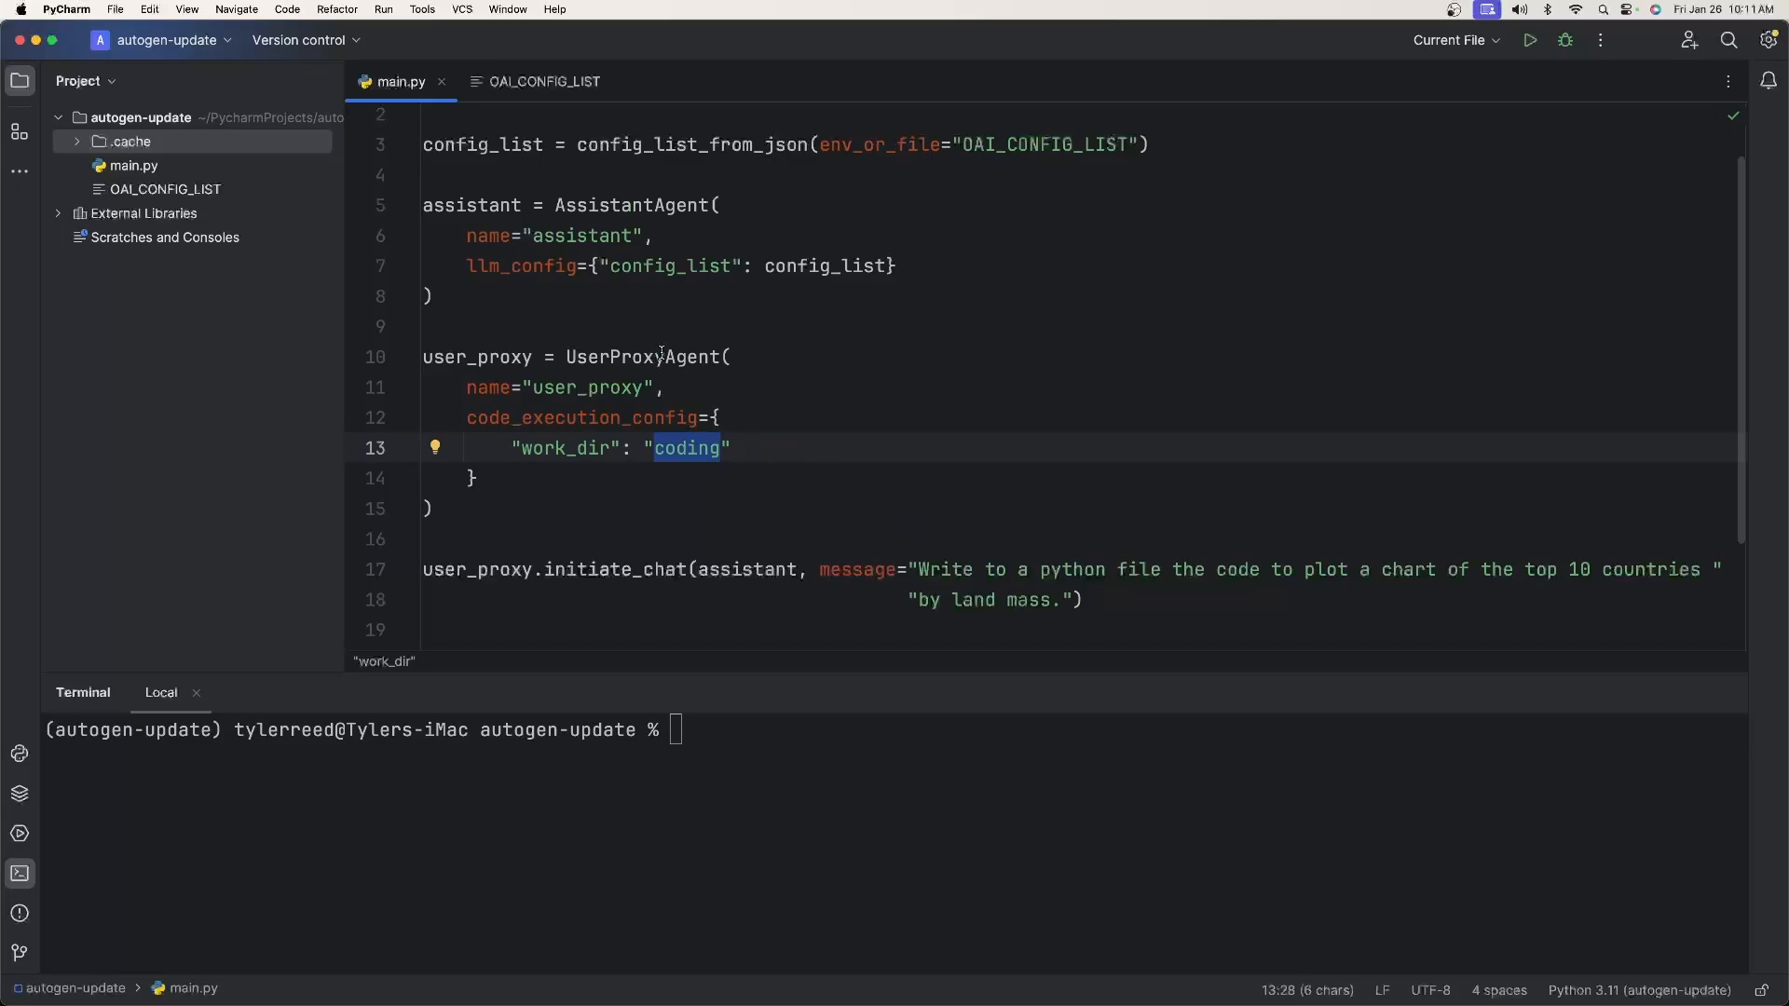
mouse_move(695, 449)
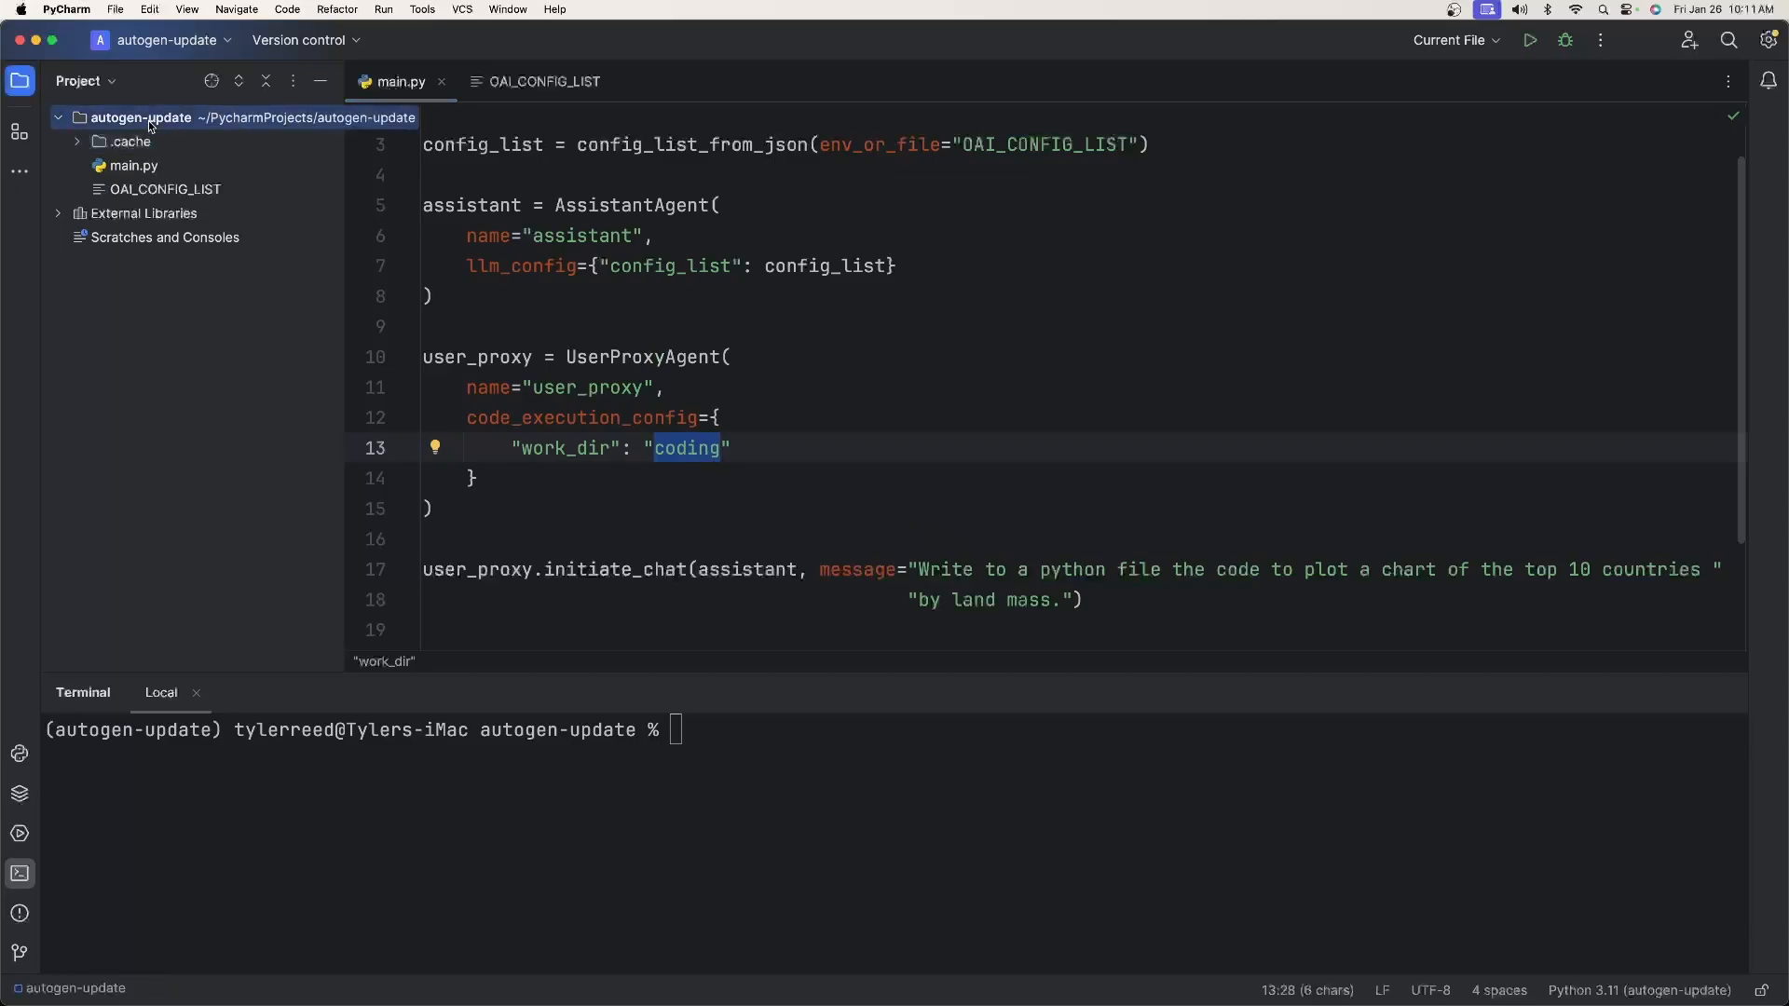
Step: Run python3 main.py in the terminal and hit the Docker-not-running RuntimeError
click(827, 758)
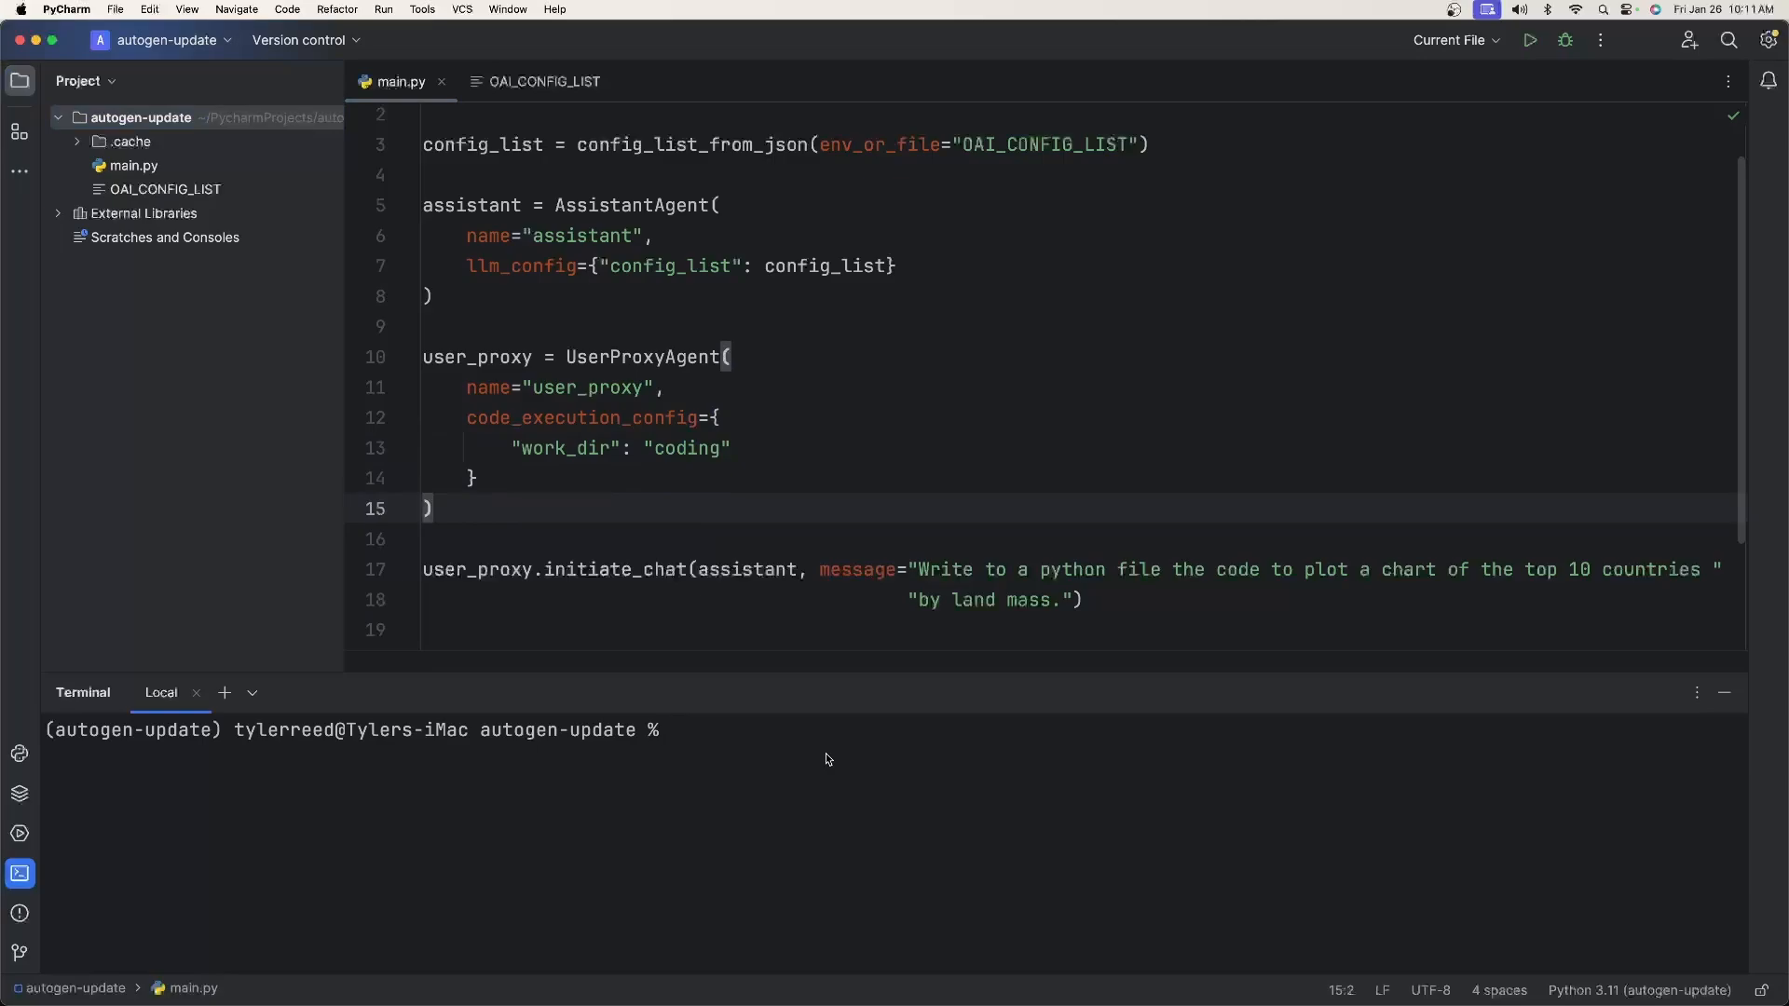
text(pyt)
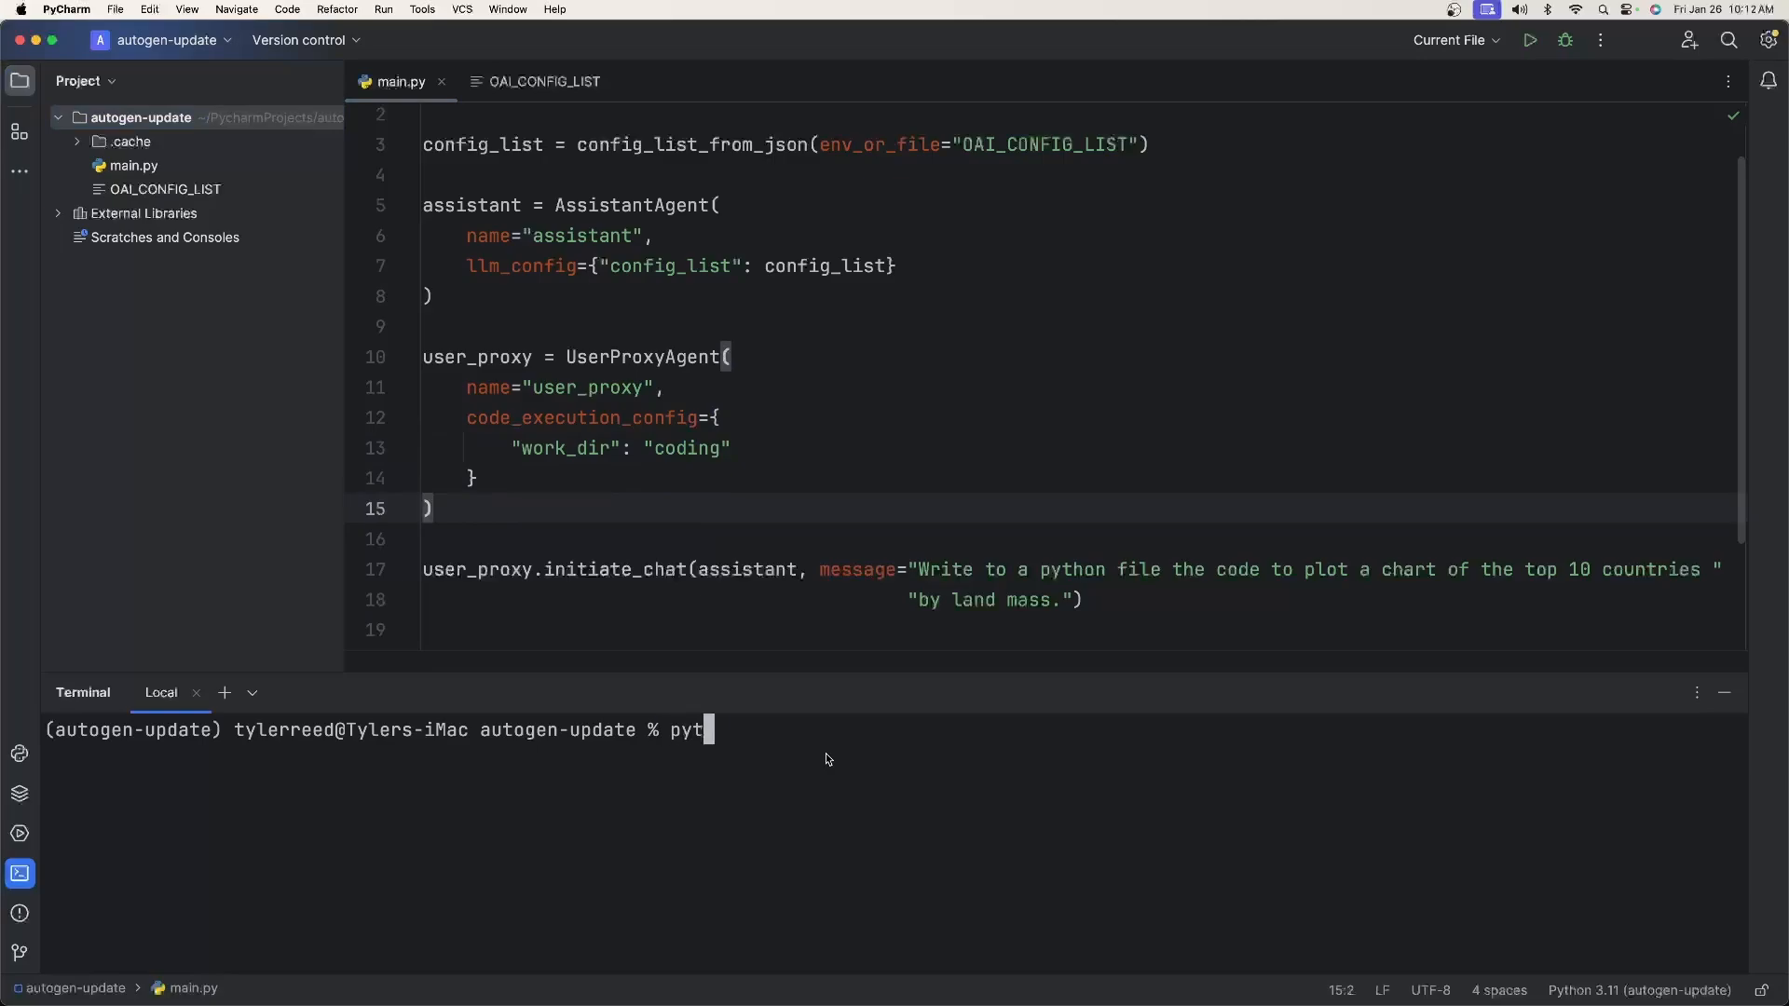
text(hon3 main.py)
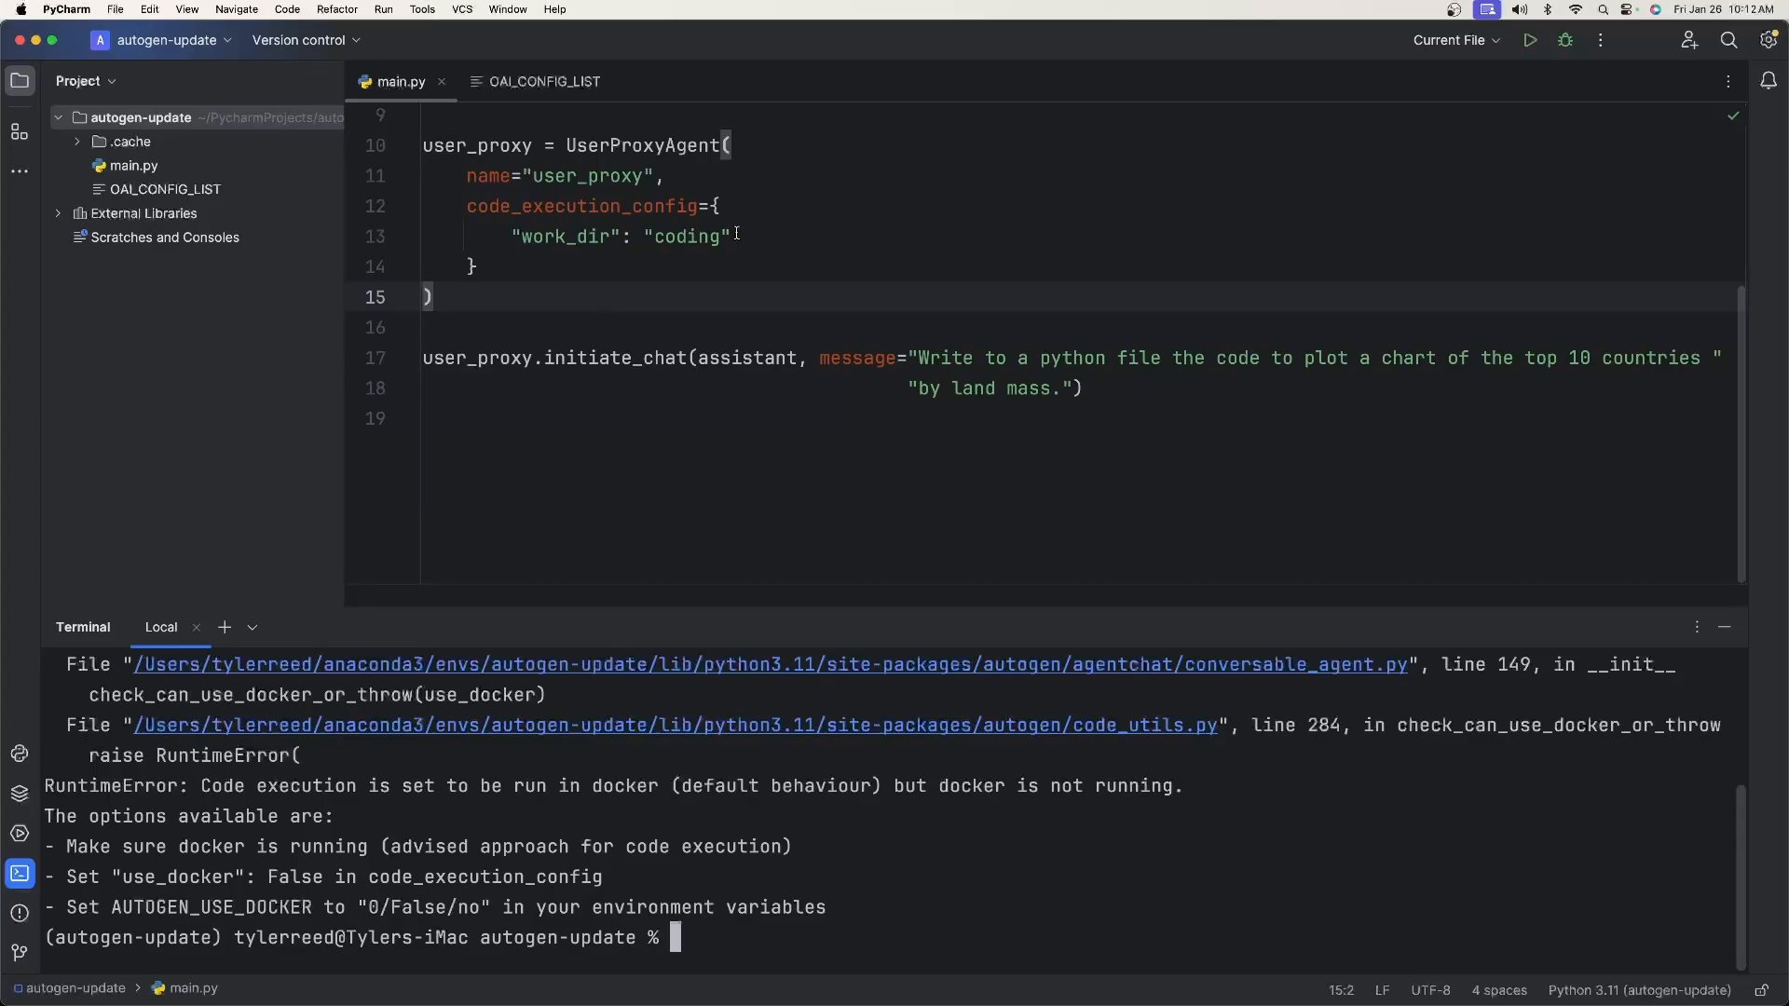
click(734, 237)
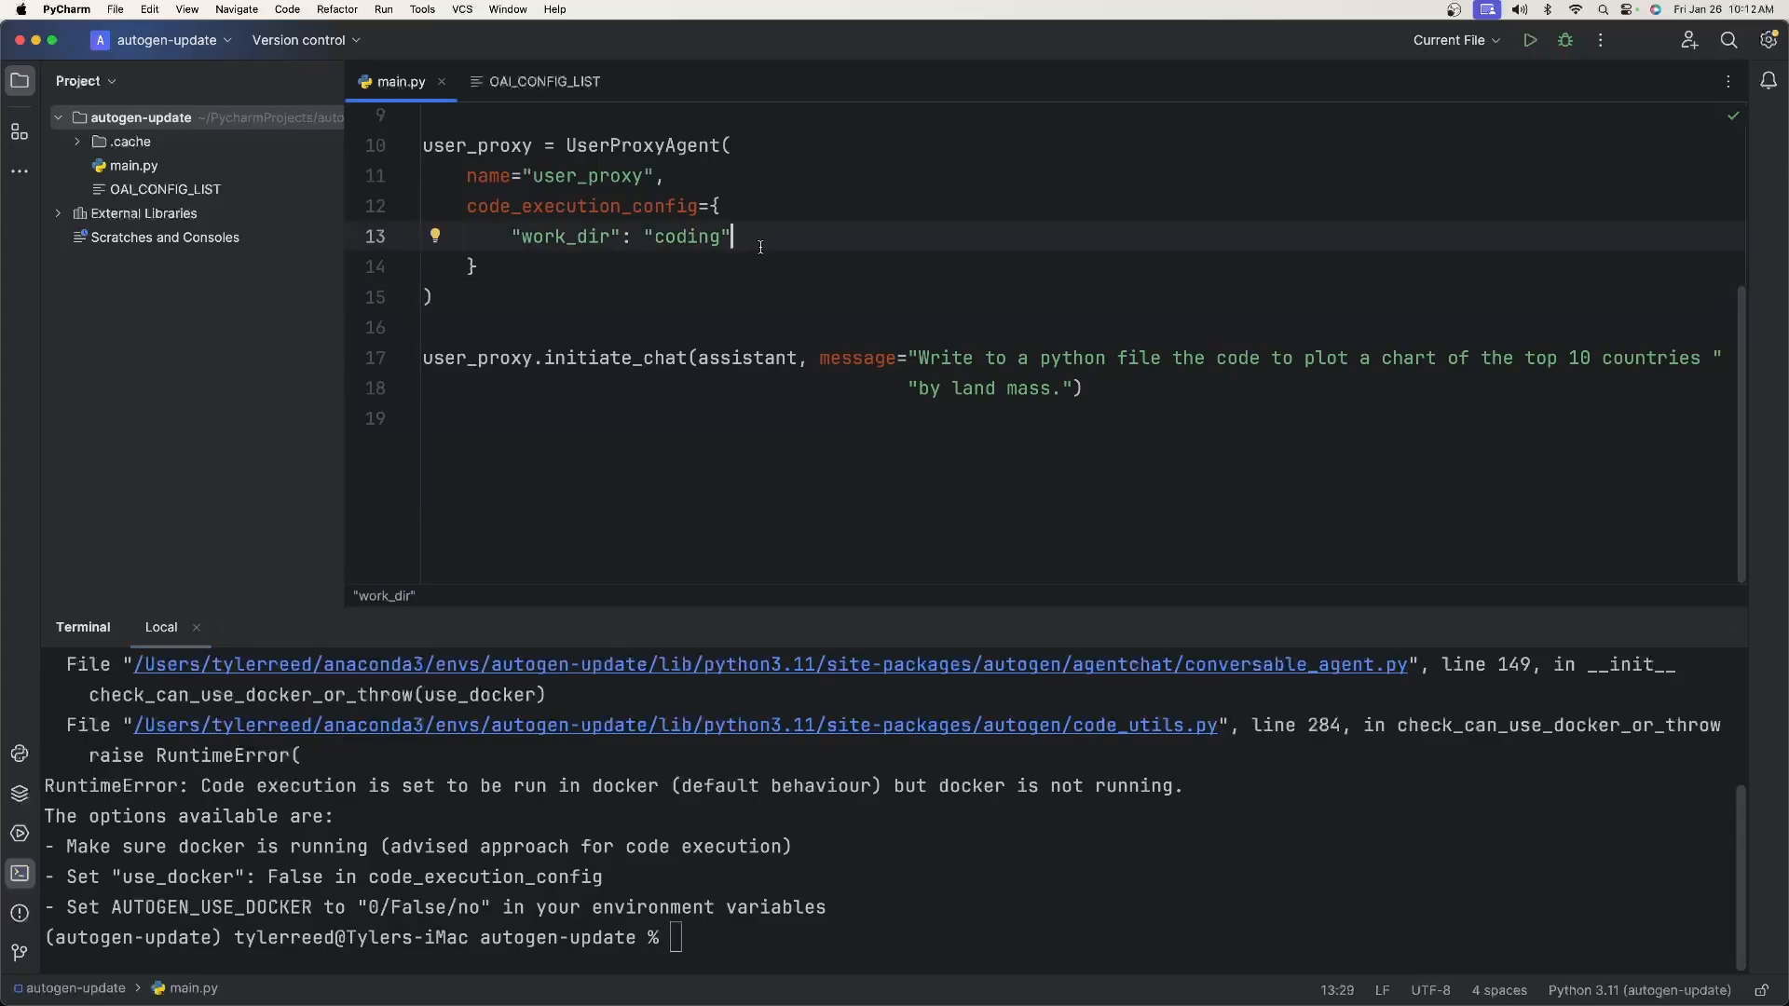
scroll(up, 3)
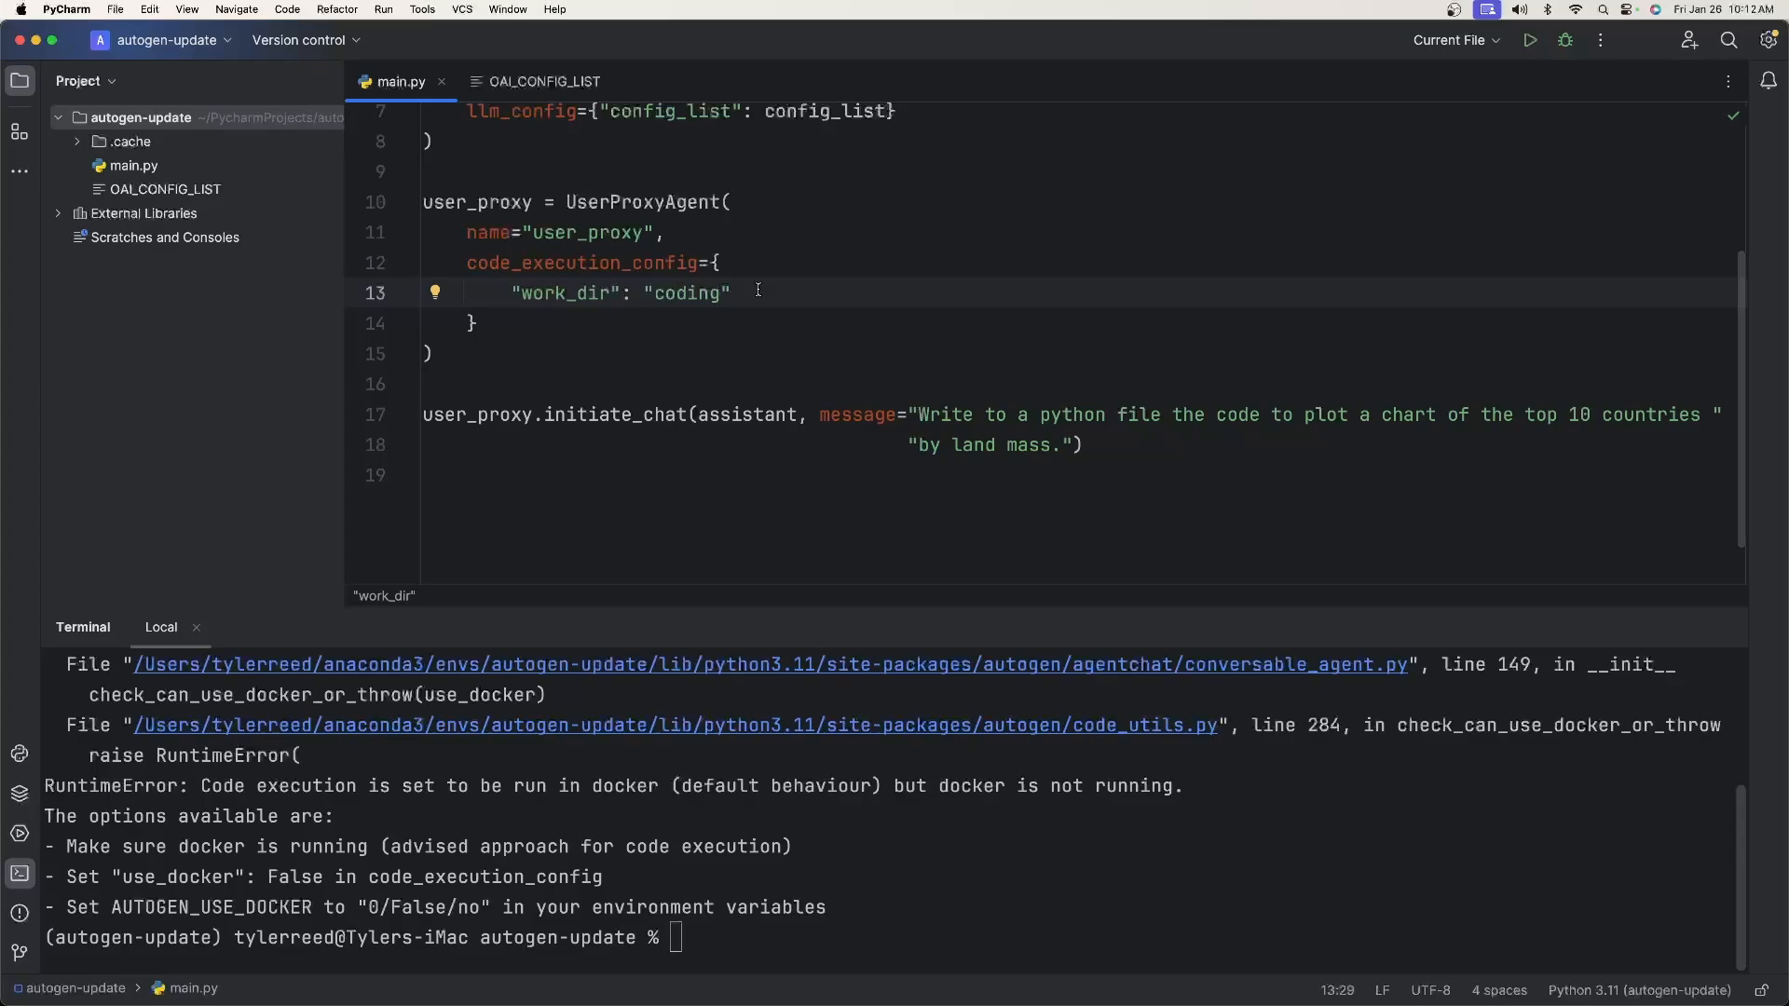
Step: Add "use_docker": False to code_execution_config and rerun python3 main.py
text(,)
text("use_)
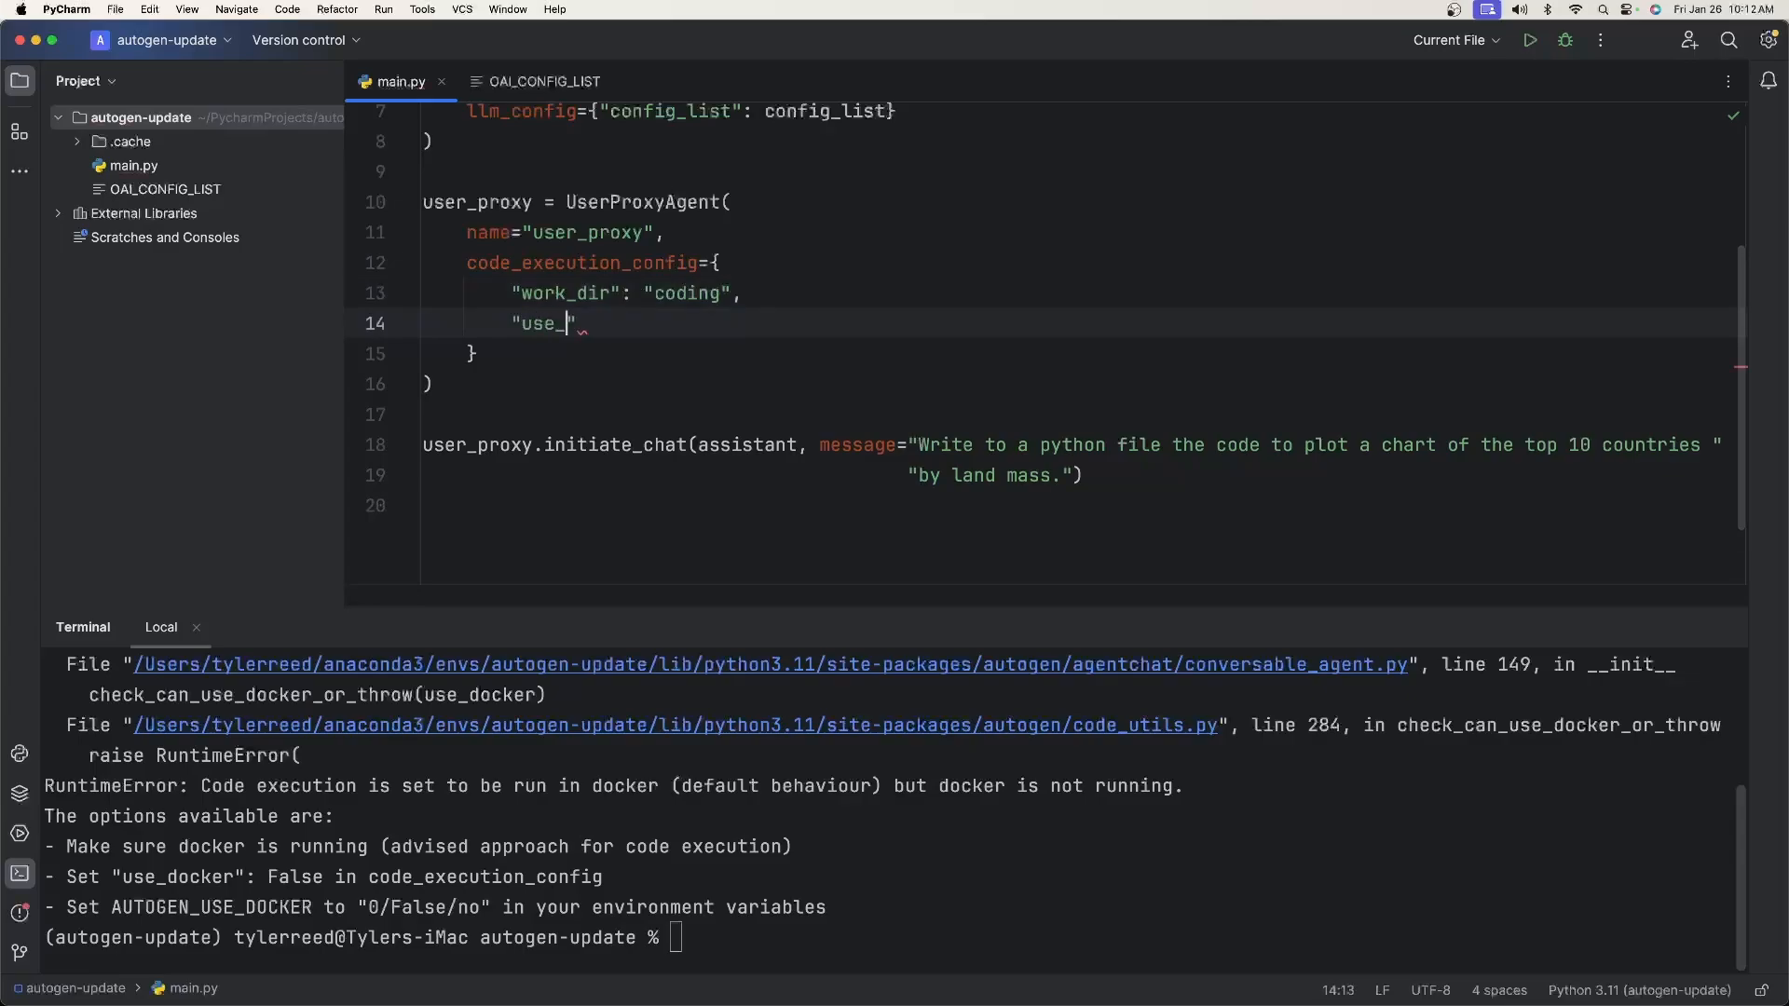
text(docker":)
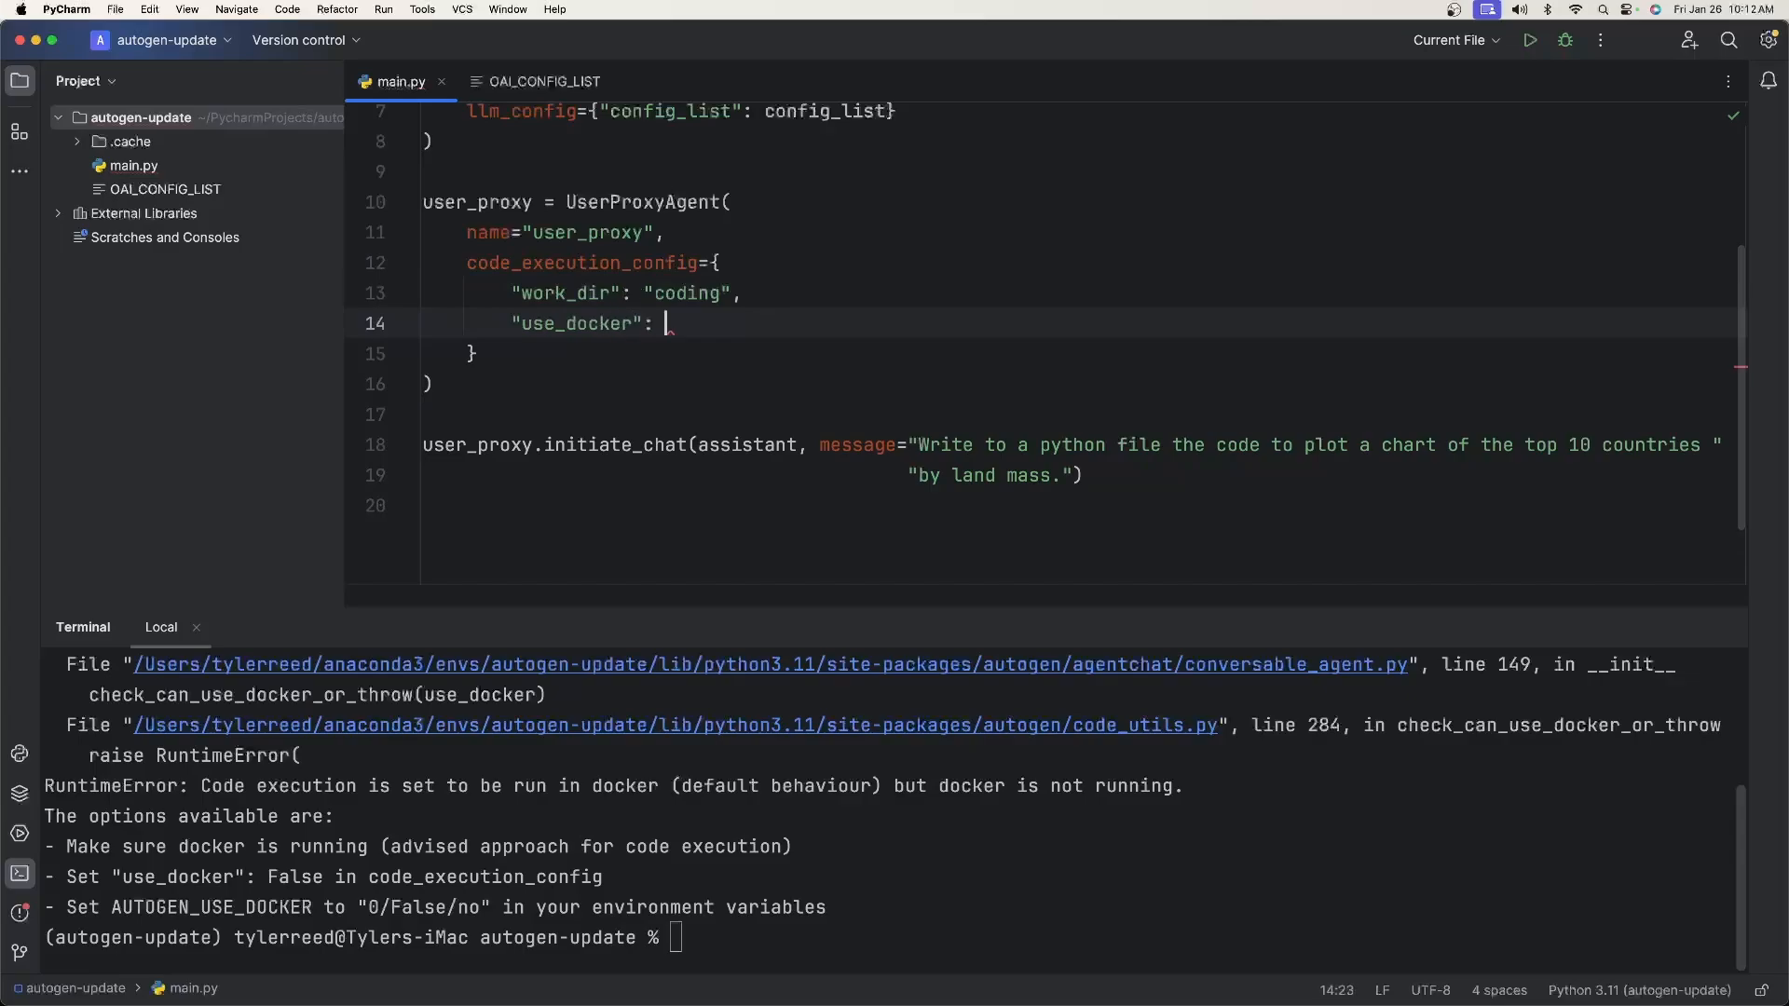
text(False)
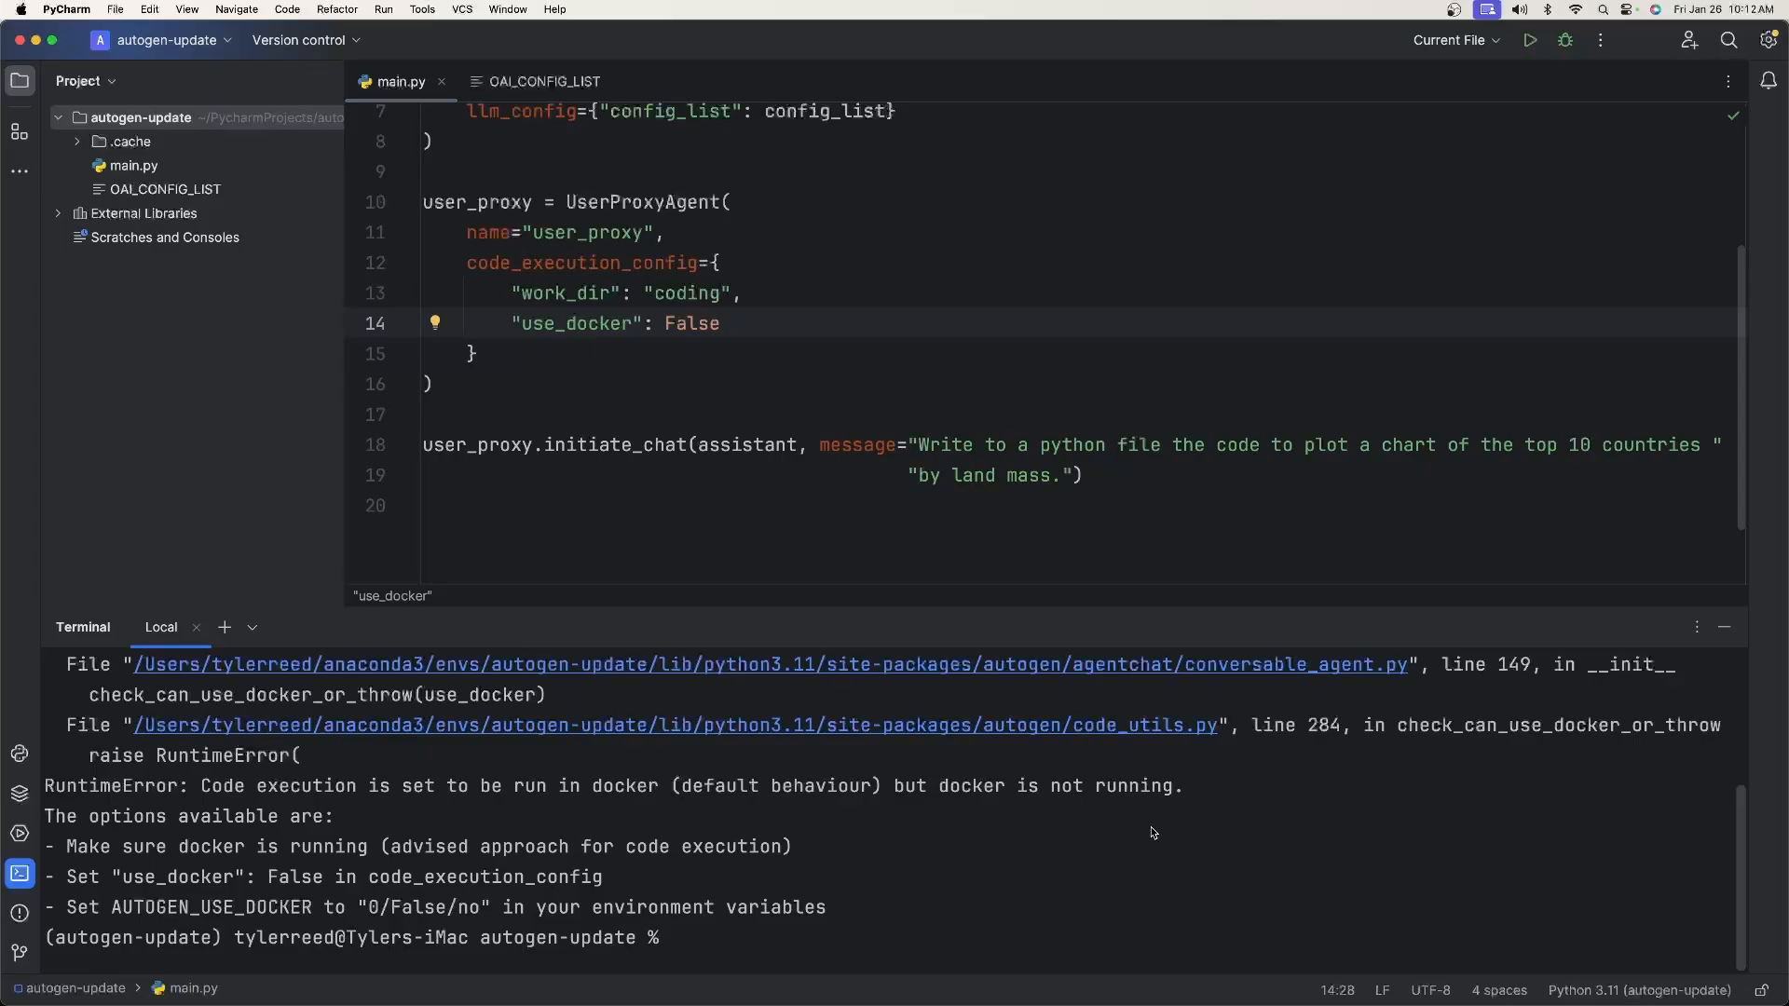
text(python3 main.py)
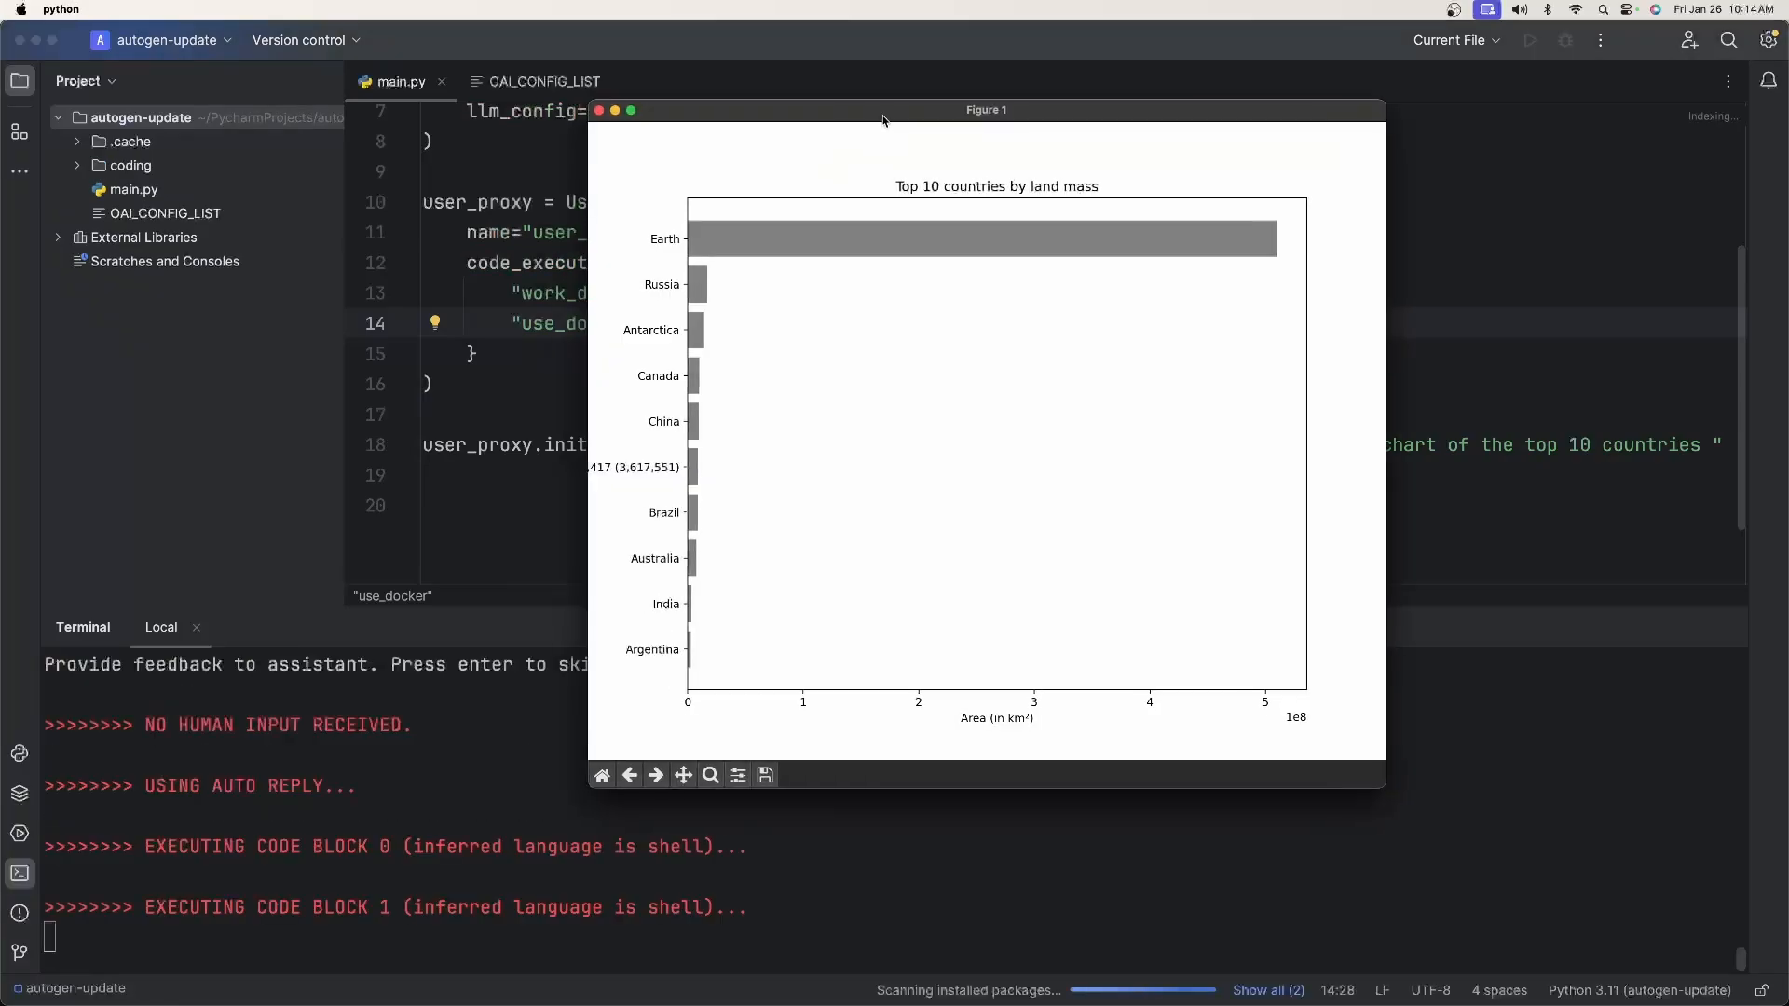
mouse_move(849, 469)
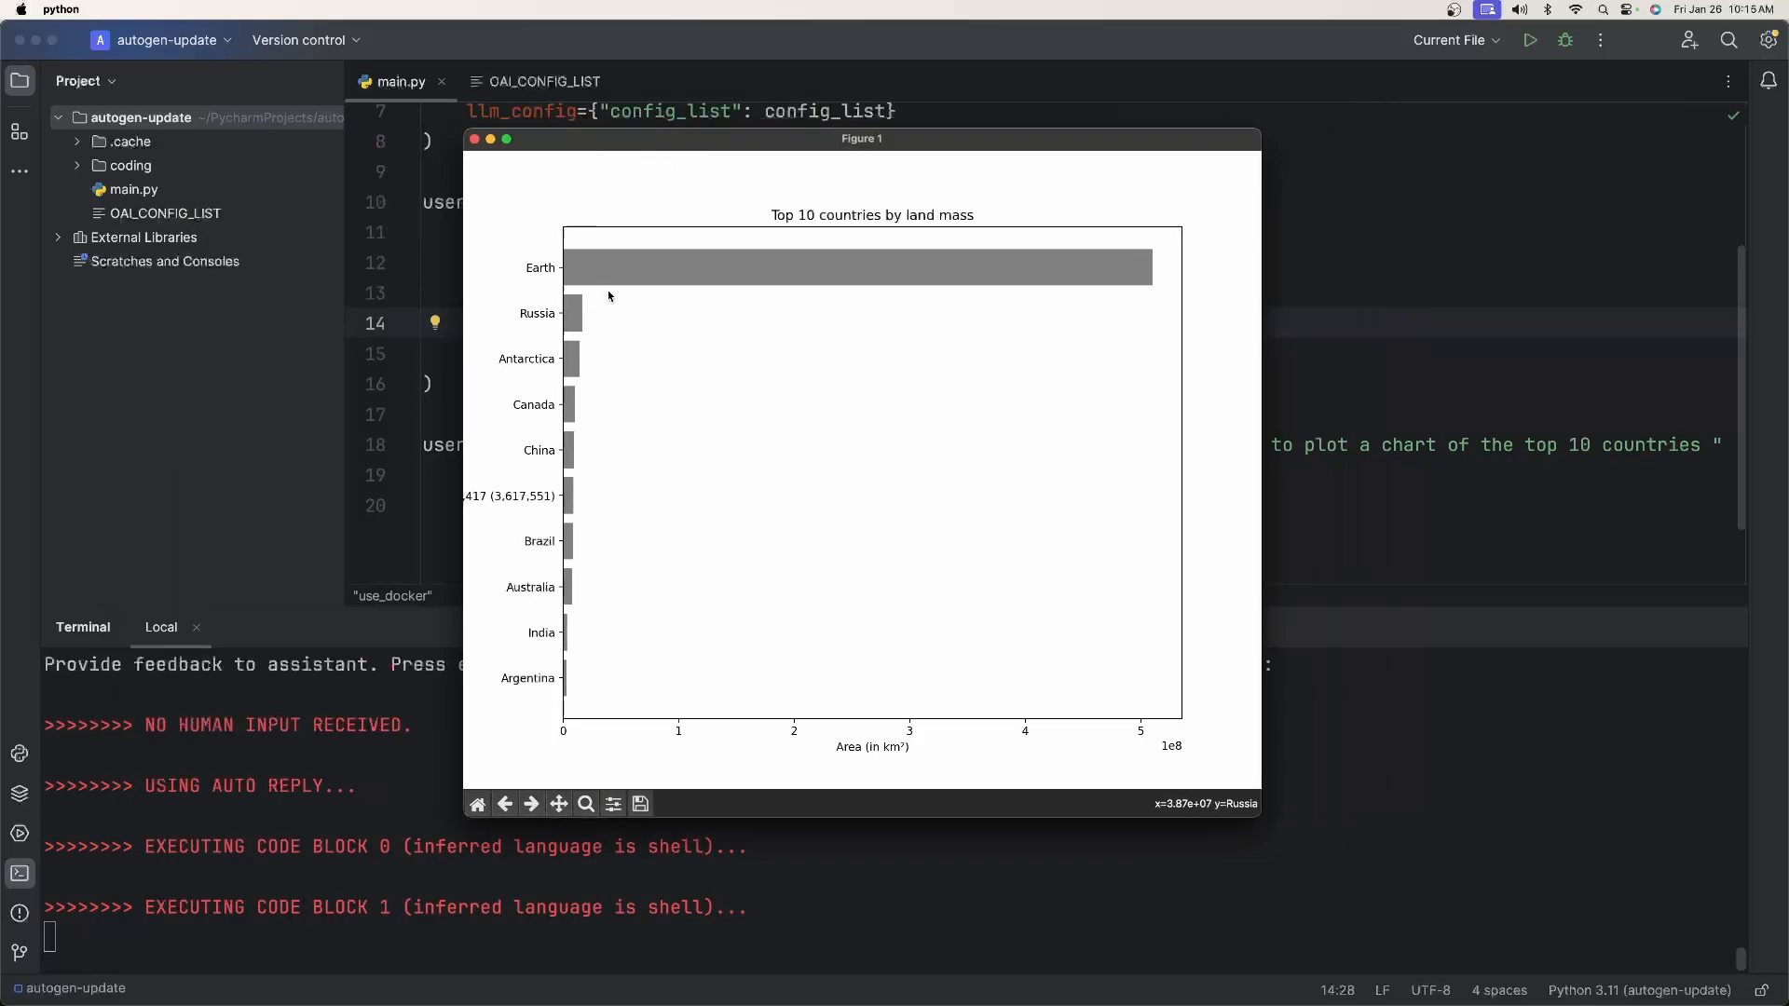
mouse_move(612, 277)
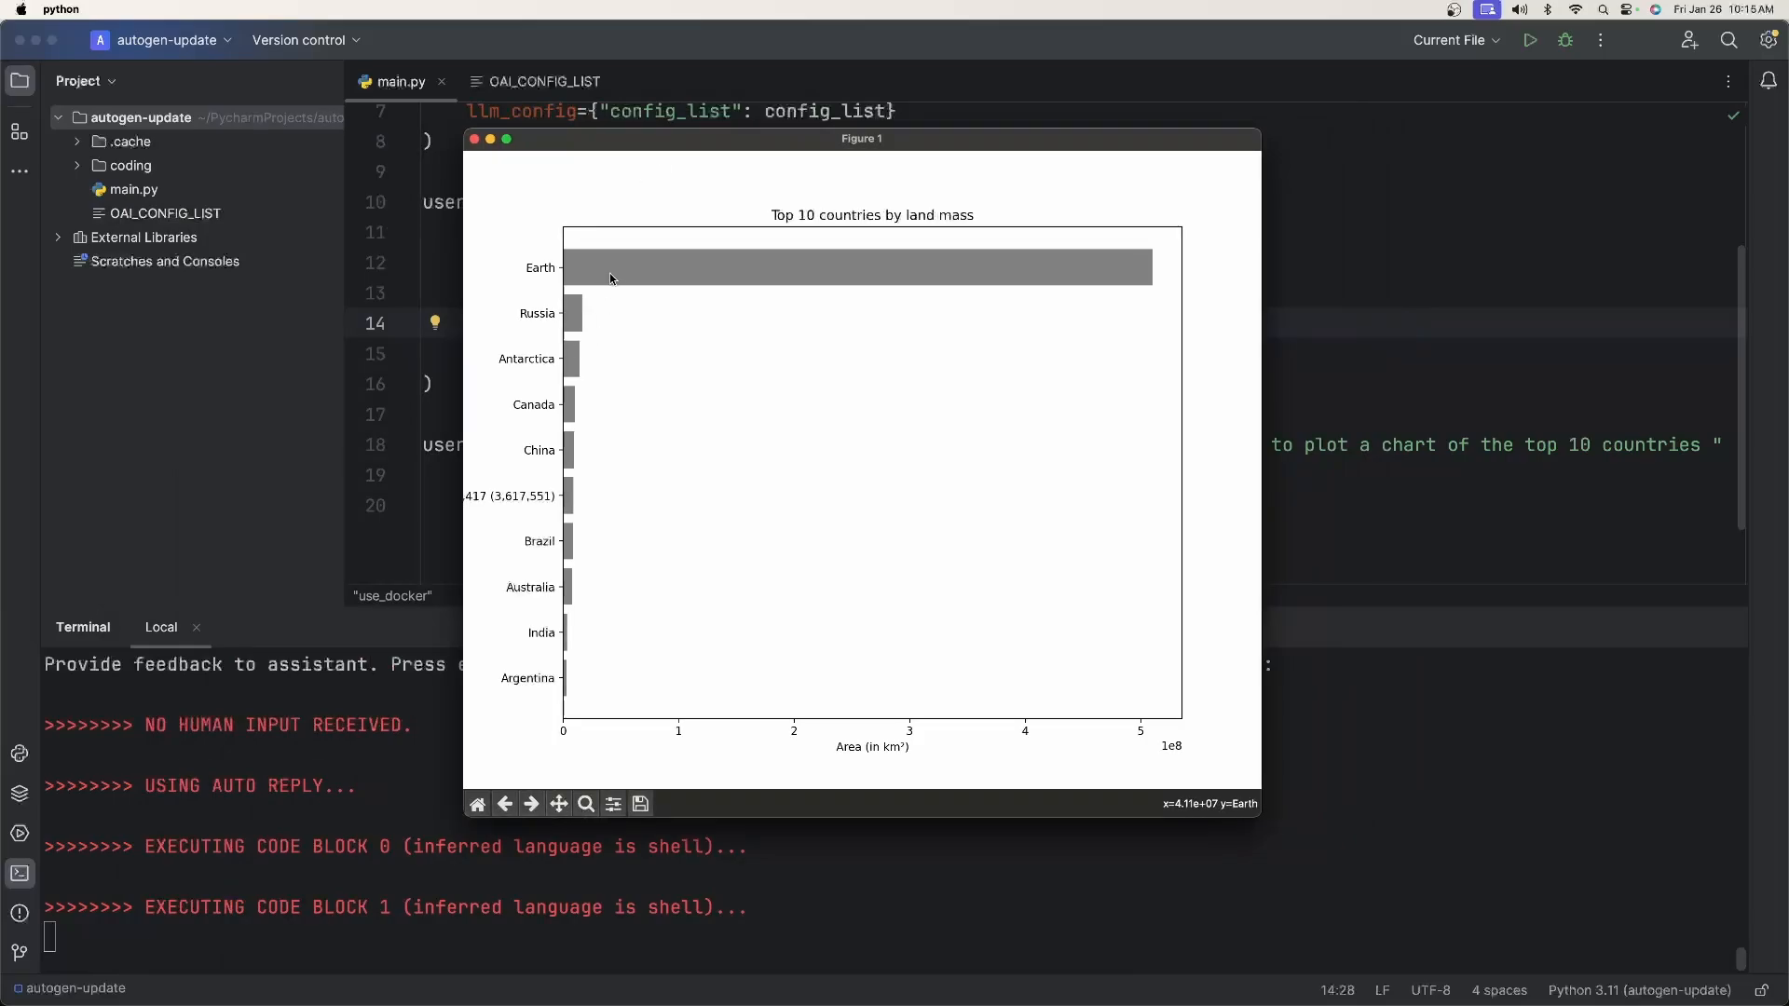
Step: Close the Top 10 countries by land mass chart window
click(475, 140)
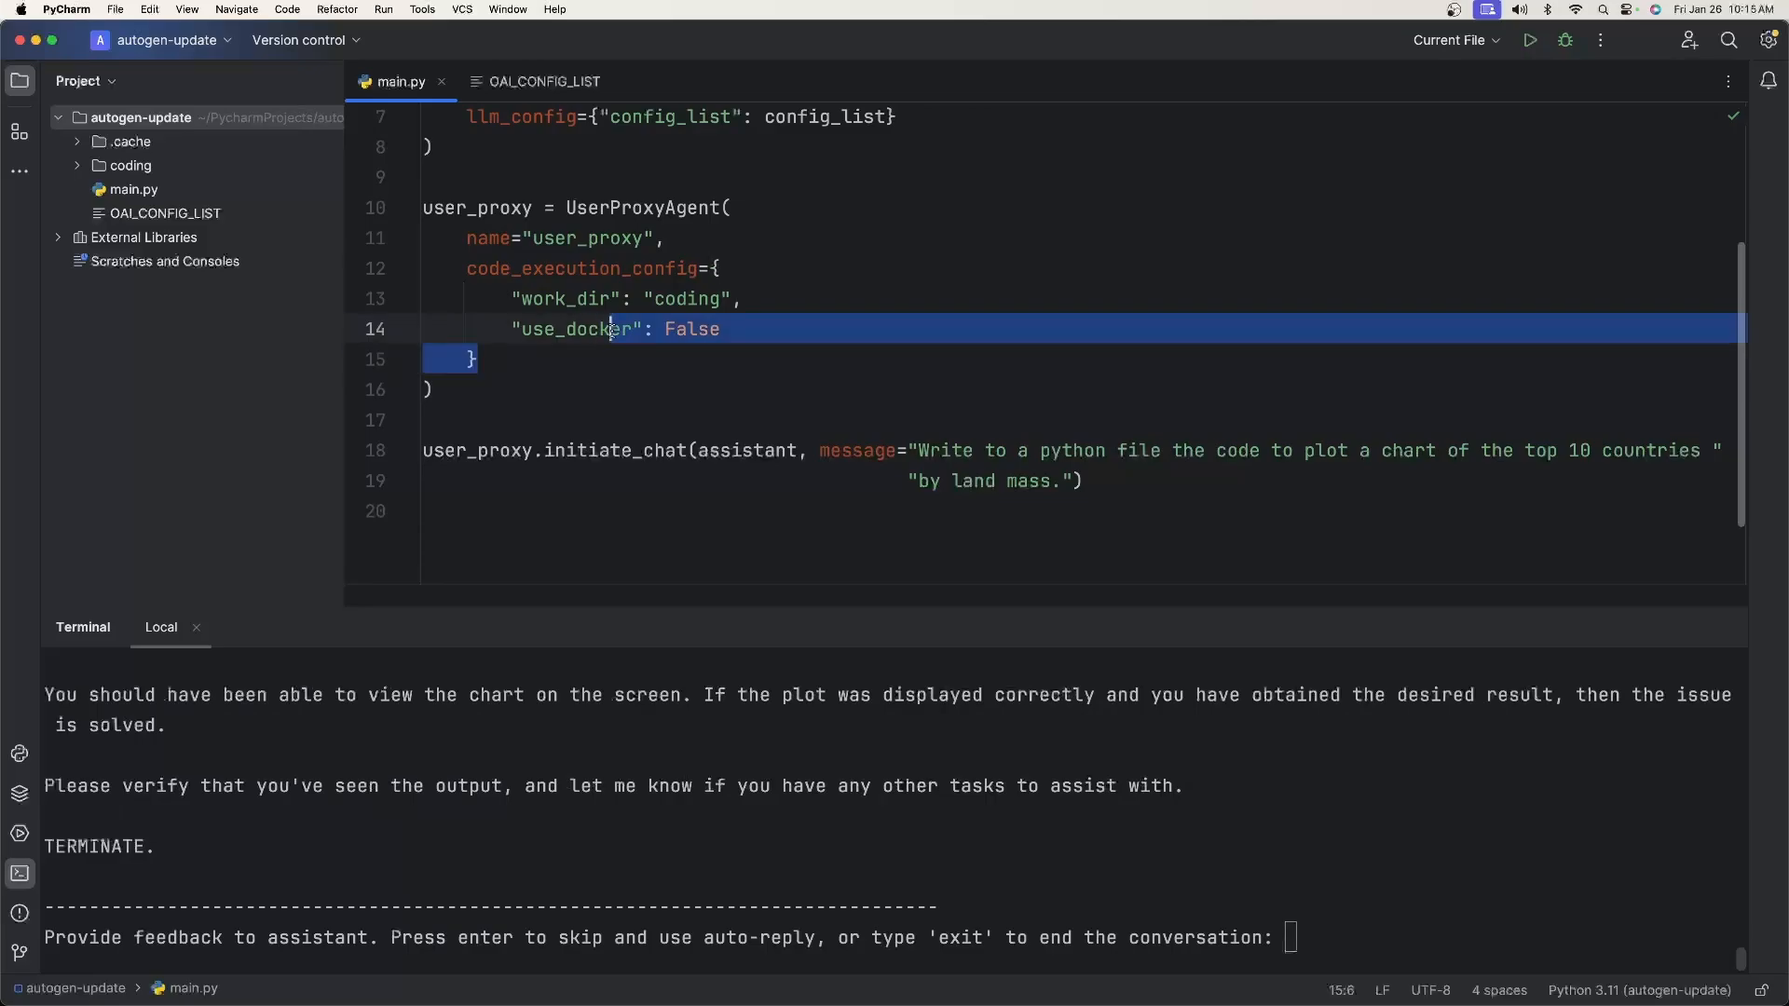
Step: Replace the code_execution_config dictionary with False and clear the terminal output
key(Delete)
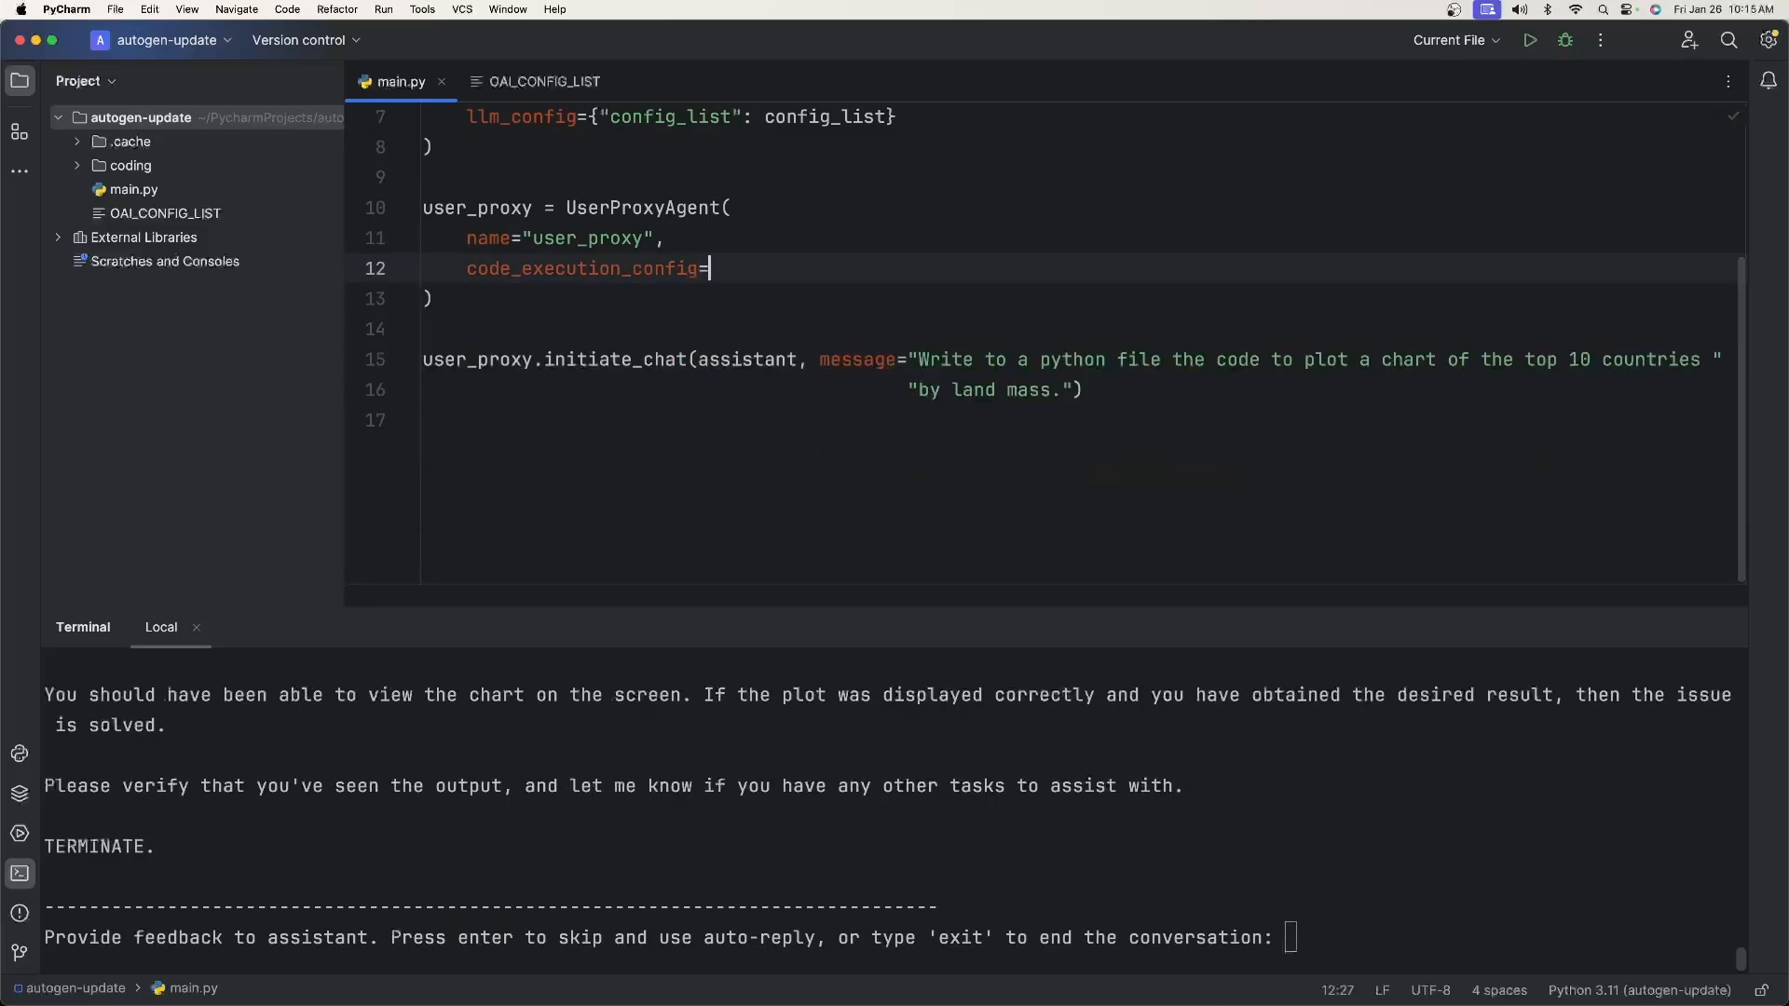
text(False)
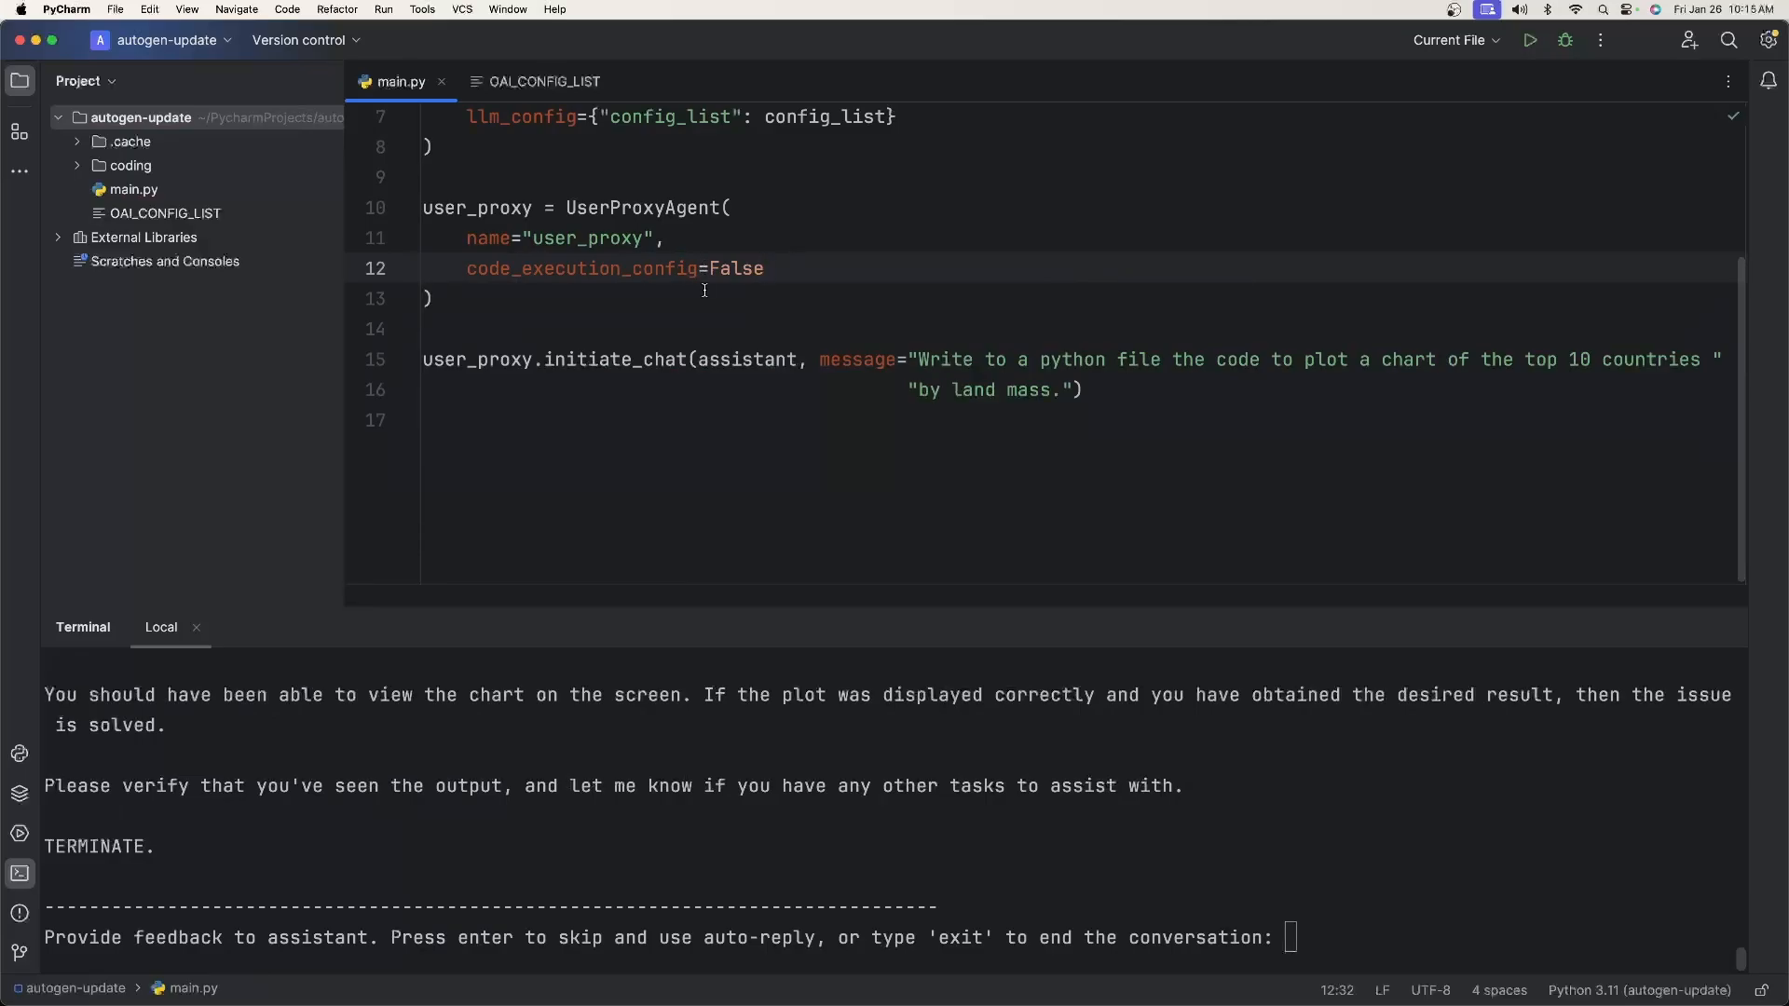
click(764, 268)
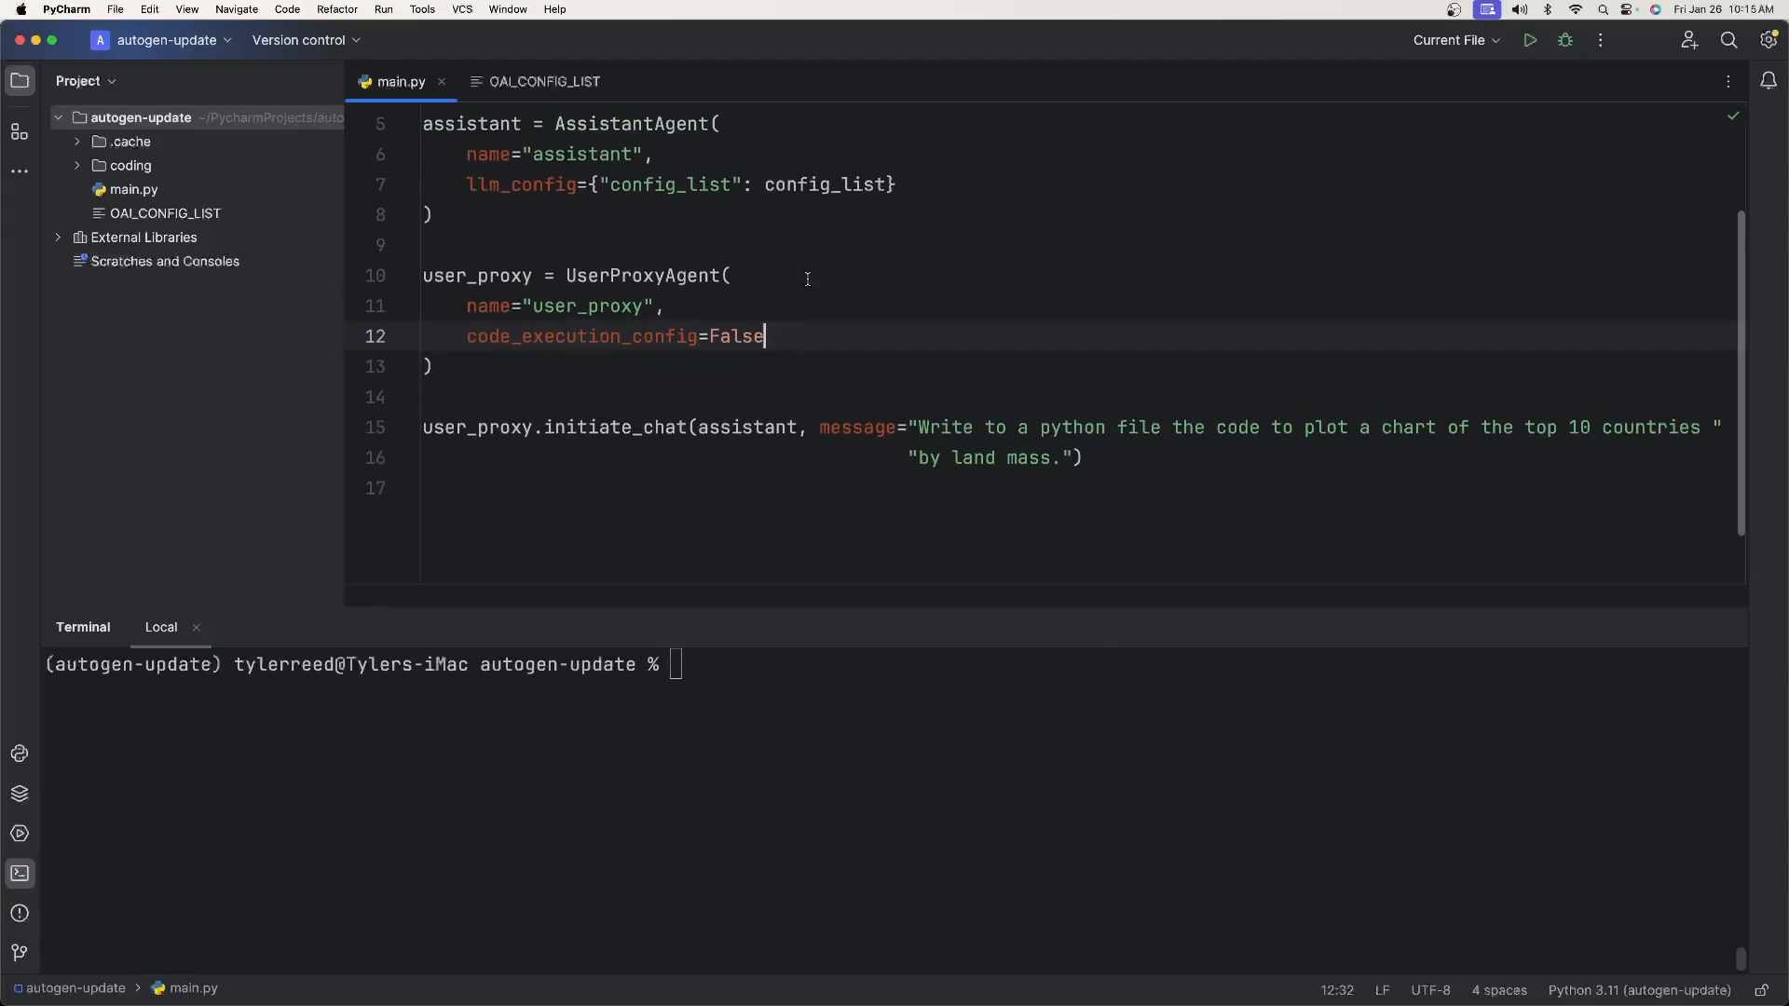
scroll(up, 3)
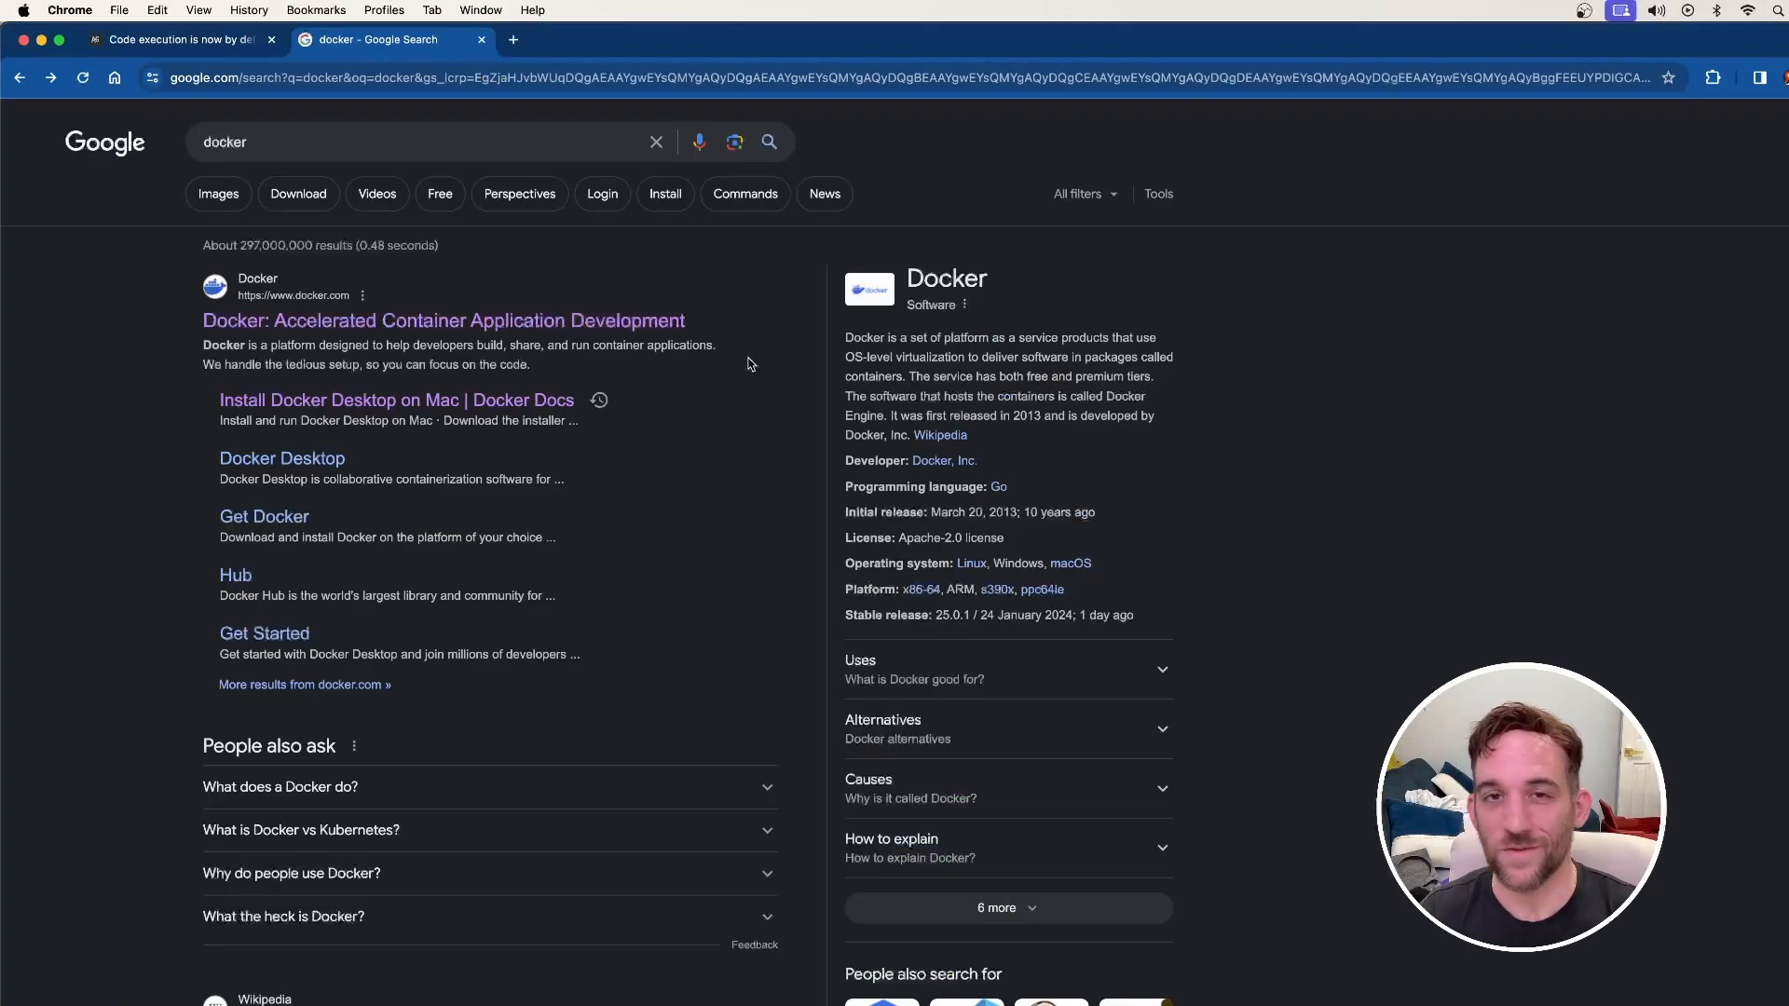
Step: Open docker.com from the Google results and reach the Docker homepage with the Mac download
scroll(down, 3)
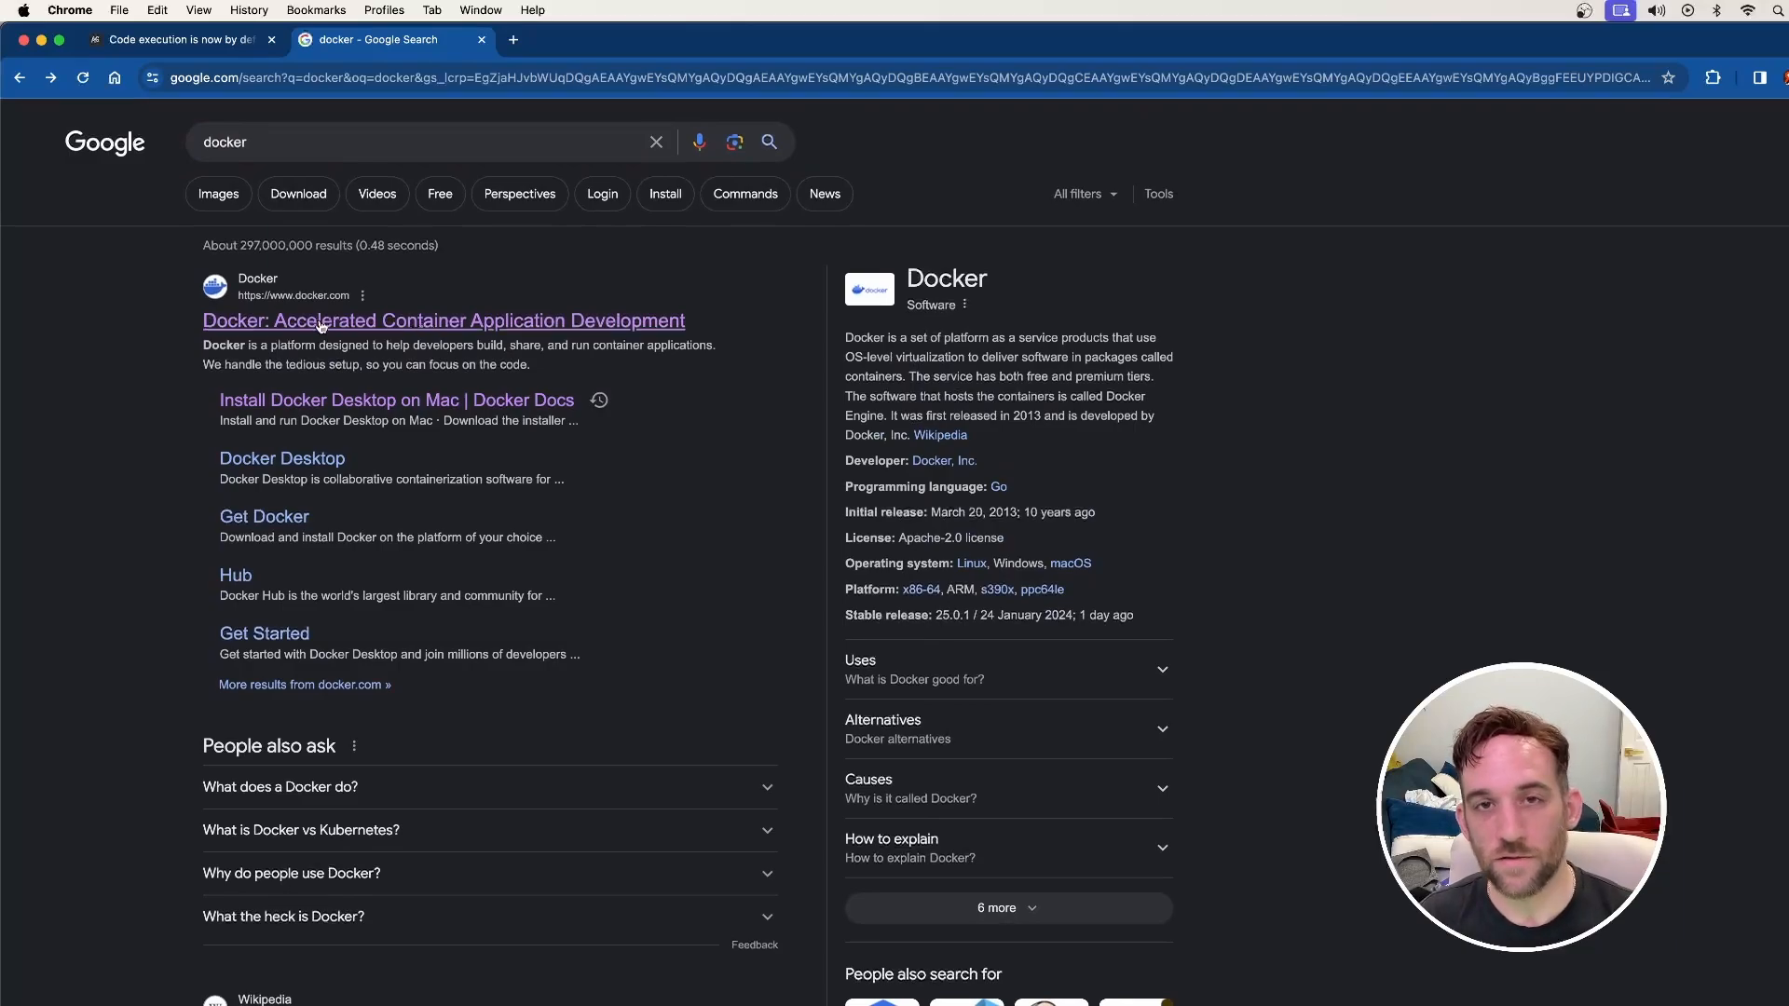
click(443, 320)
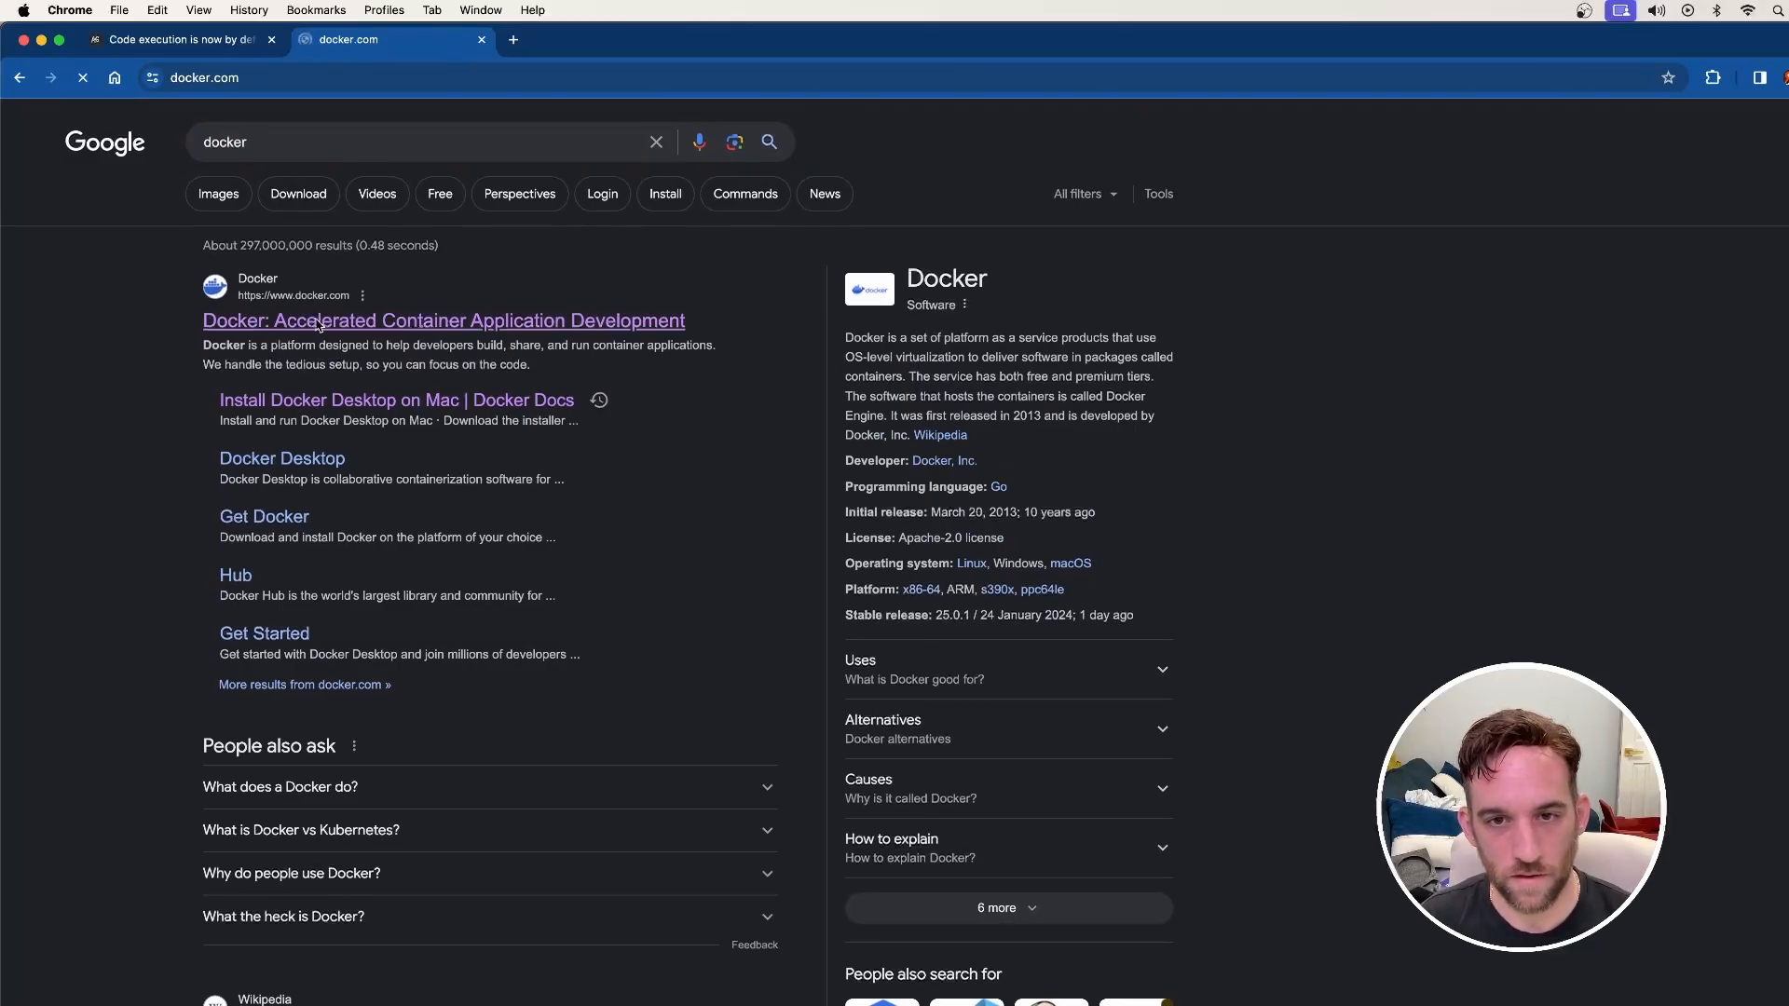
click(444, 320)
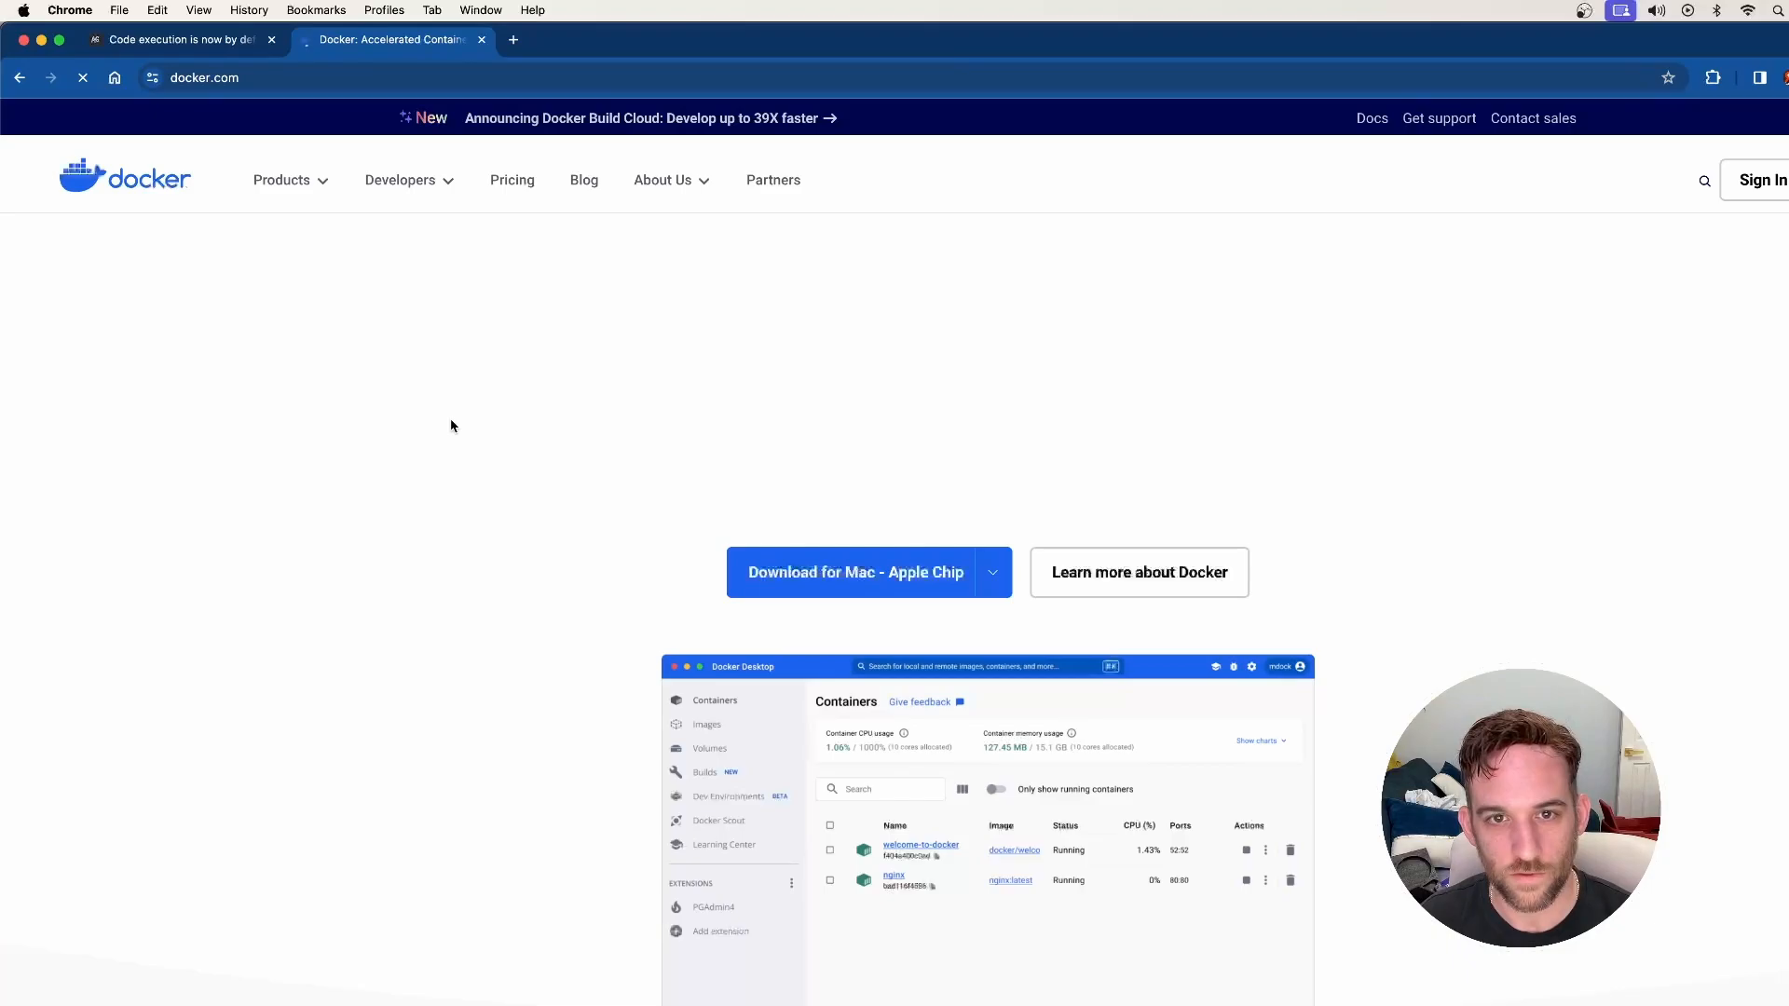
click(990, 572)
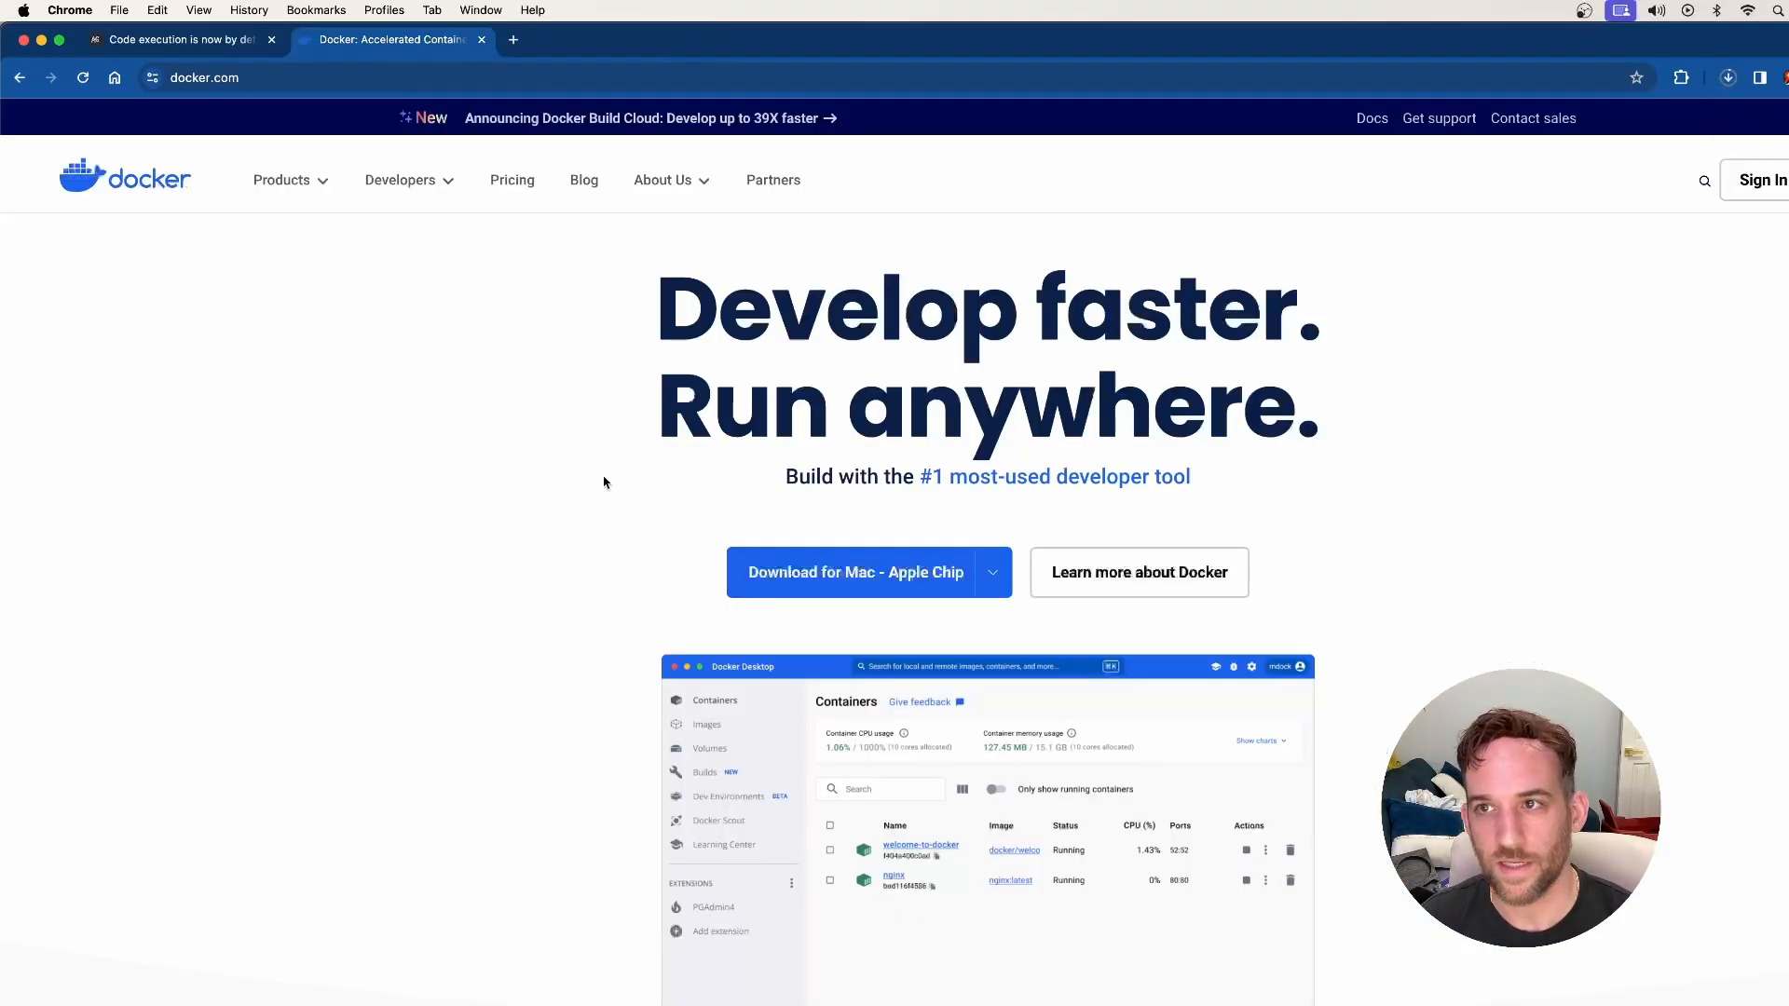
click(1725, 79)
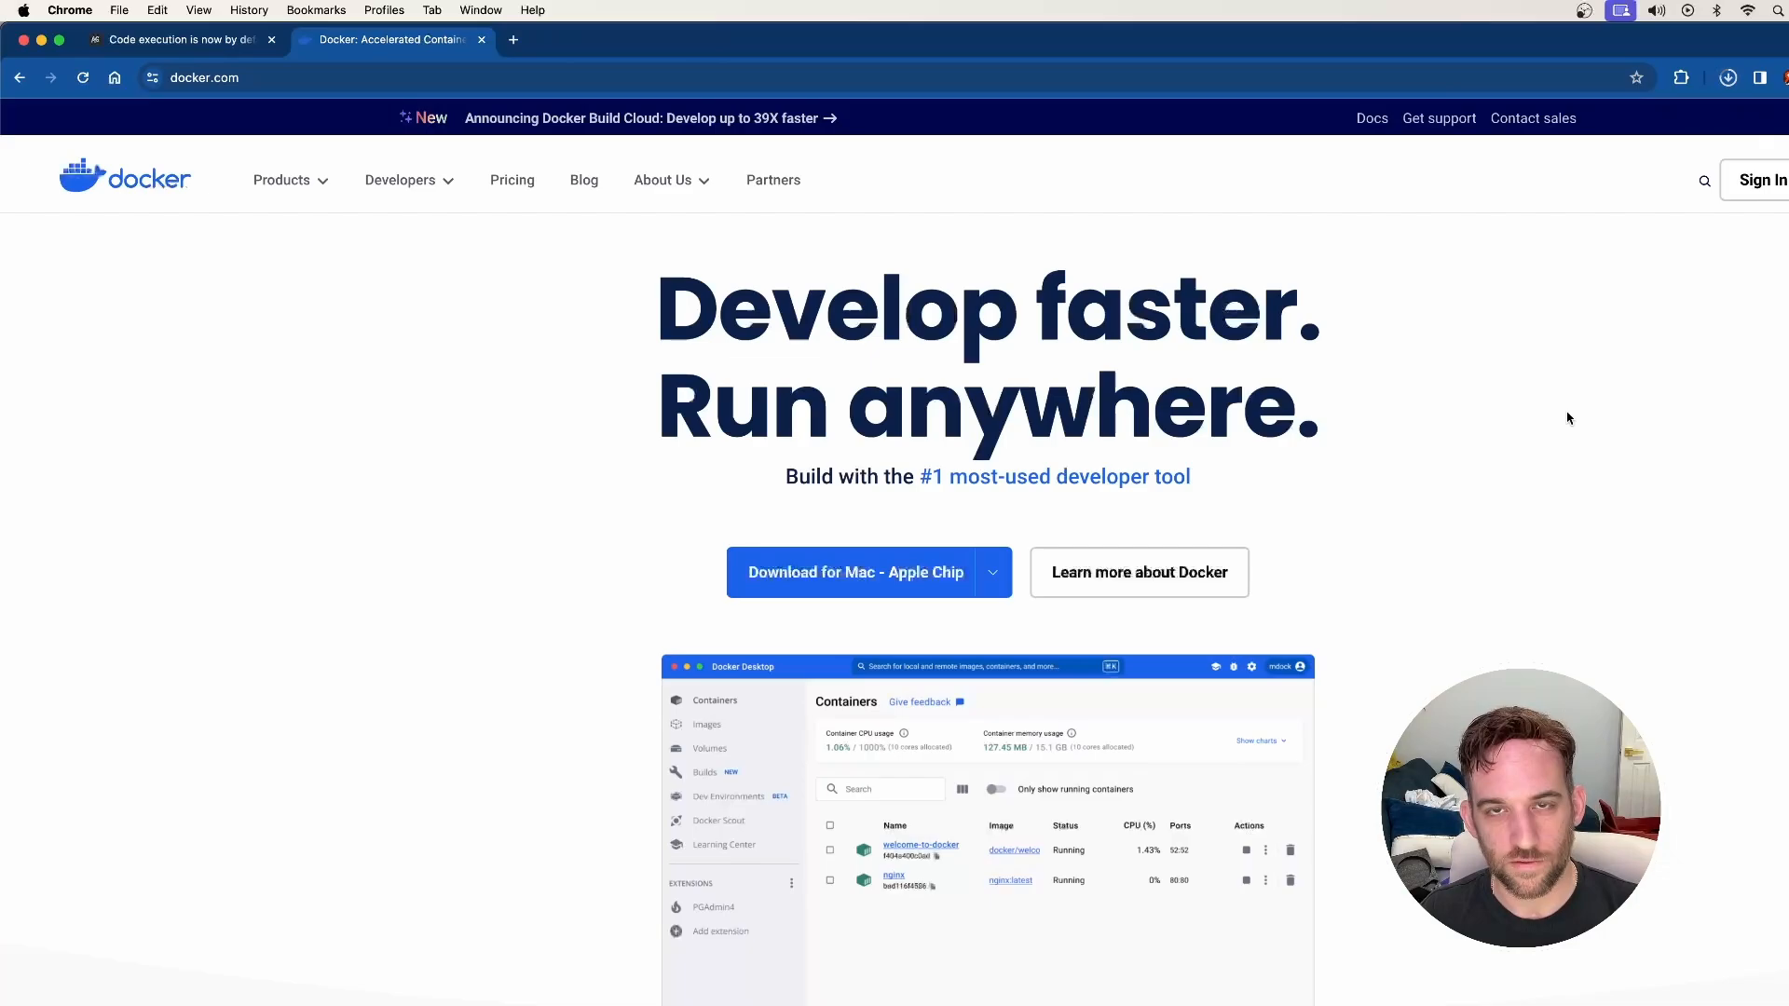
mouse_move(1547, 429)
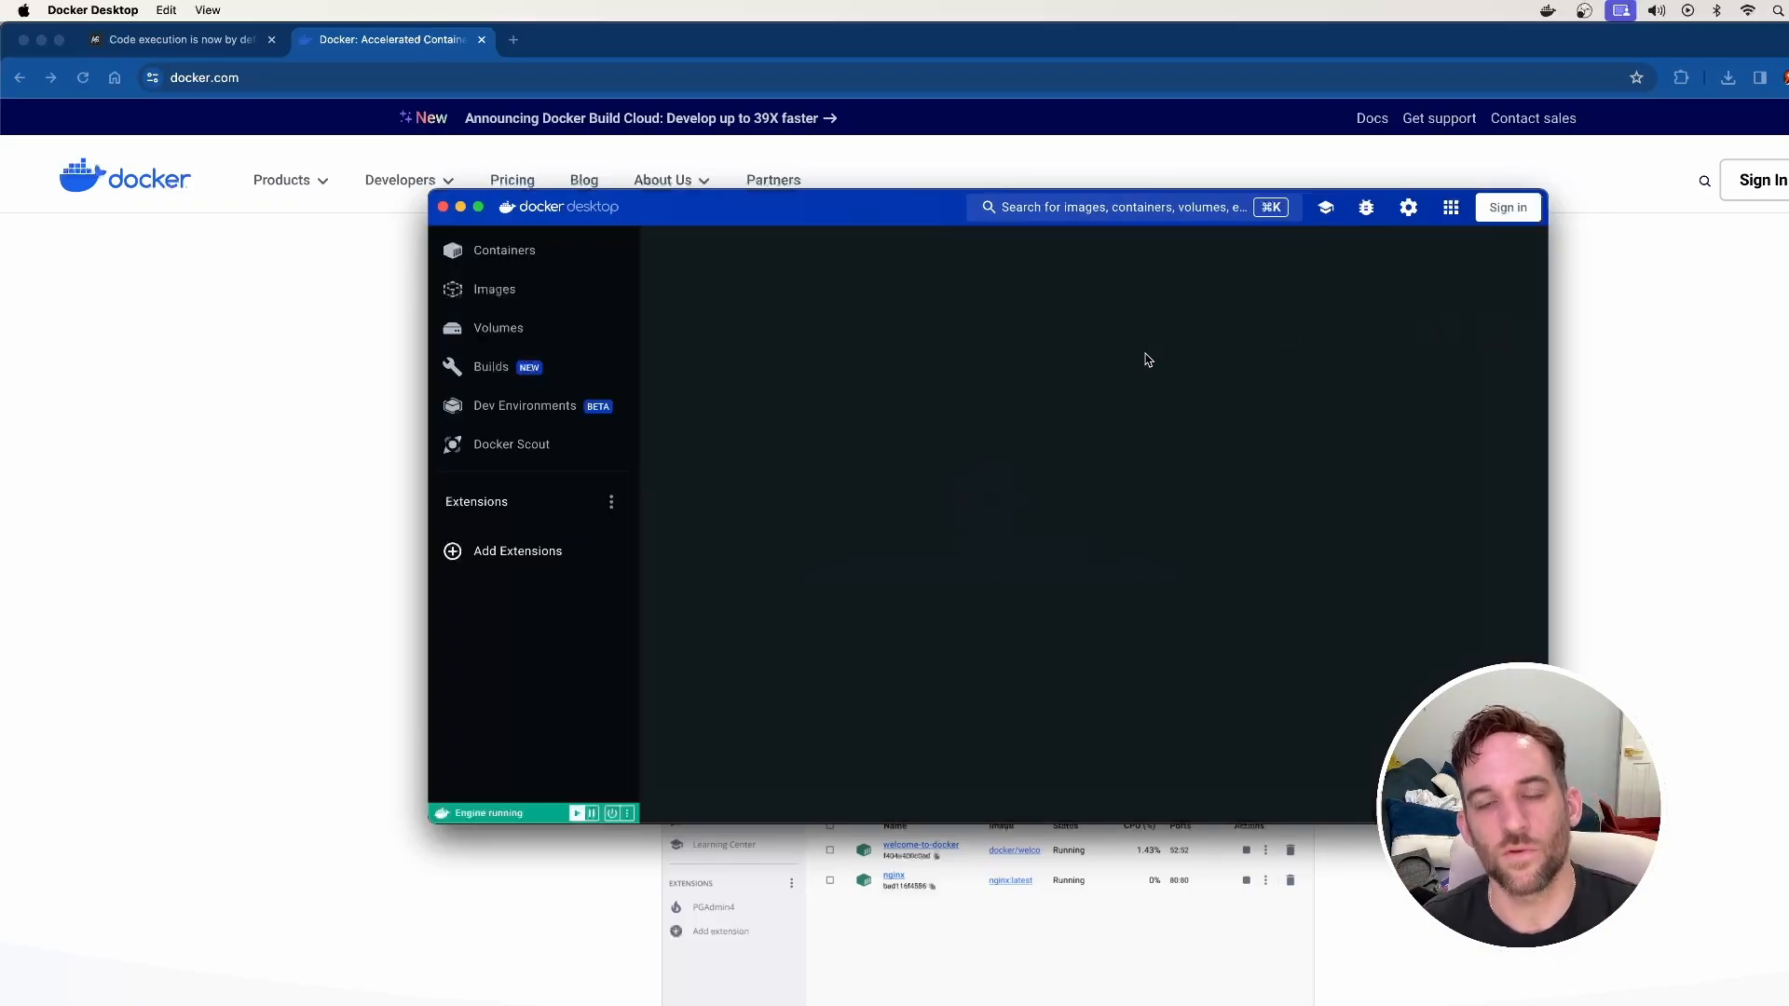
Step: View the empty Containers list with the engine running, then close Docker Desktop
click(505, 250)
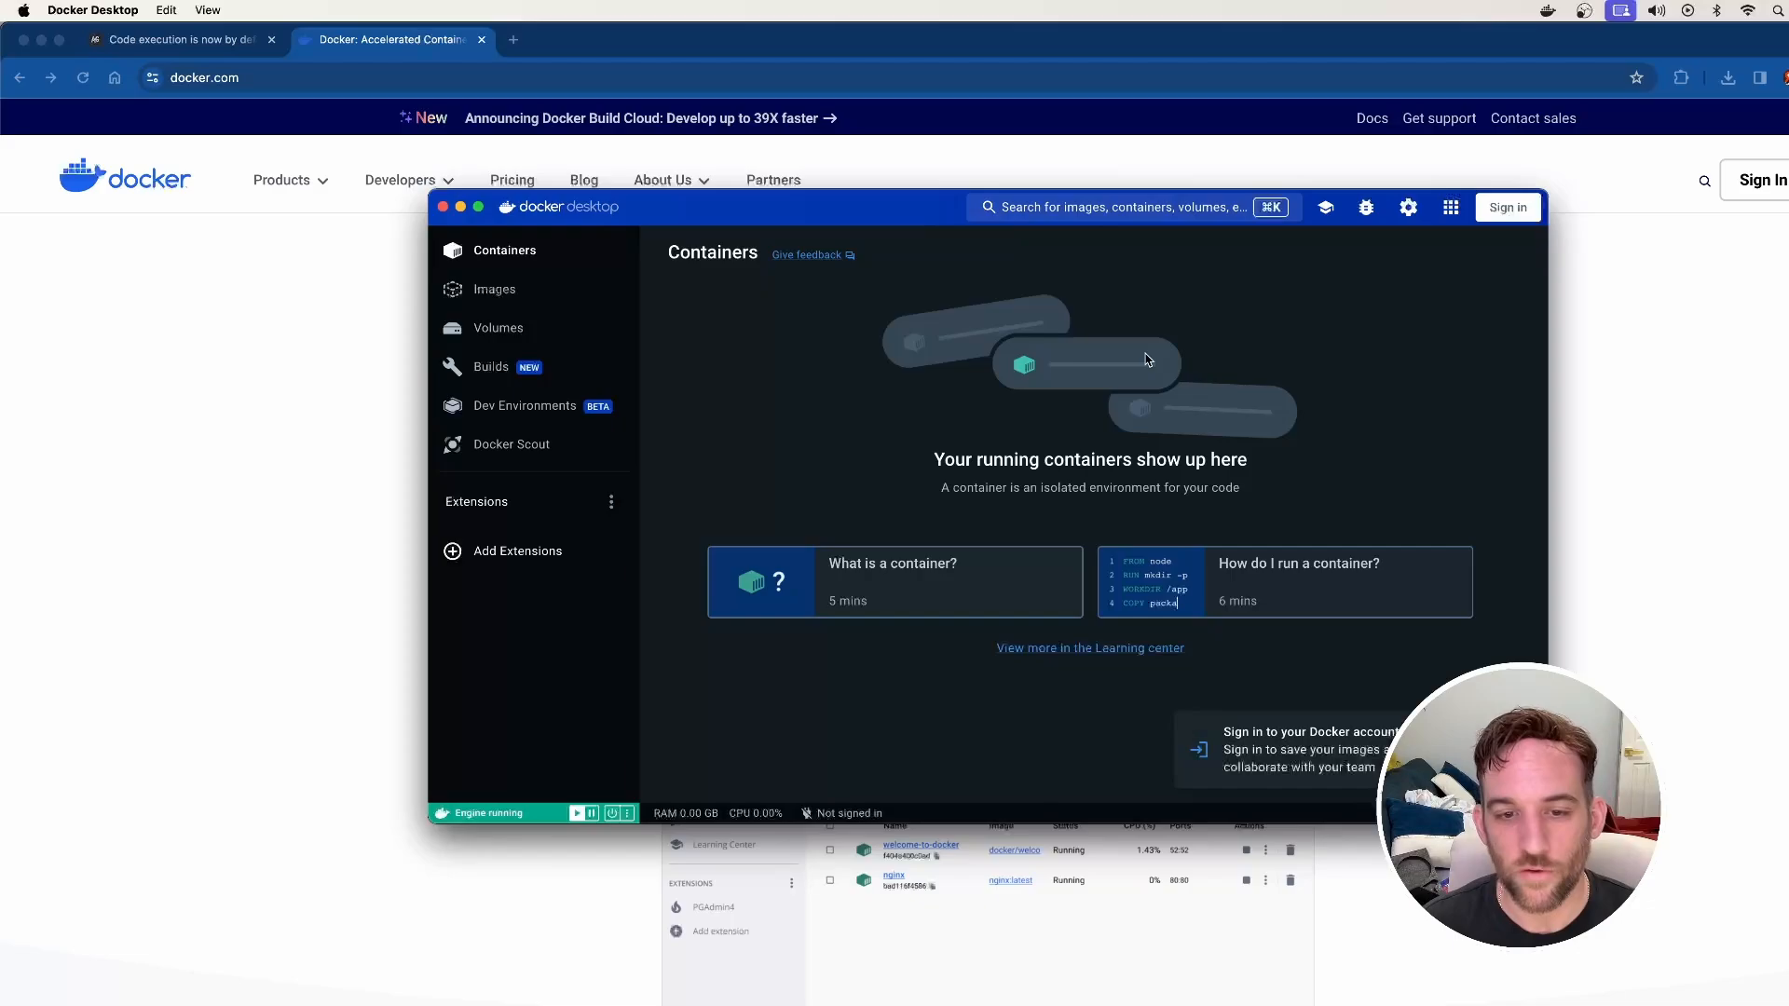
mouse_move(855, 820)
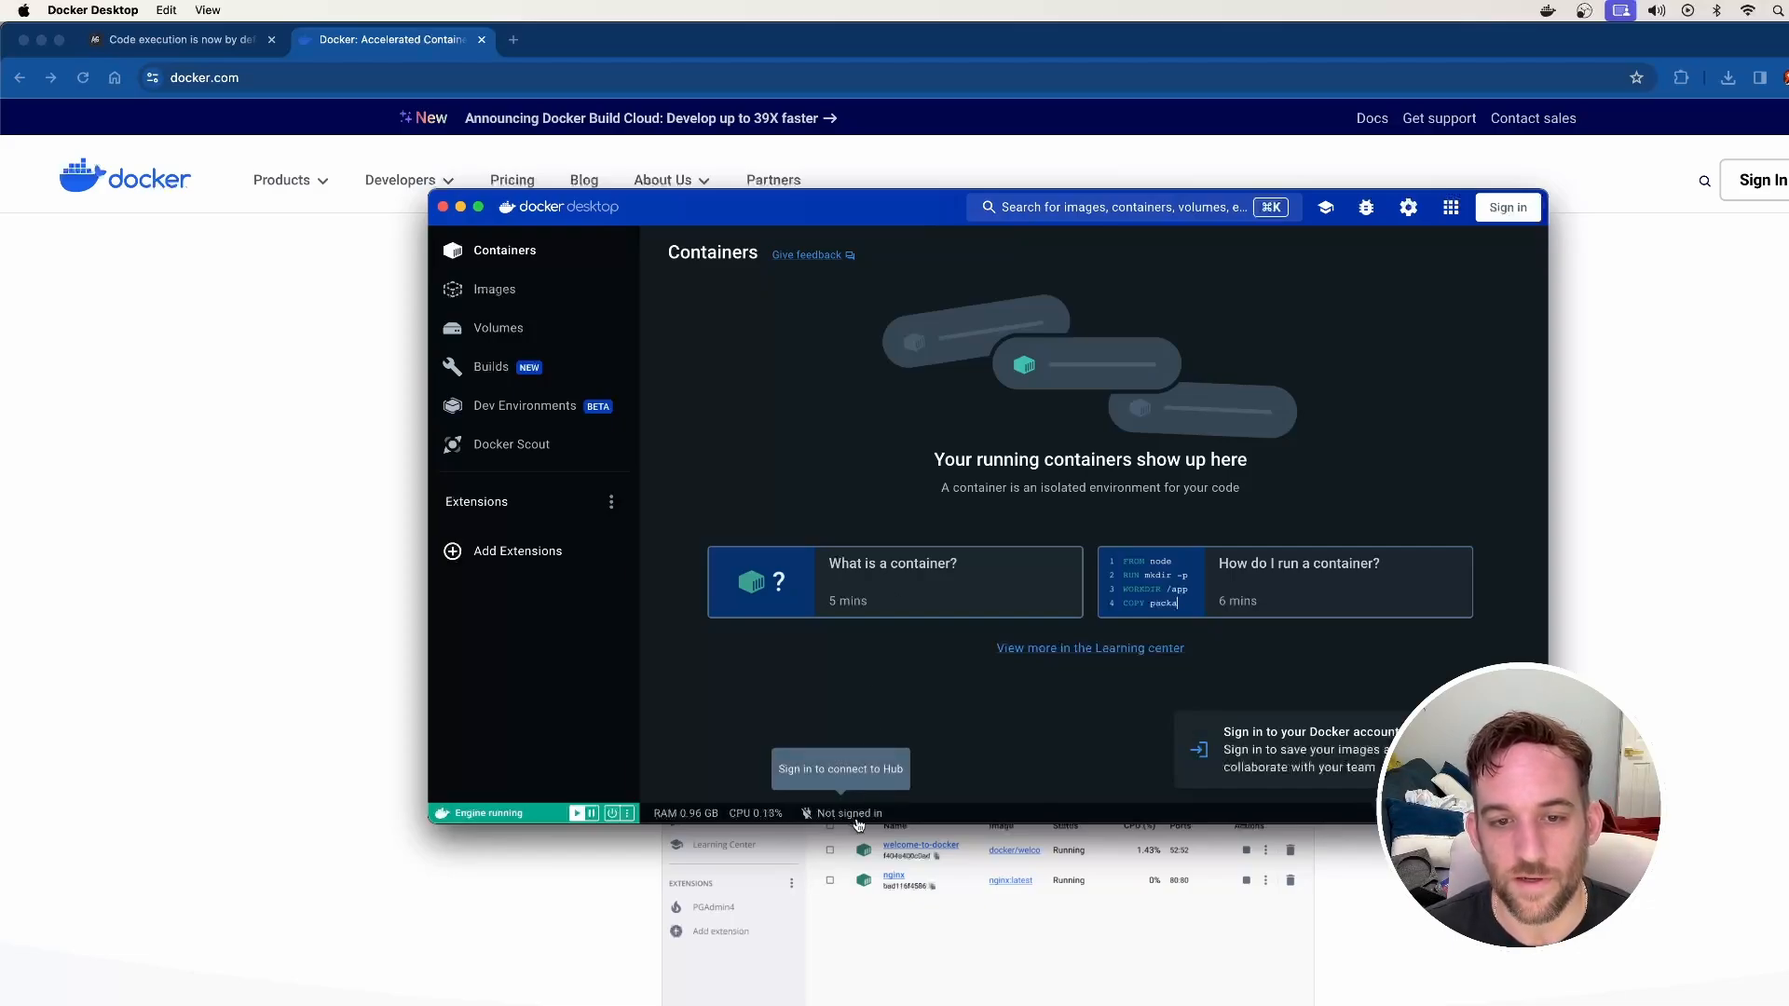
mouse_move(892, 691)
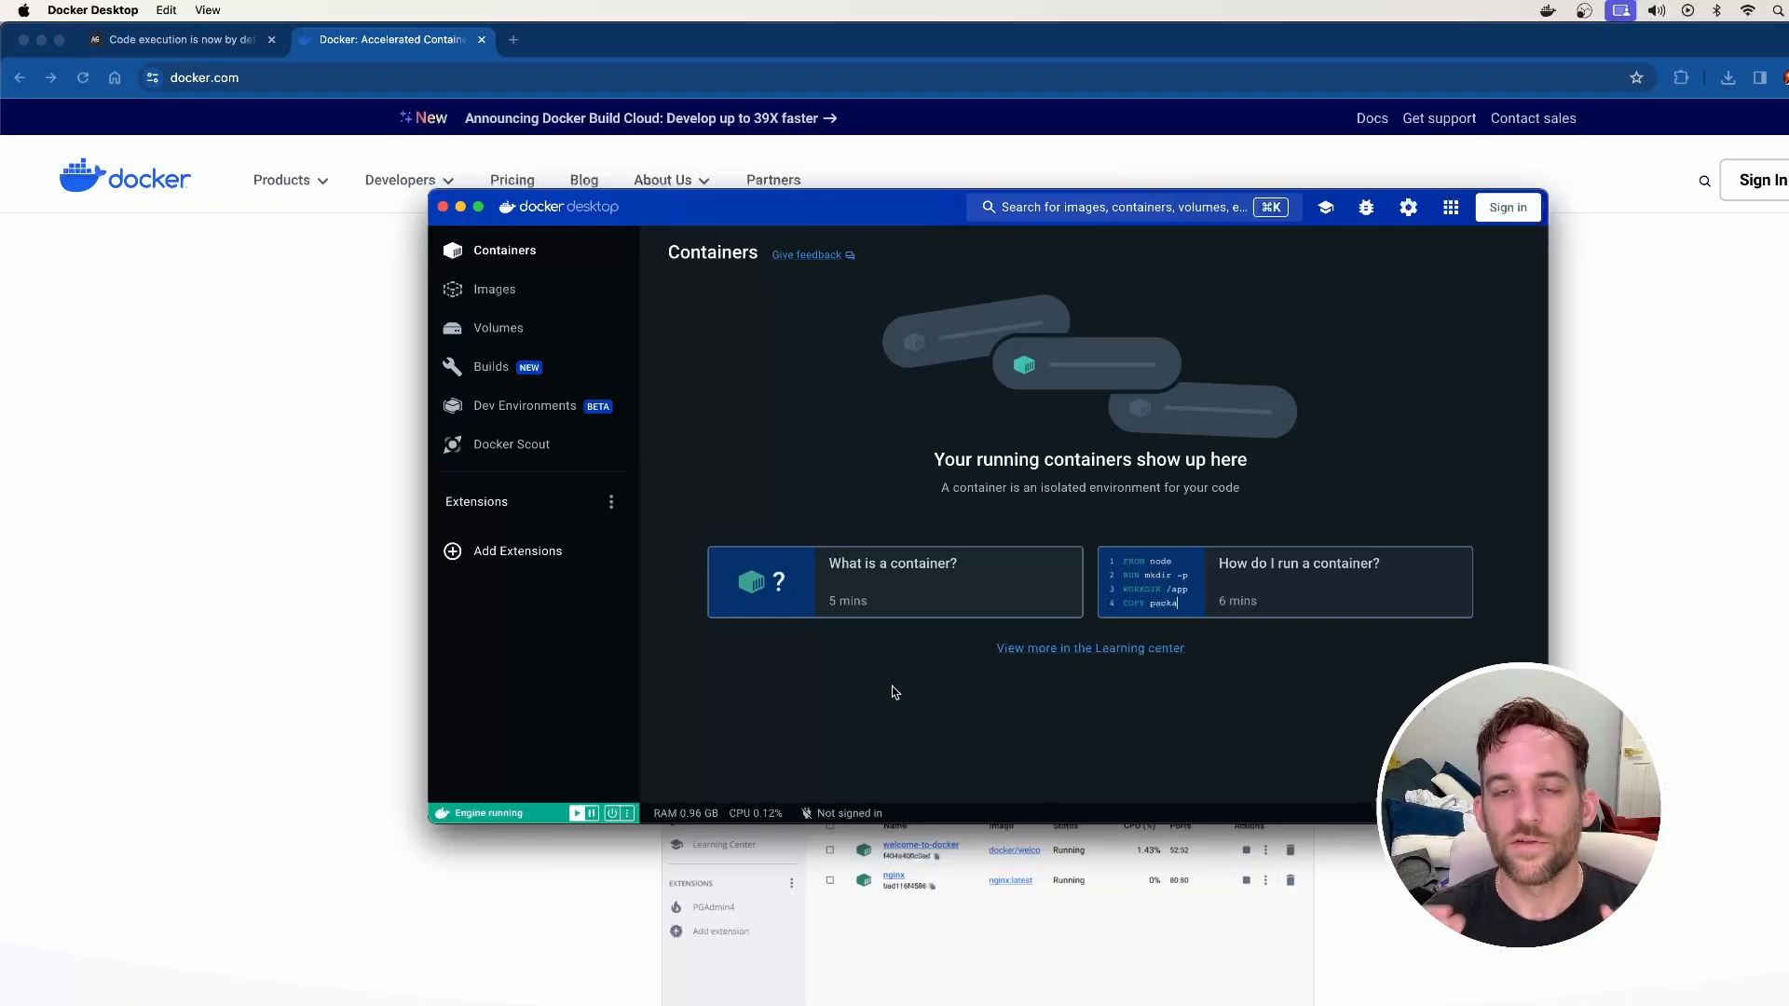
mouse_move(878, 685)
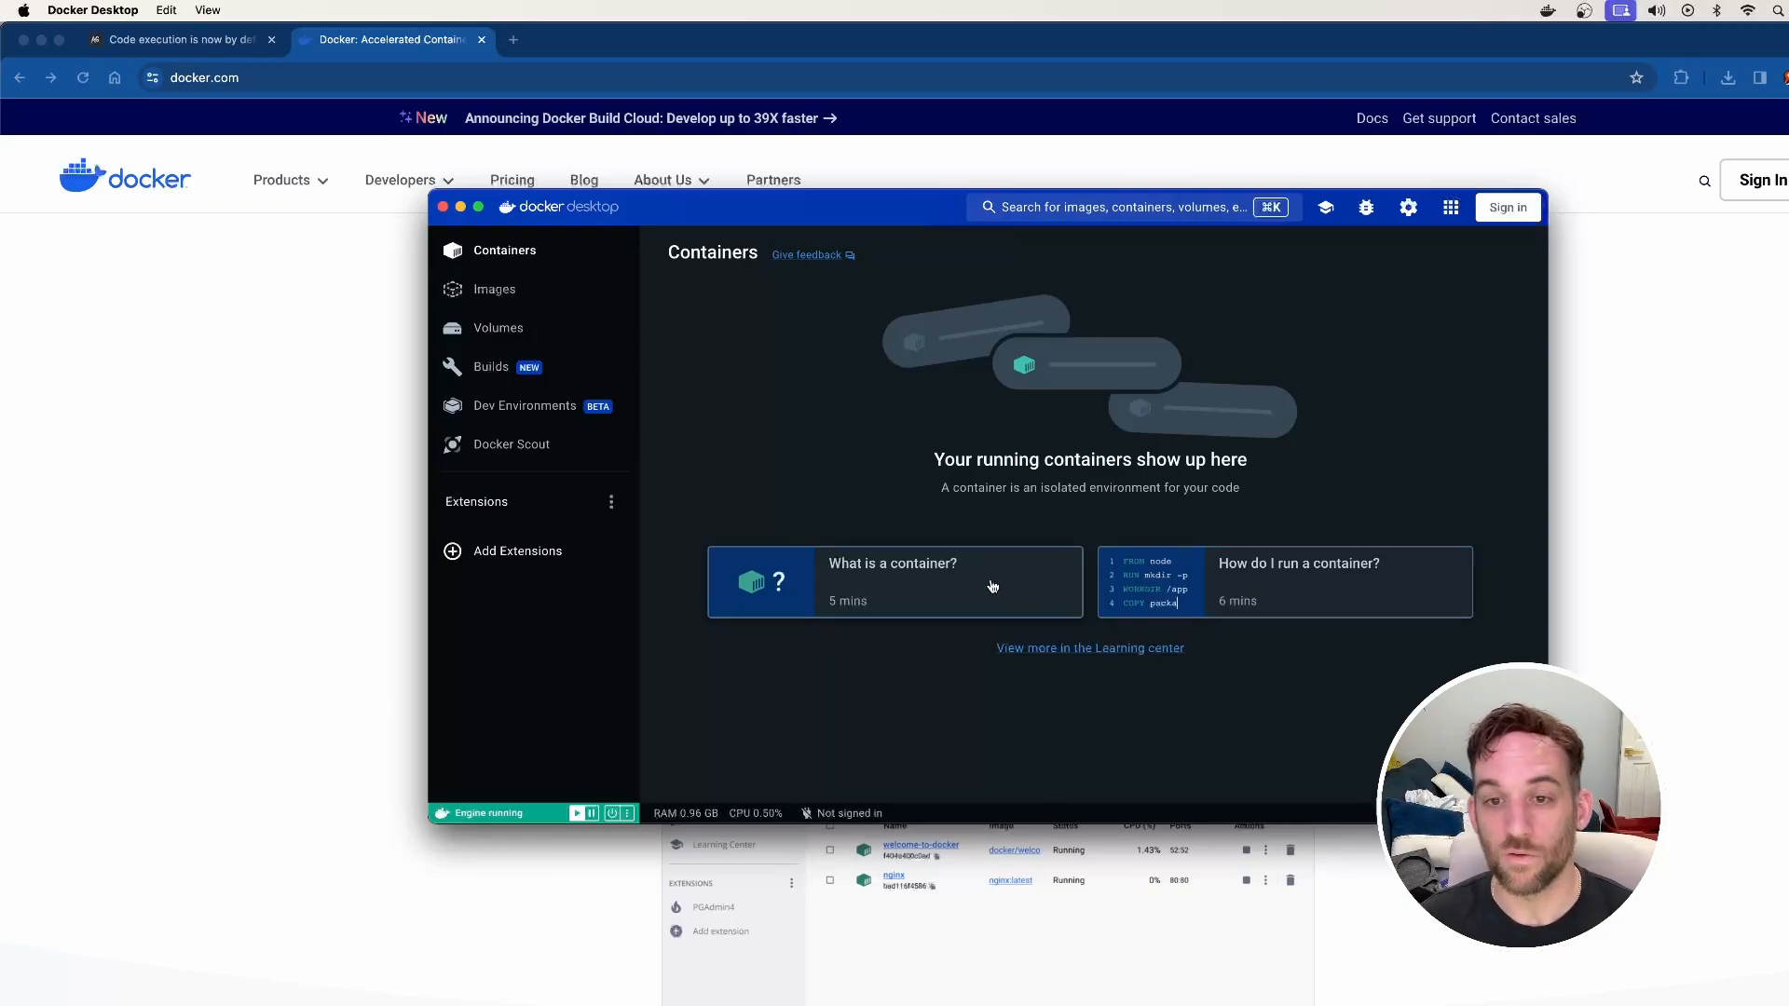
mouse_move(838, 684)
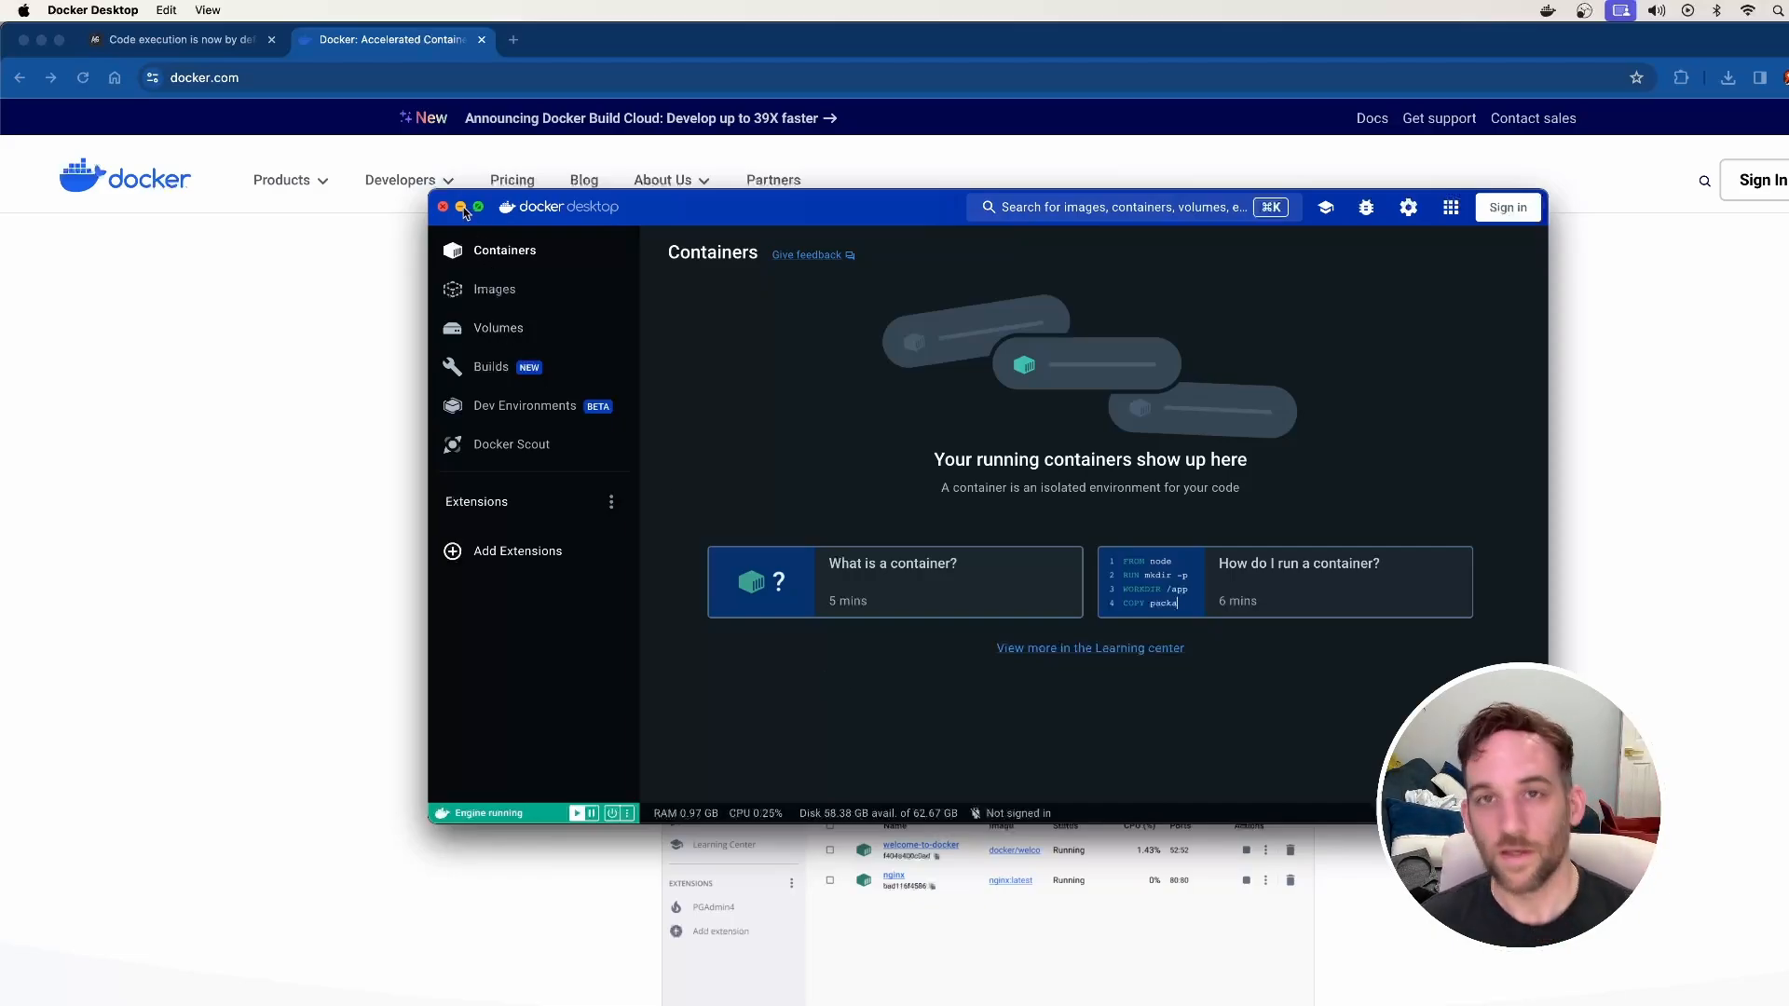
click(1547, 11)
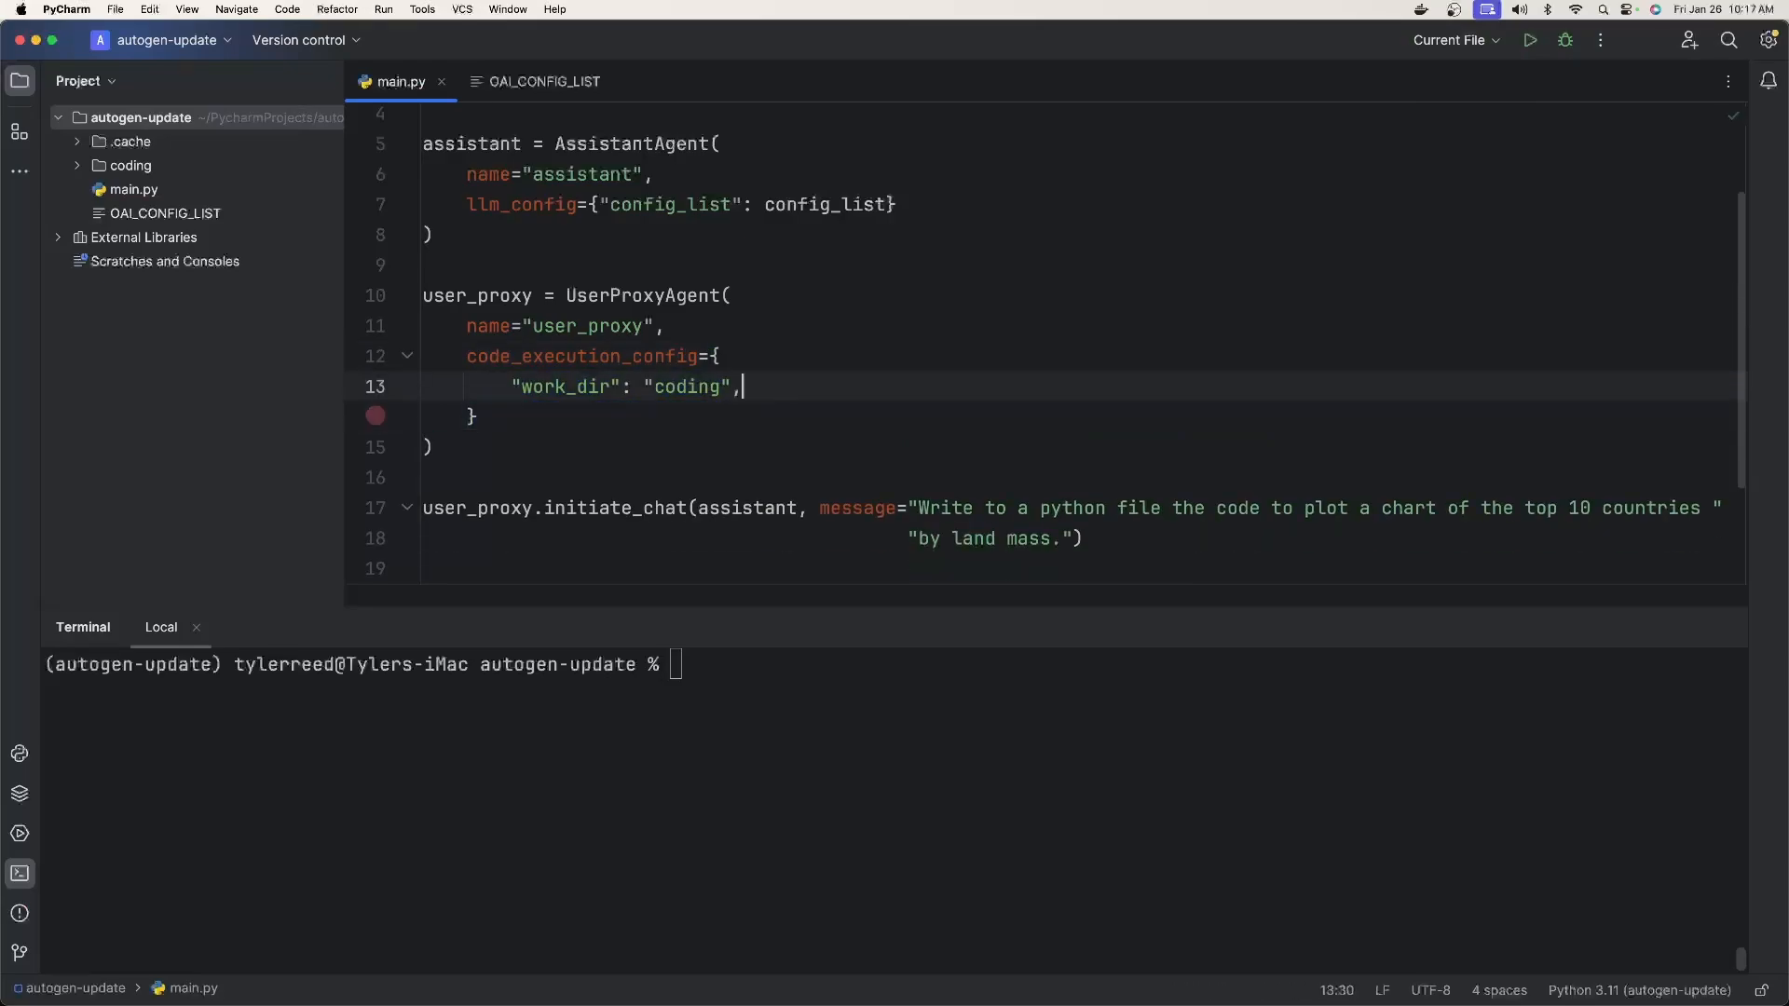
Step: Remove the trailing comma after "coding", clear the terminal and type python3 main.py
key(Backspace)
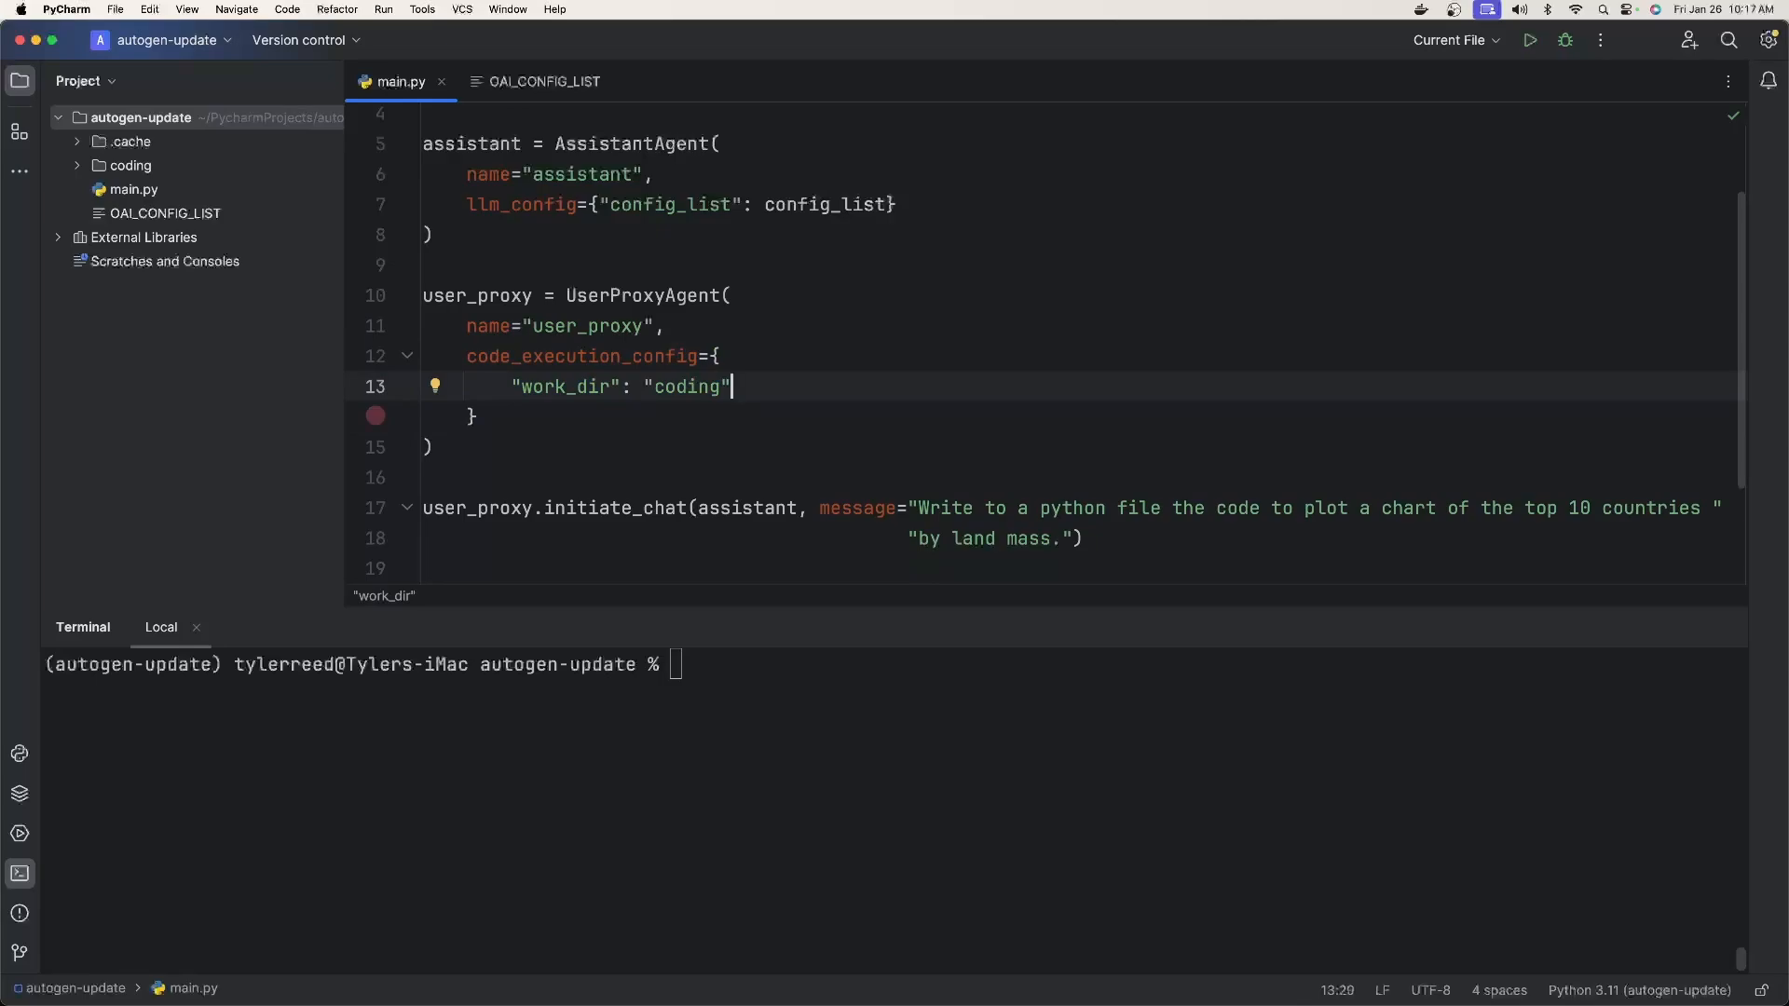
text(clear)
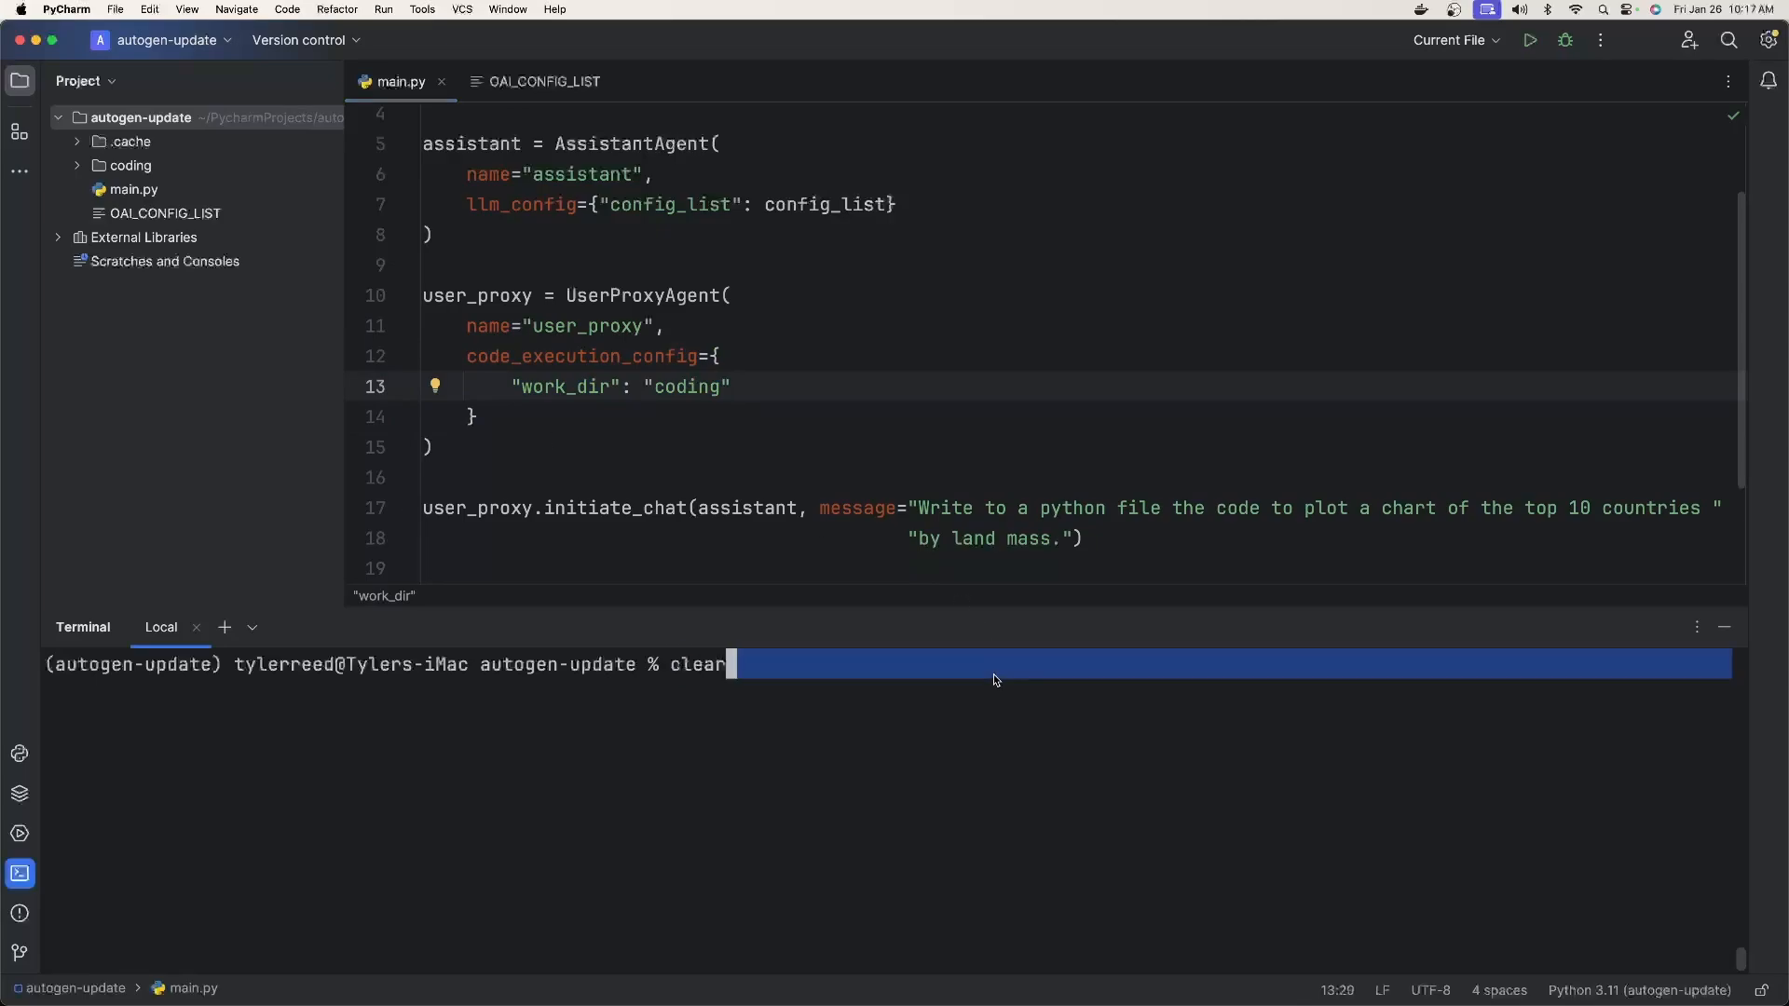
text(python3 main.py)
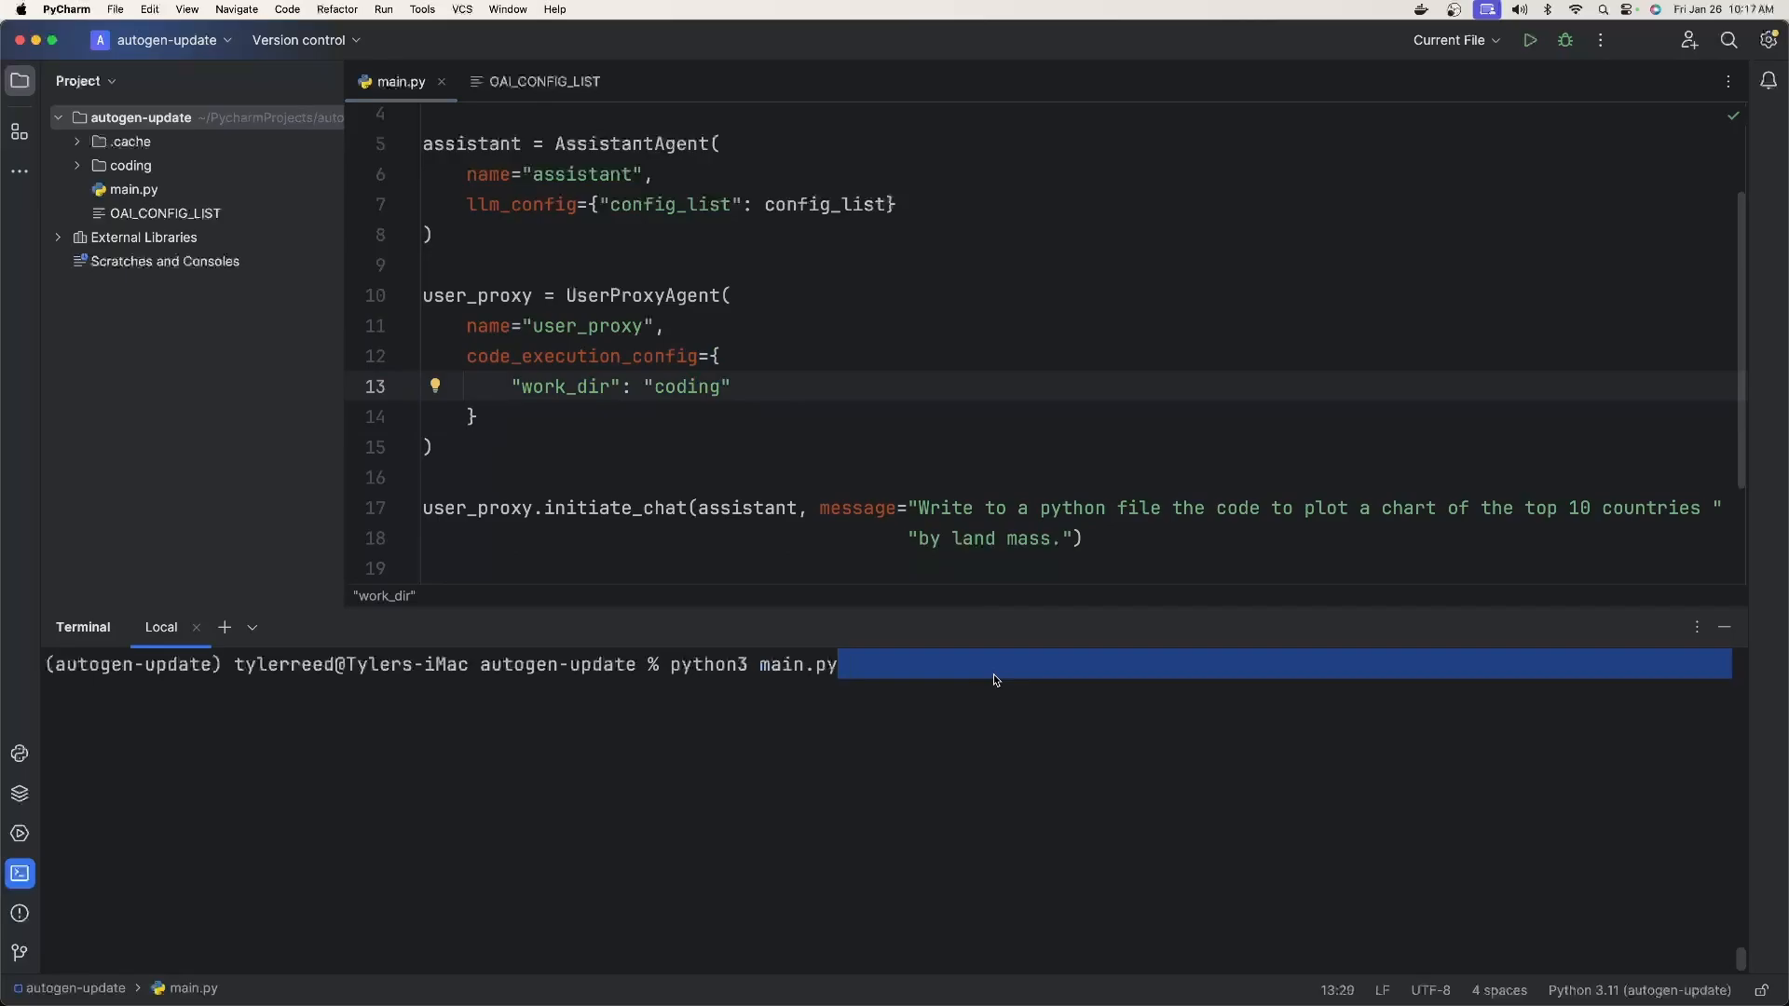